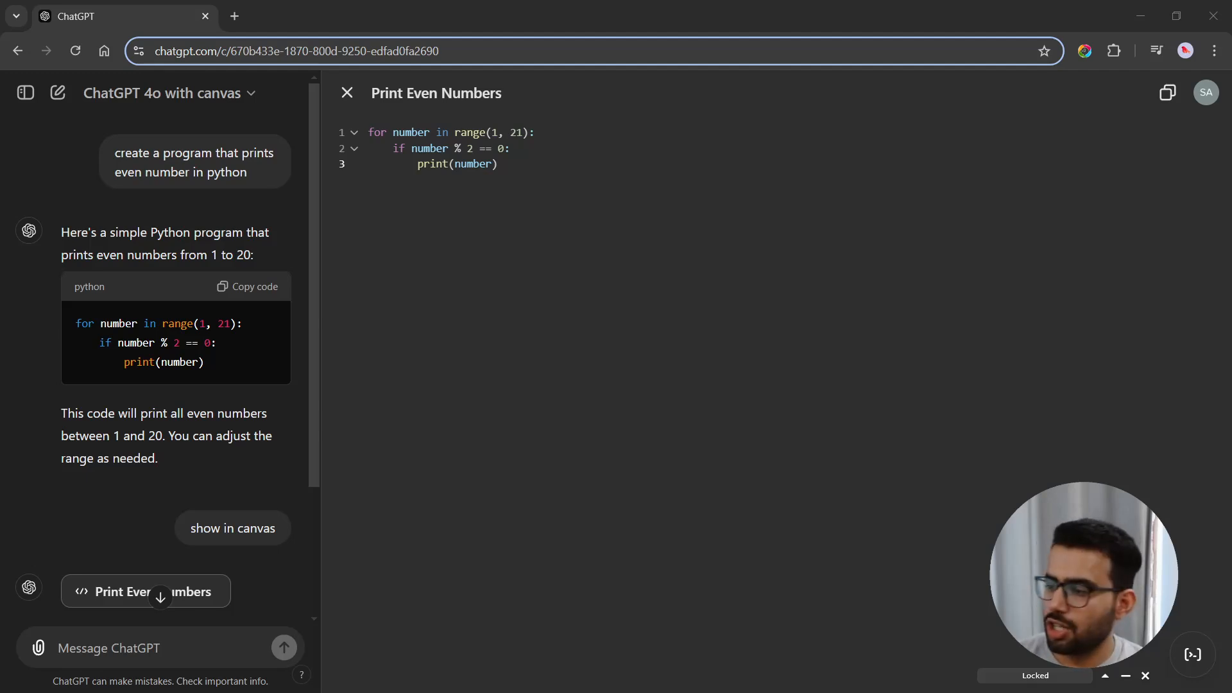
mouse_move(1033, 667)
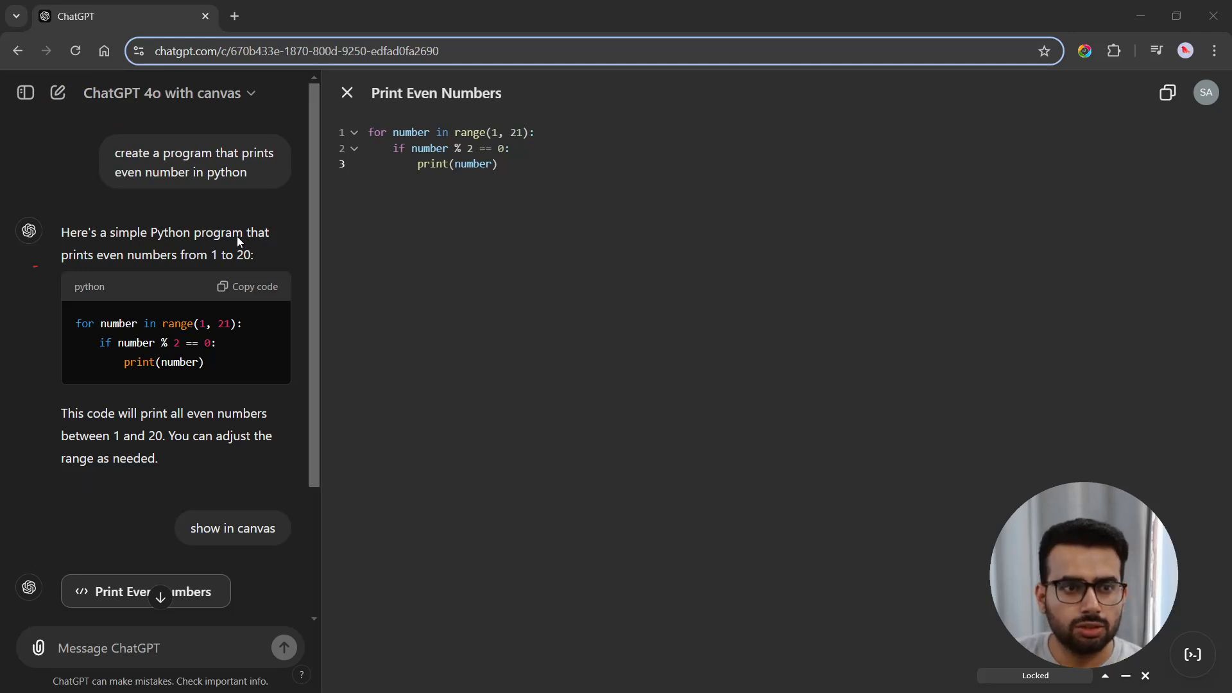
mouse_move(394, 310)
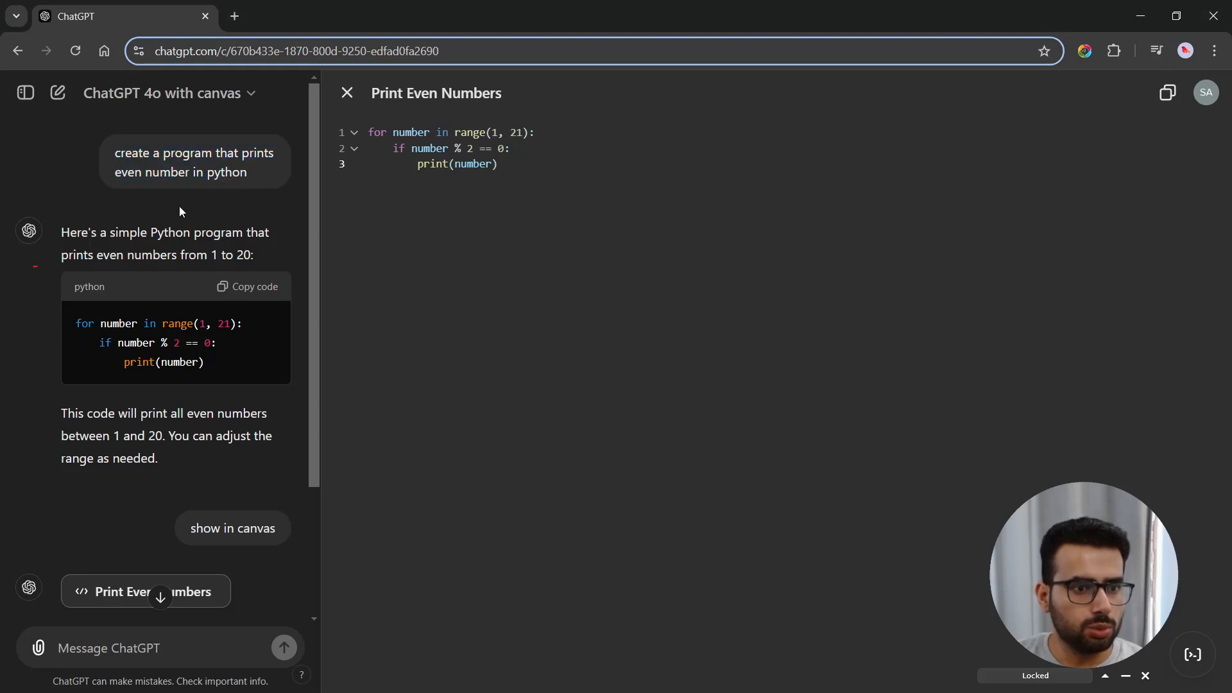
mouse_move(218, 374)
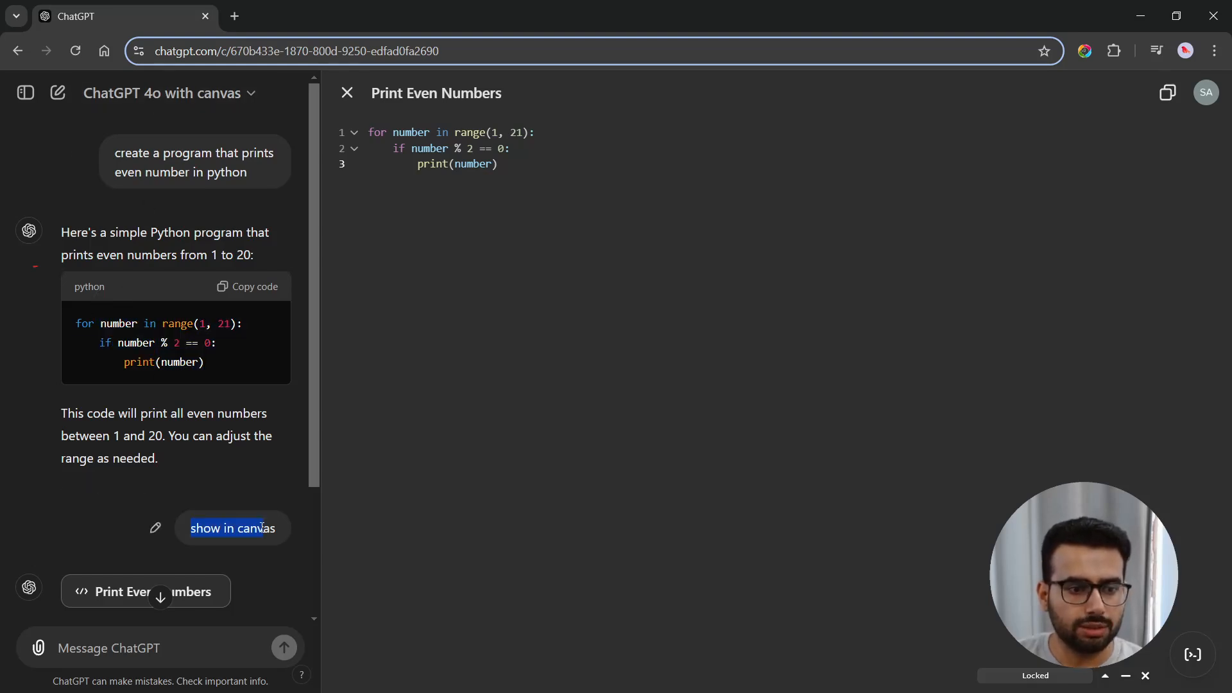
mouse_move(593, 211)
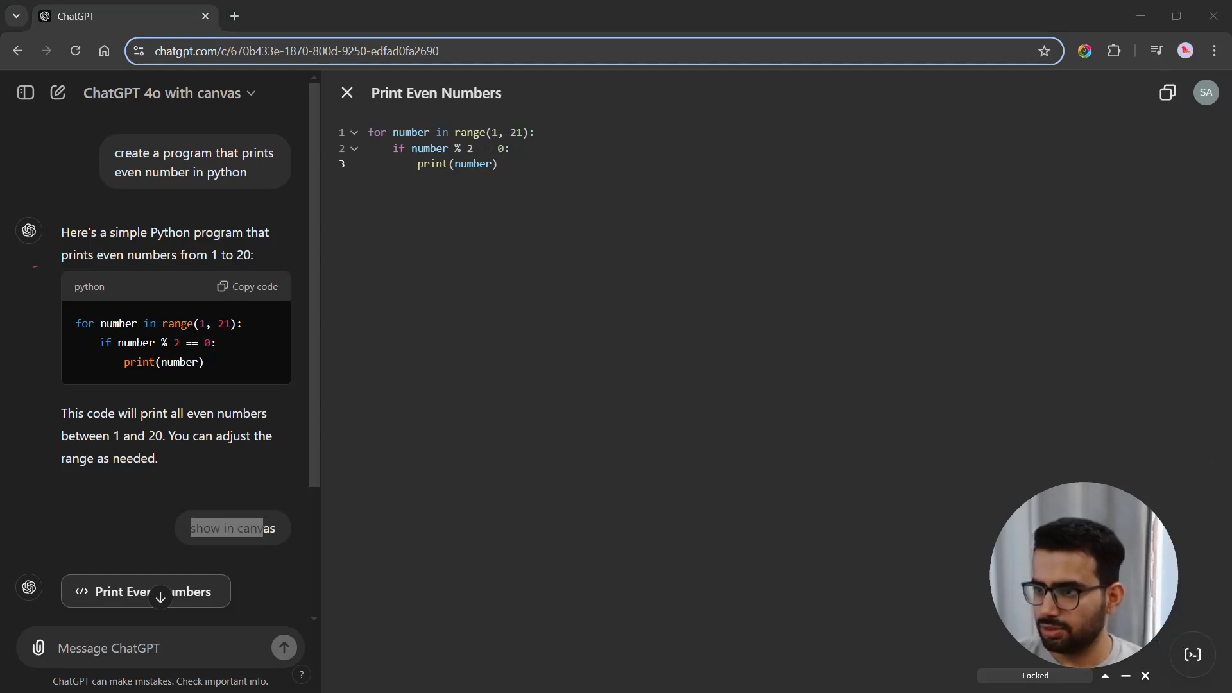
Step: Start a new chat and look over the model list, keeping GPT-4o with canvas
click(57, 92)
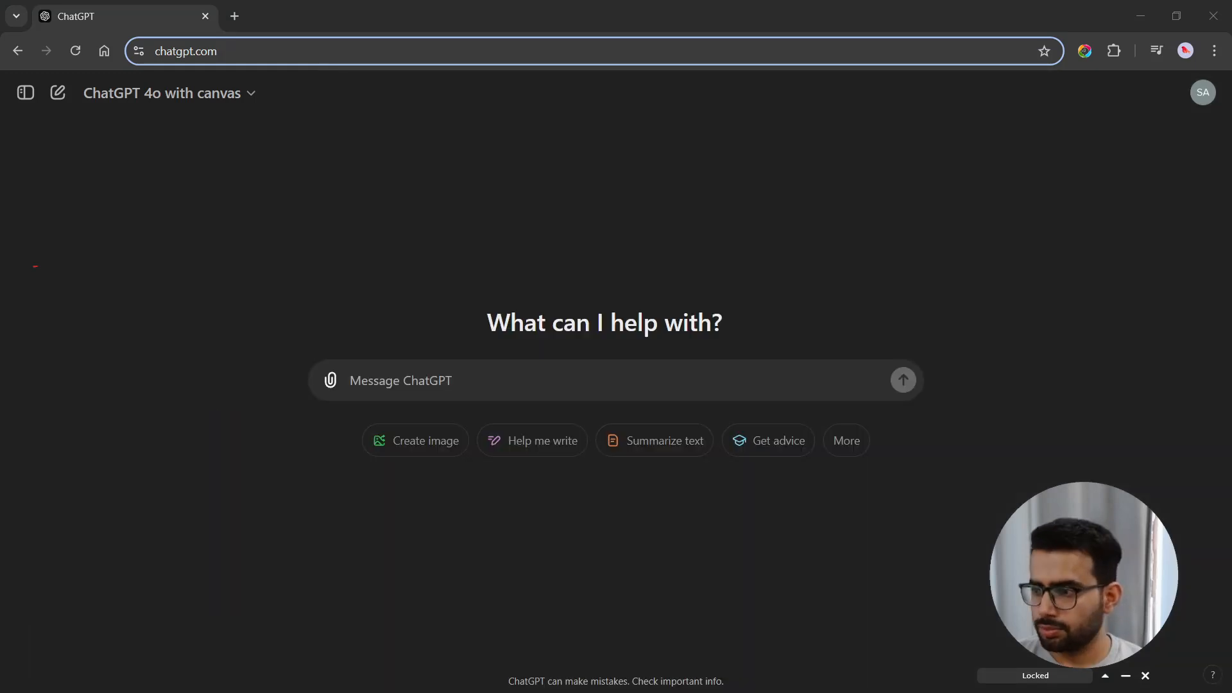
mouse_move(923, 195)
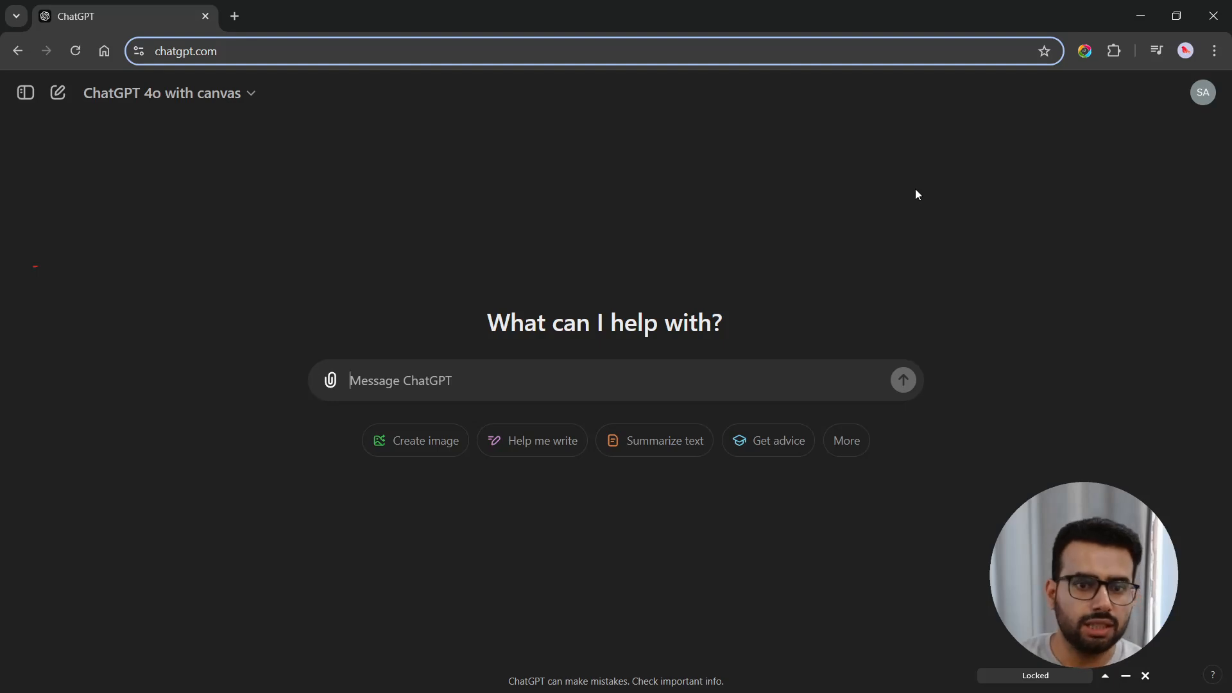
mouse_move(290, 119)
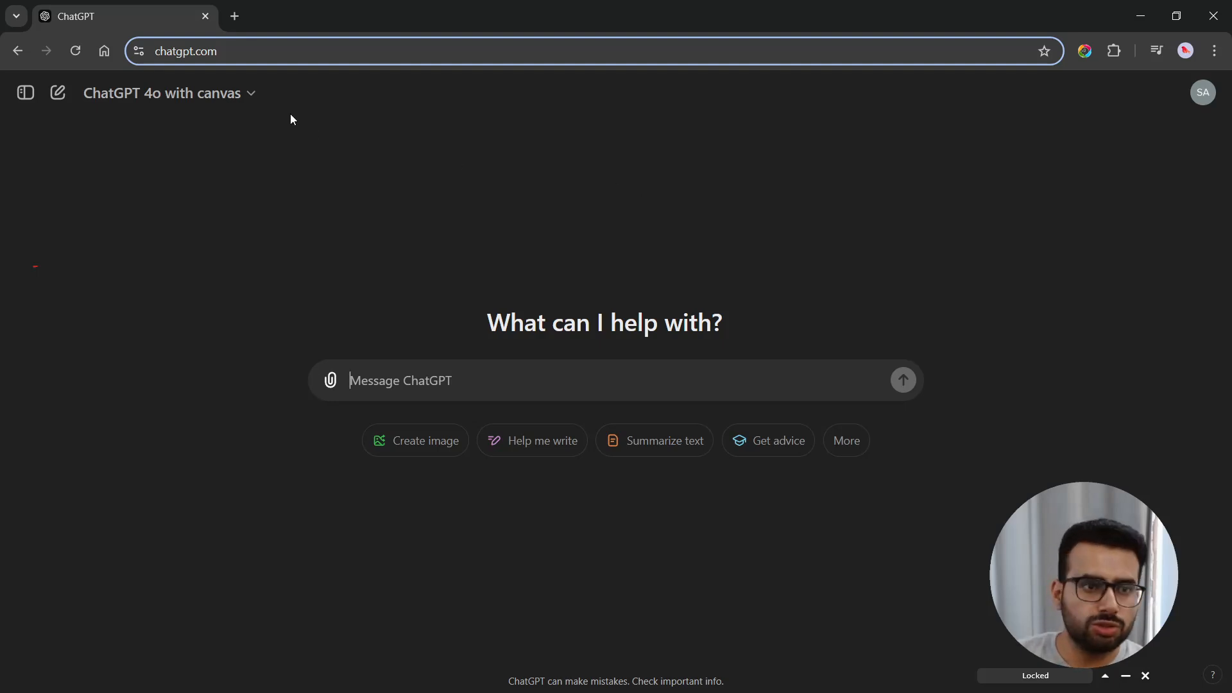
click(168, 92)
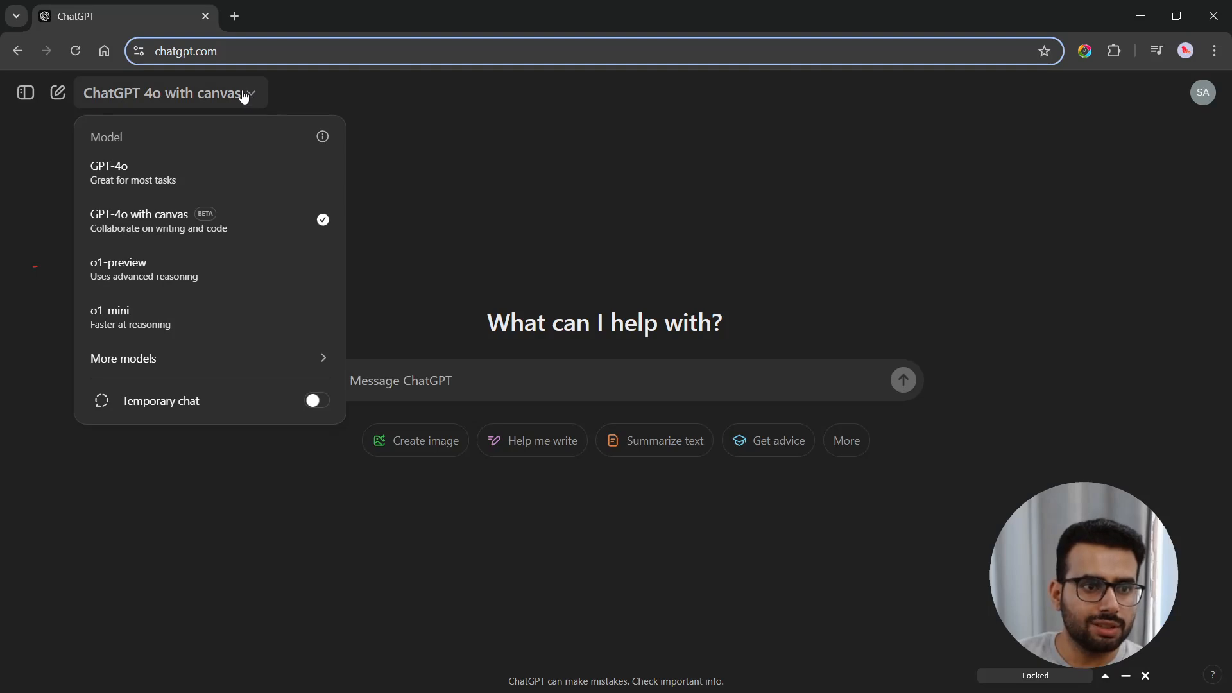
mouse_move(186, 358)
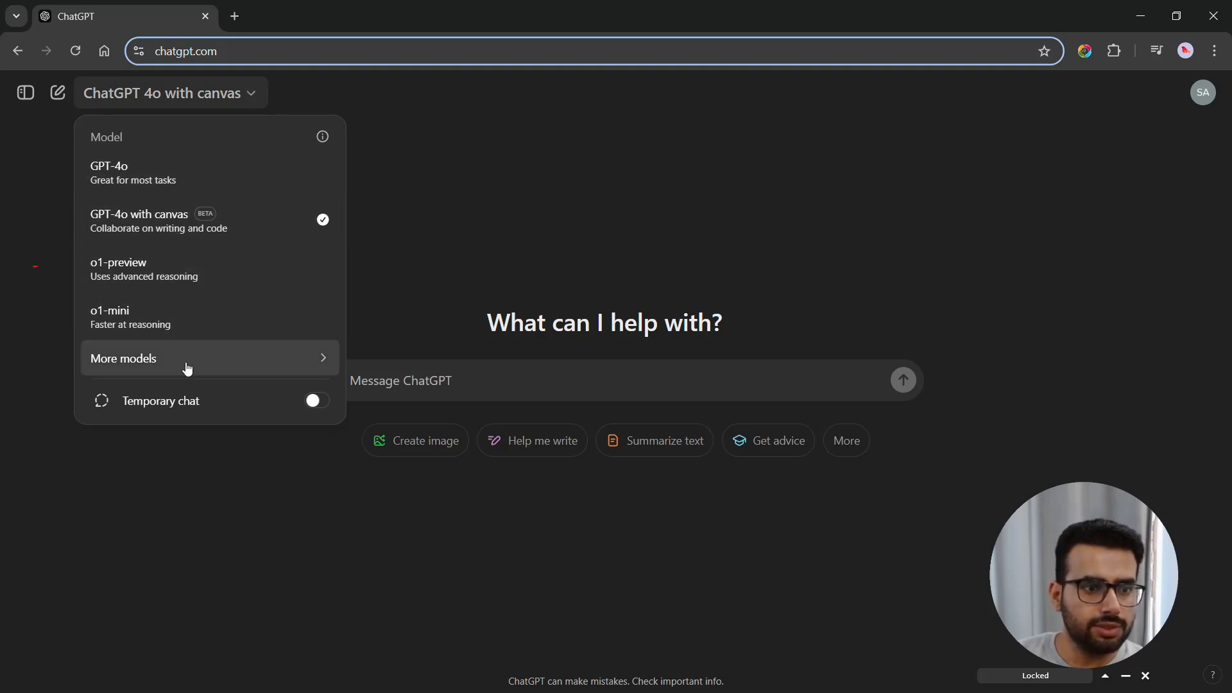
mouse_move(177, 267)
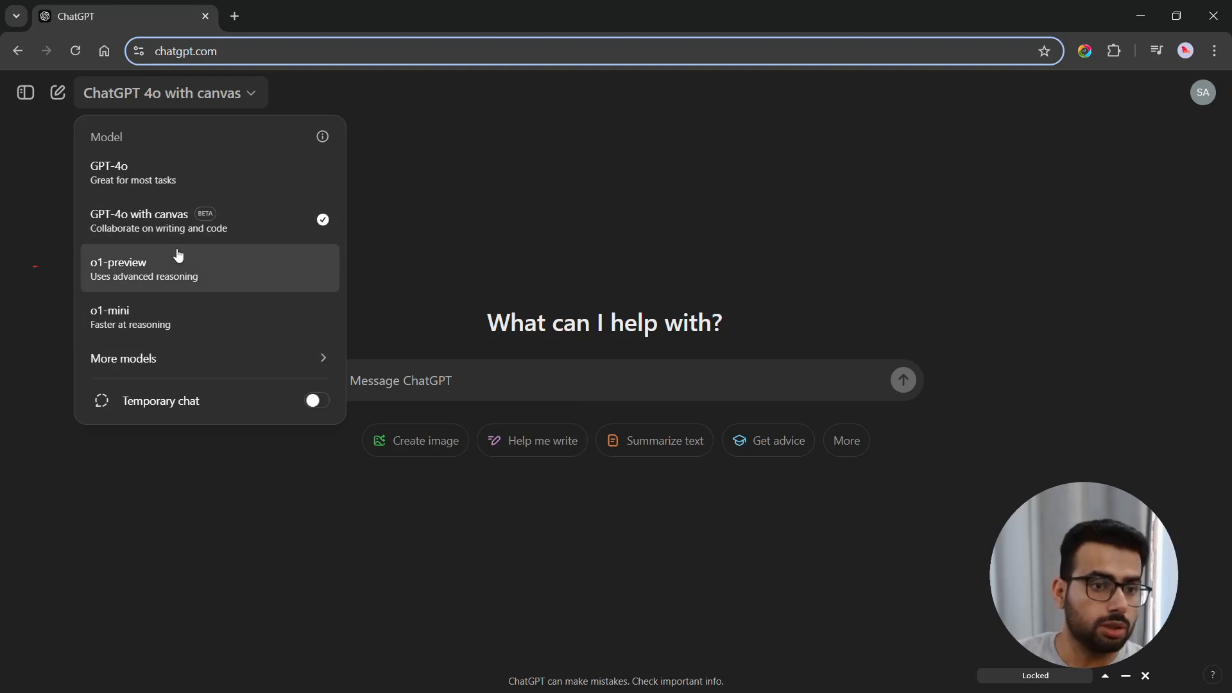
mouse_move(419, 371)
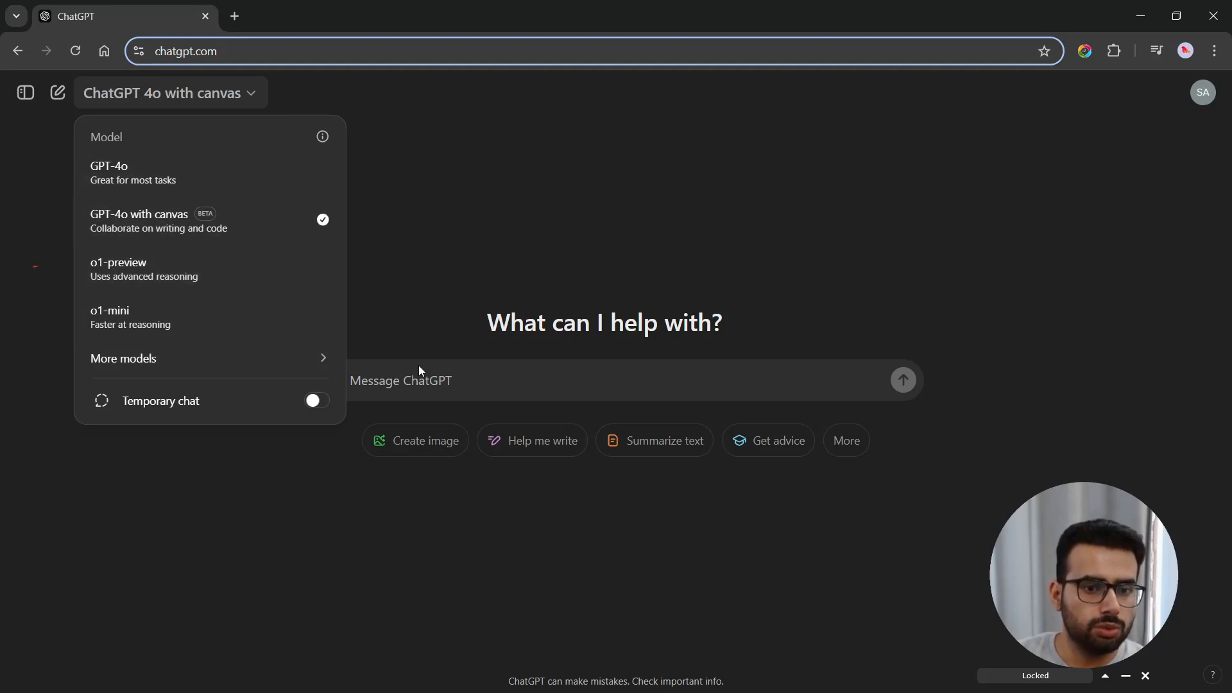
click(424, 381)
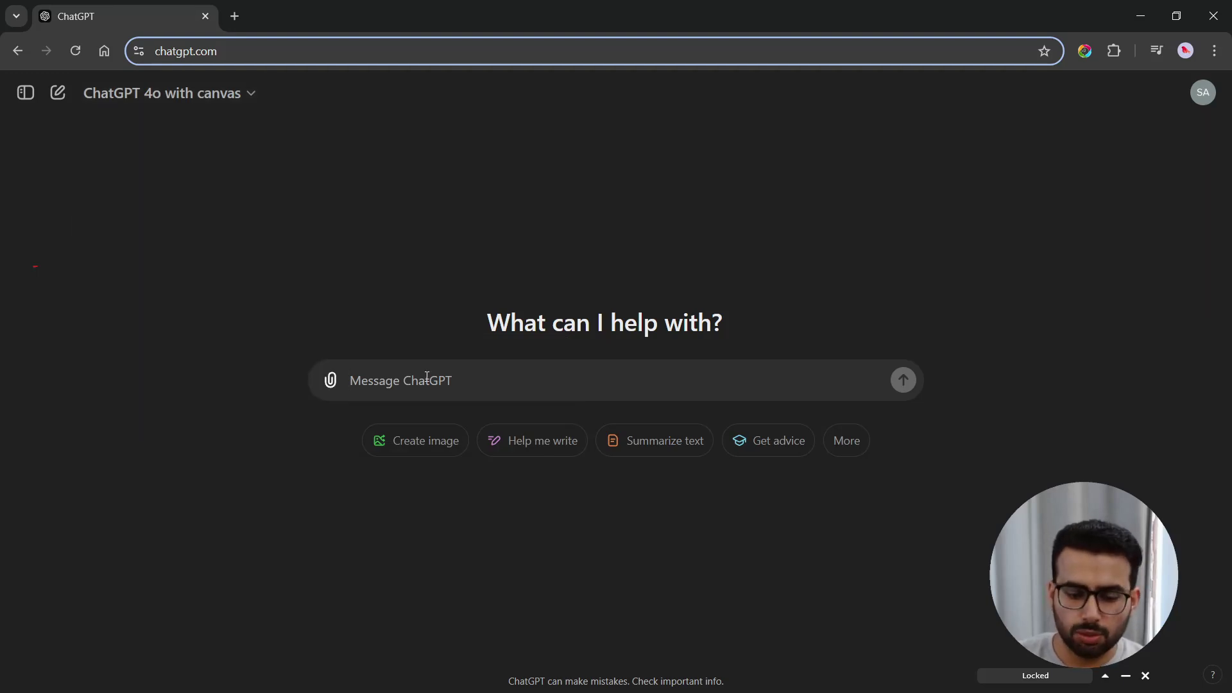
Step: Ask ChatGPT to create a Python program that prints even numbers
text(create)
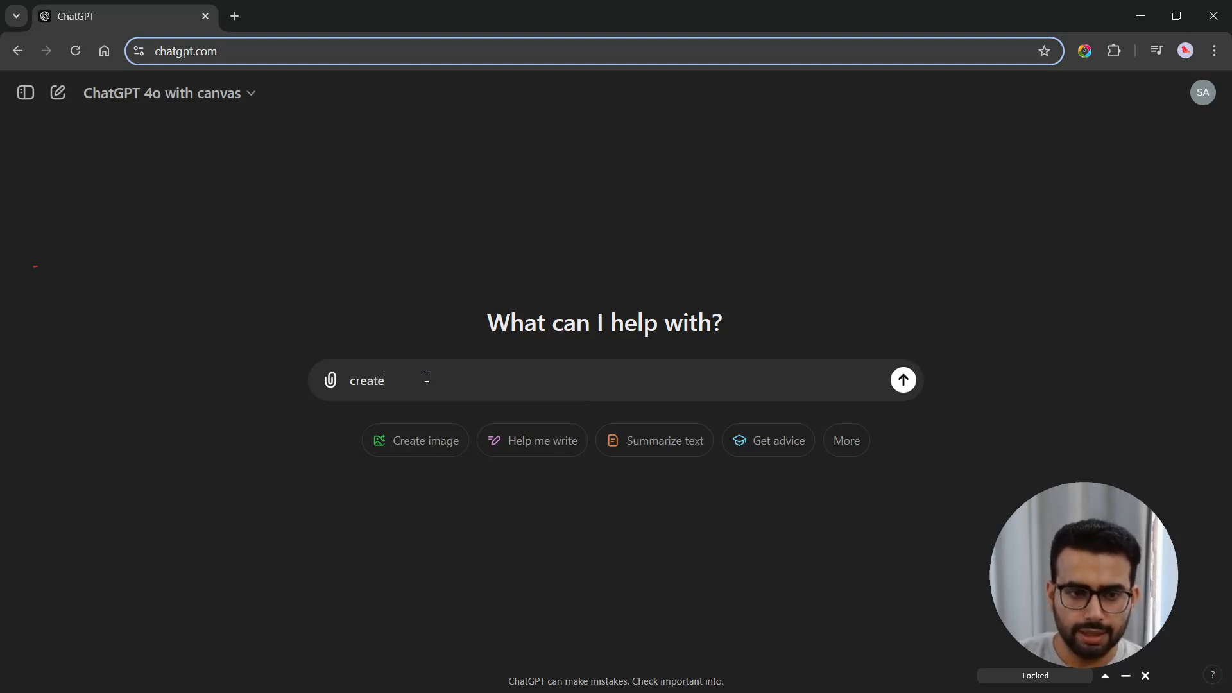
text(a python p)
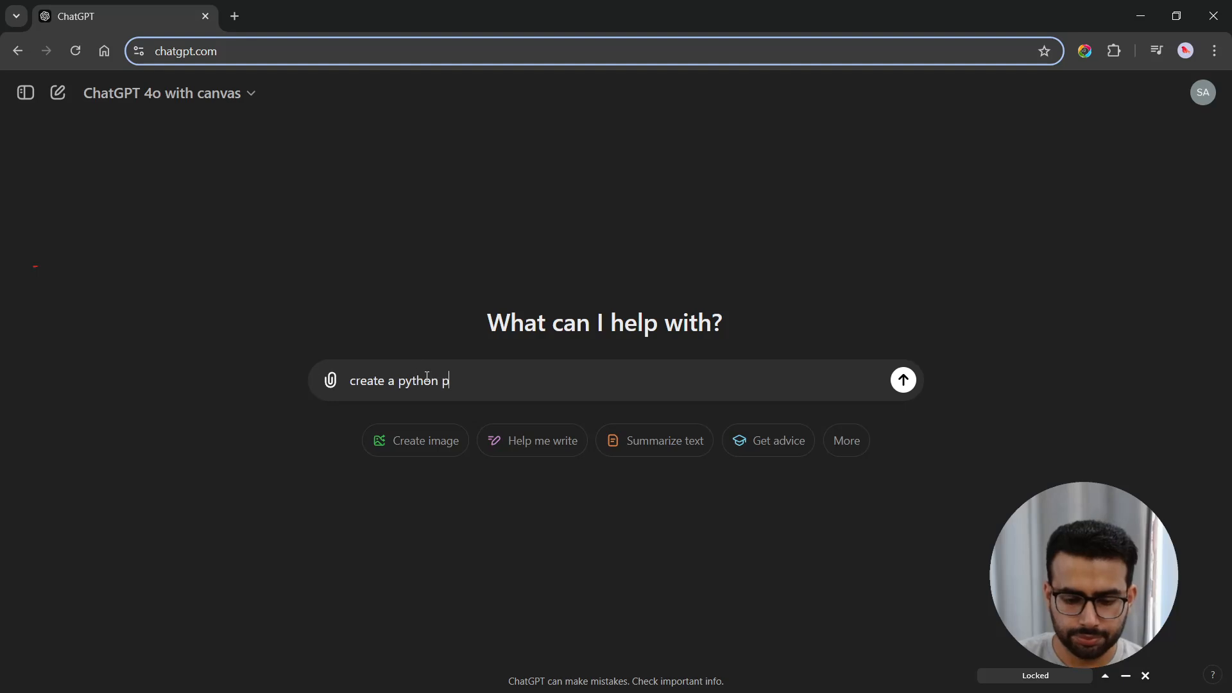
text(rogram to)
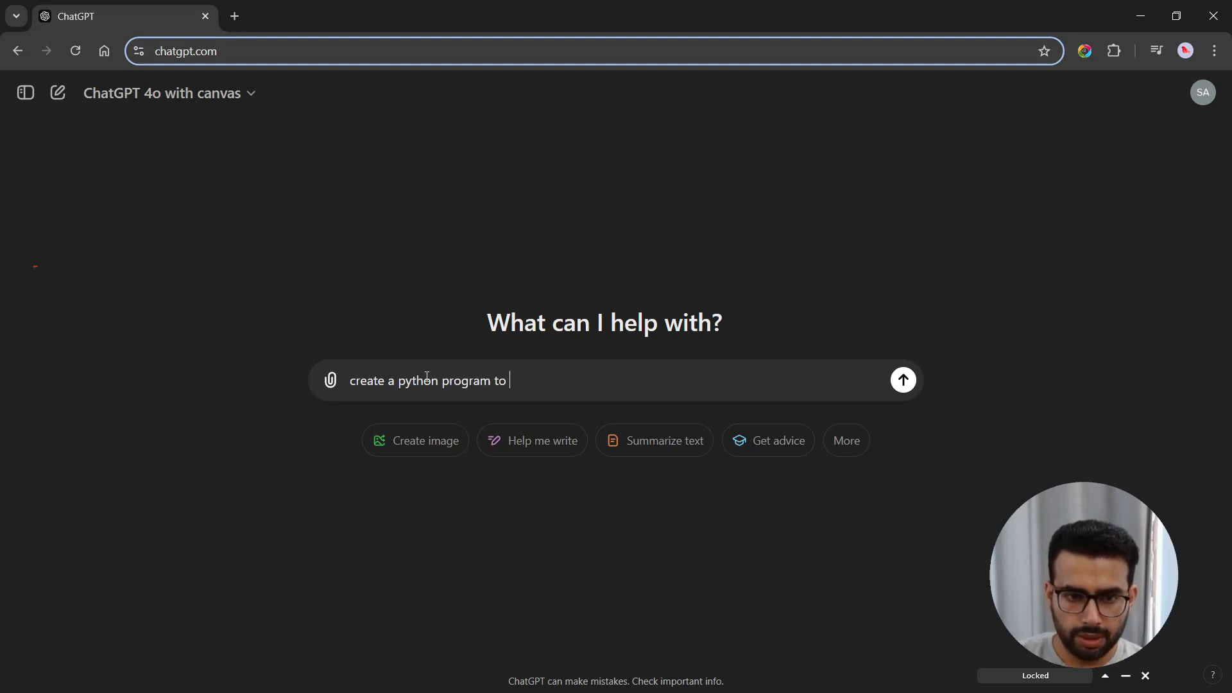
text(pr)
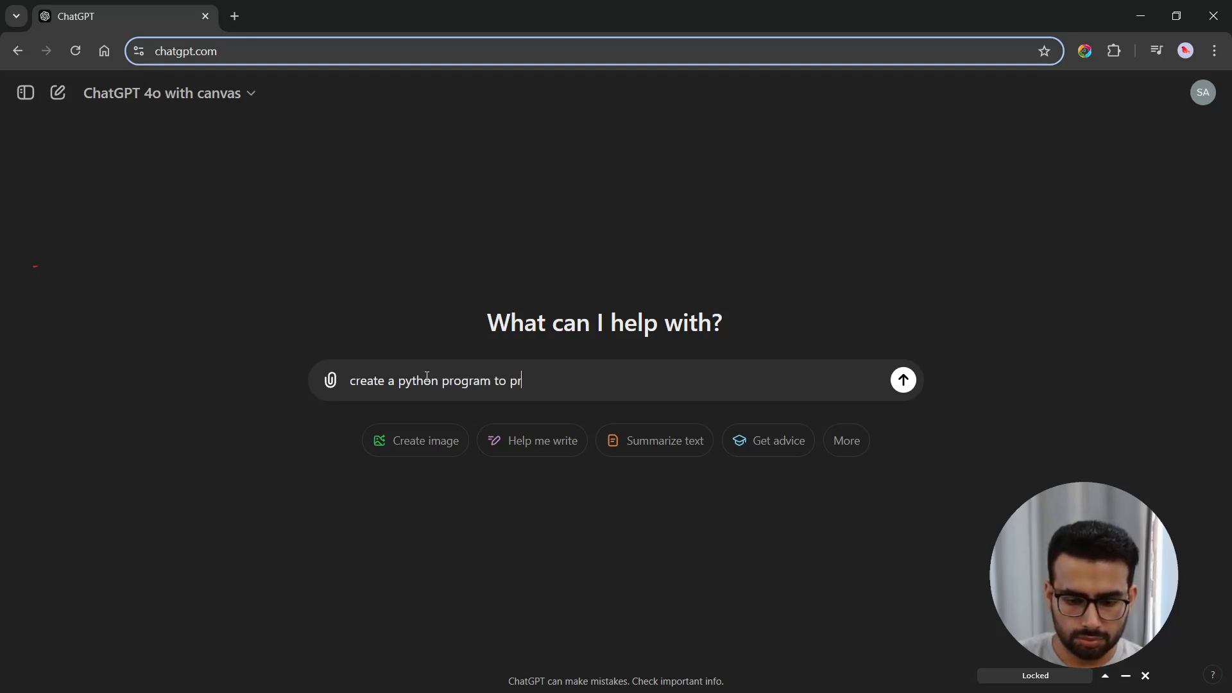
text(int even nu)
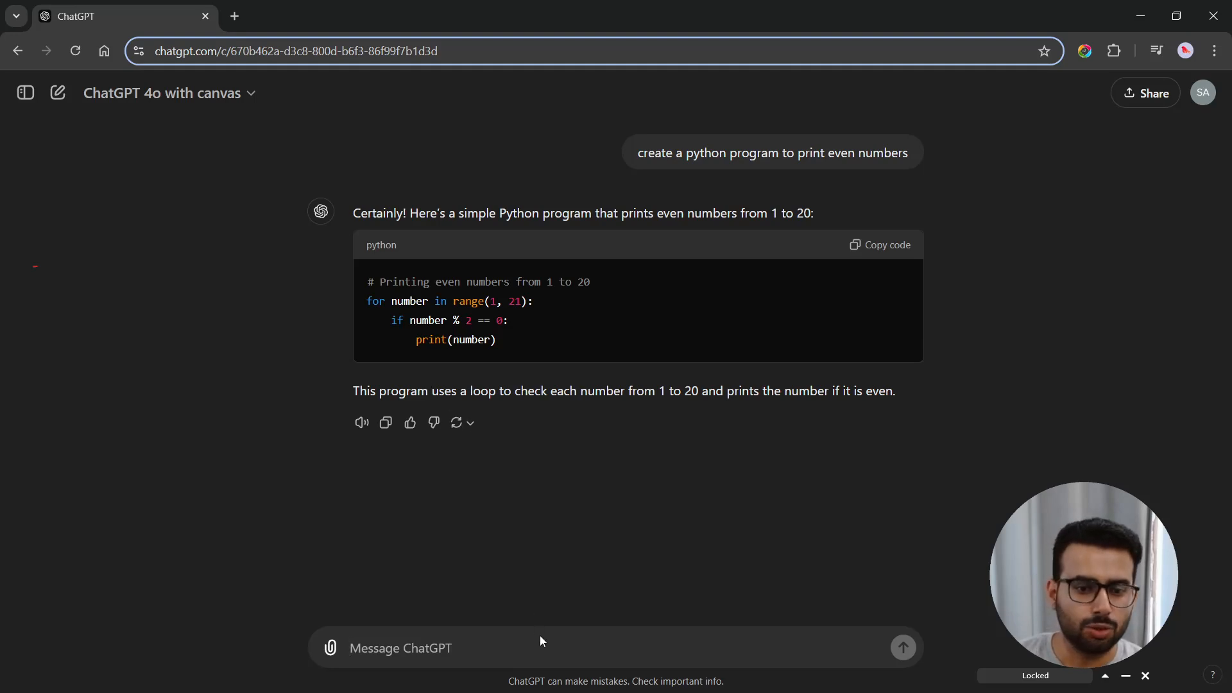
mouse_move(574, 628)
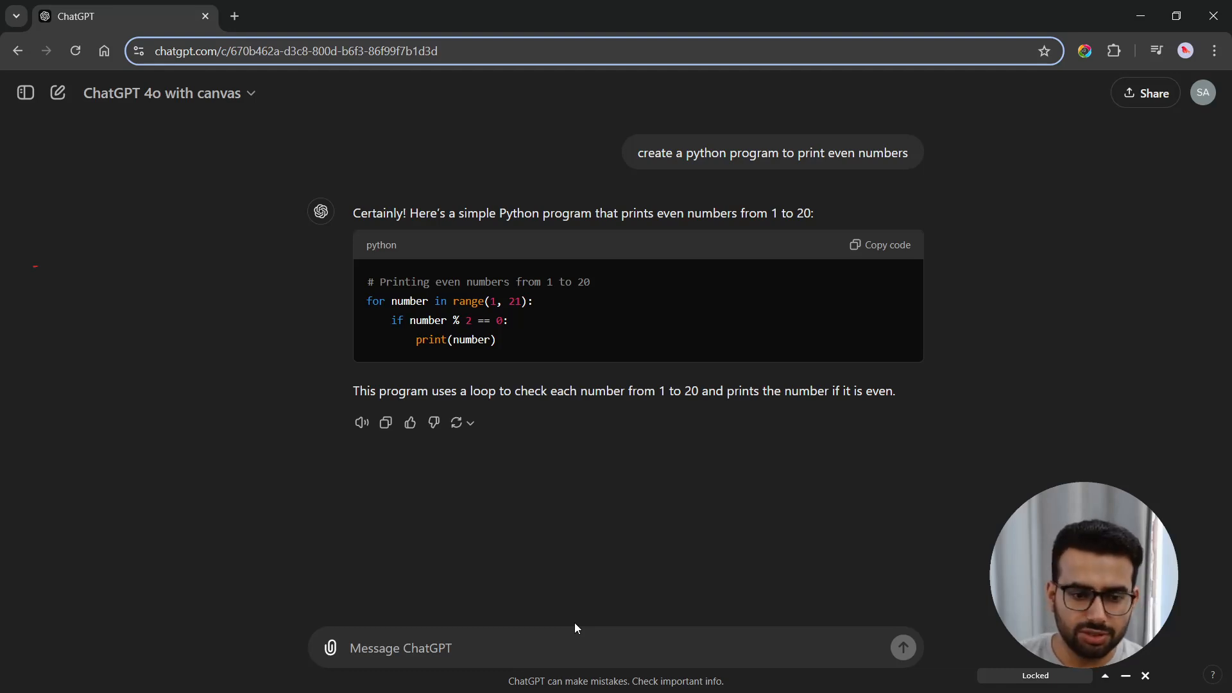
Step: Ask ChatGPT to show the even-numbers program in a canvas
text(show)
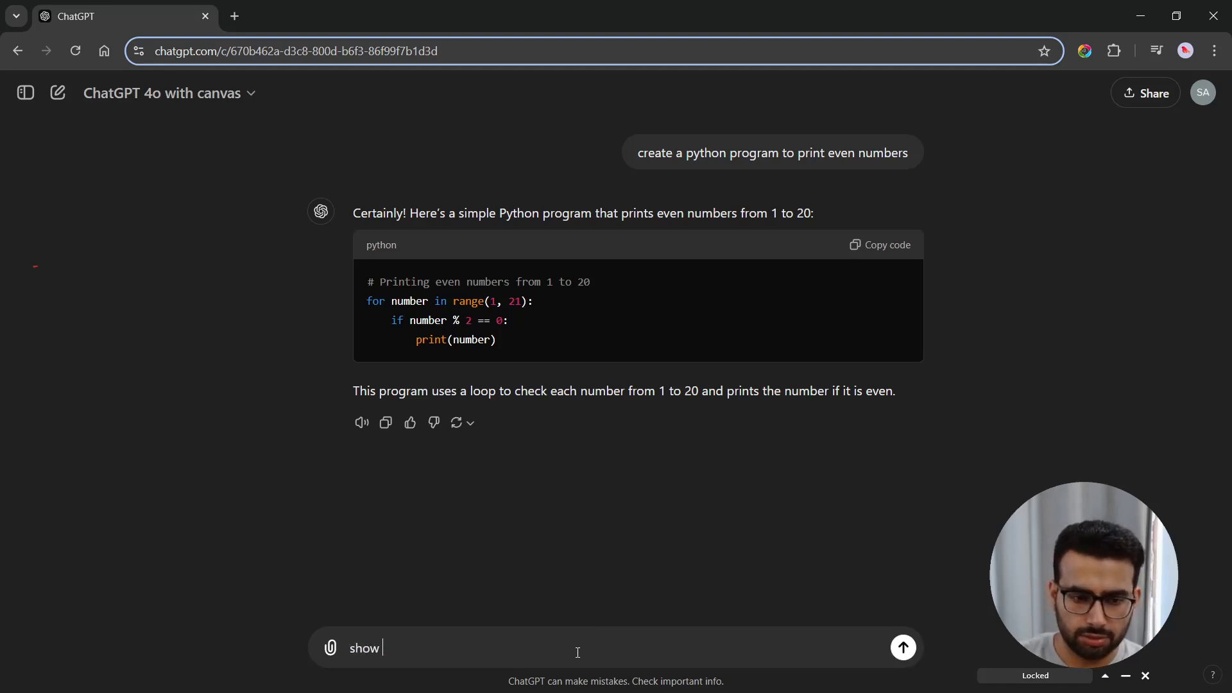
click(900, 647)
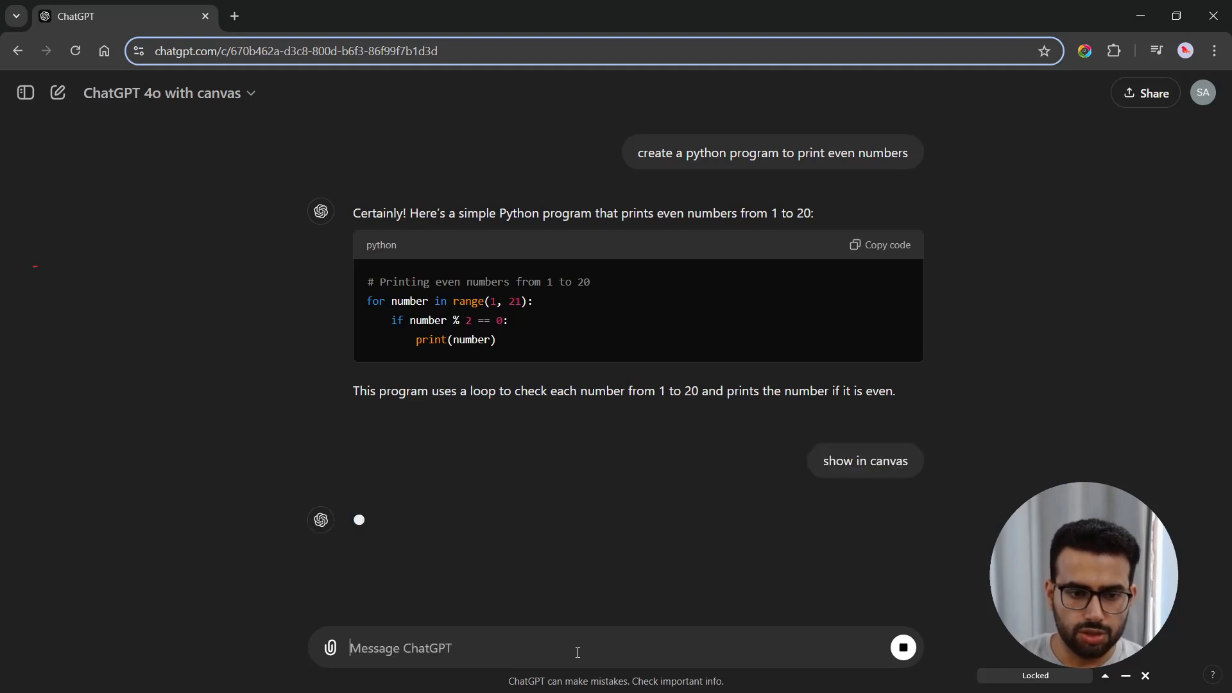
click(864, 460)
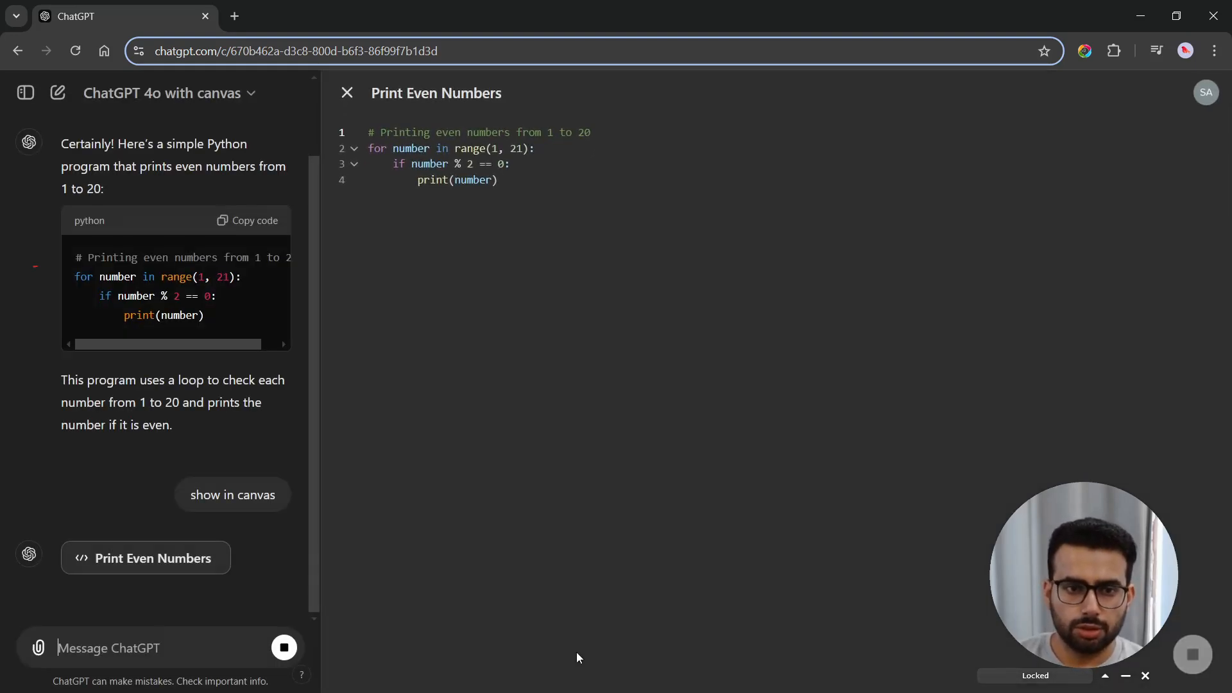
mouse_move(781, 367)
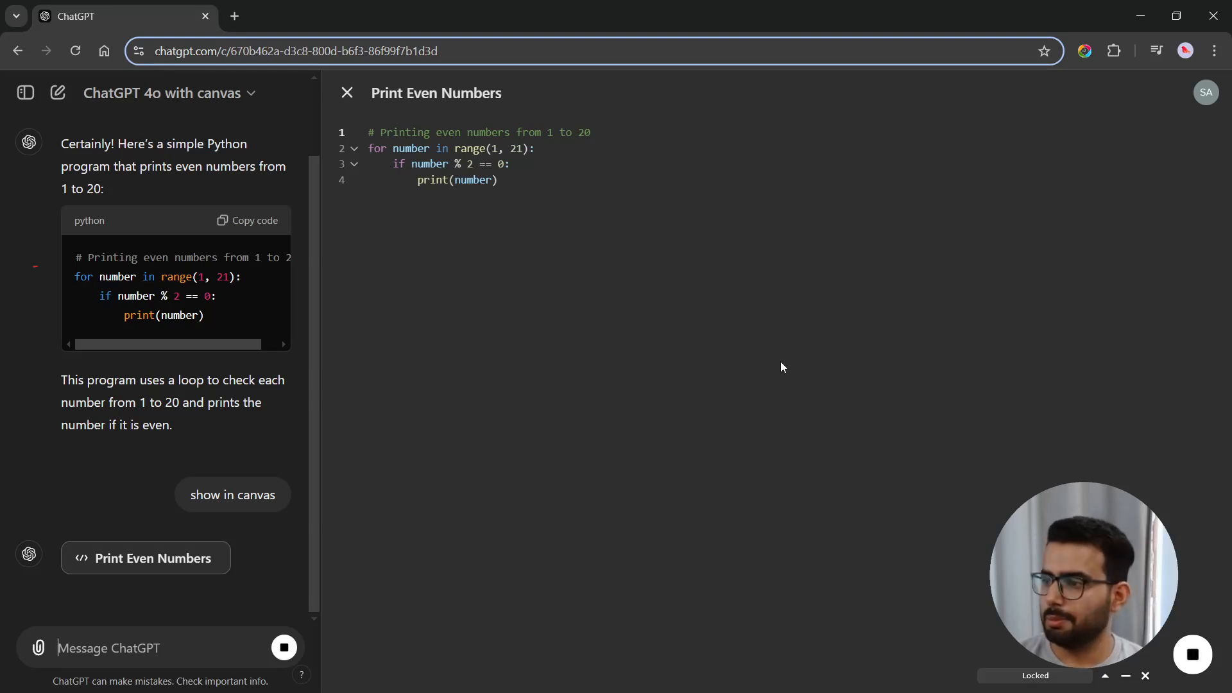
scroll(down, 3)
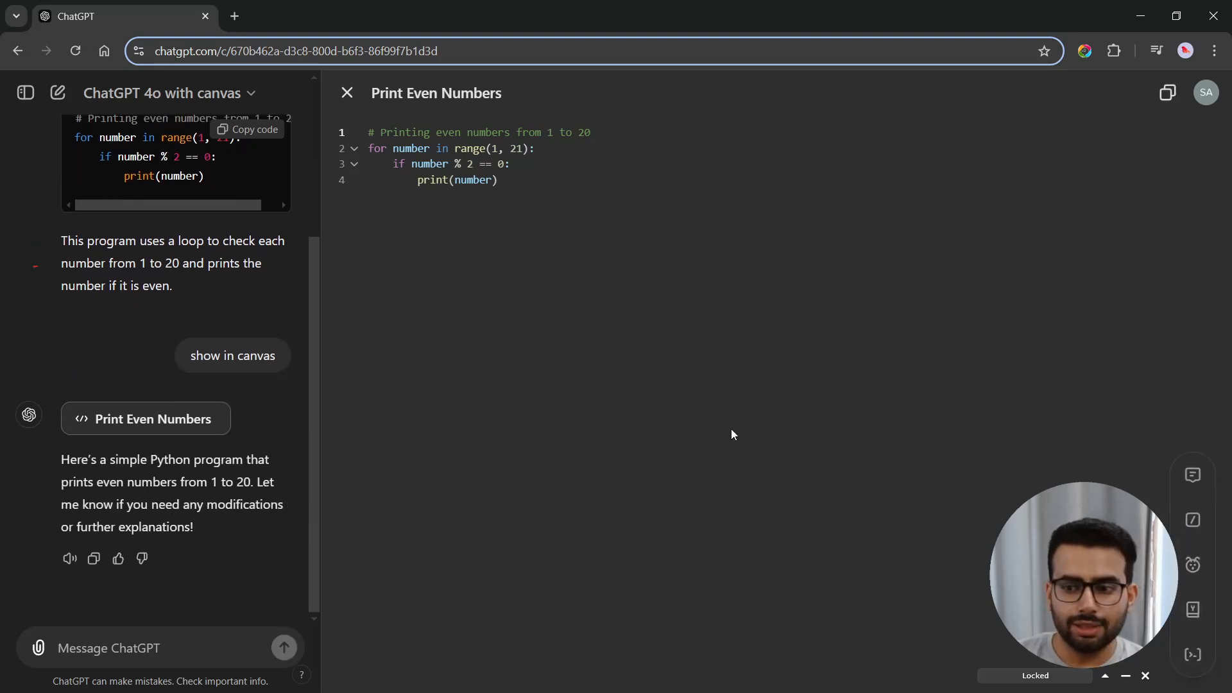
scroll(up, 3)
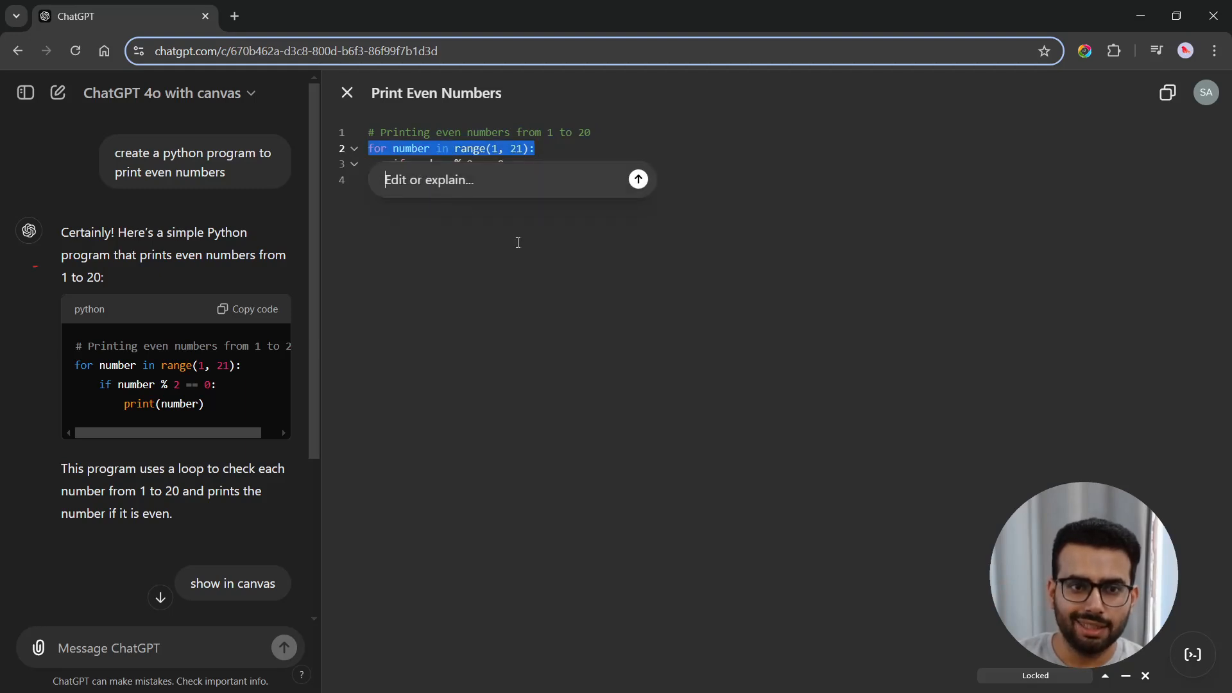
Step: Request an edit to the for-loop so it prints even numbers up to 1000
text(make)
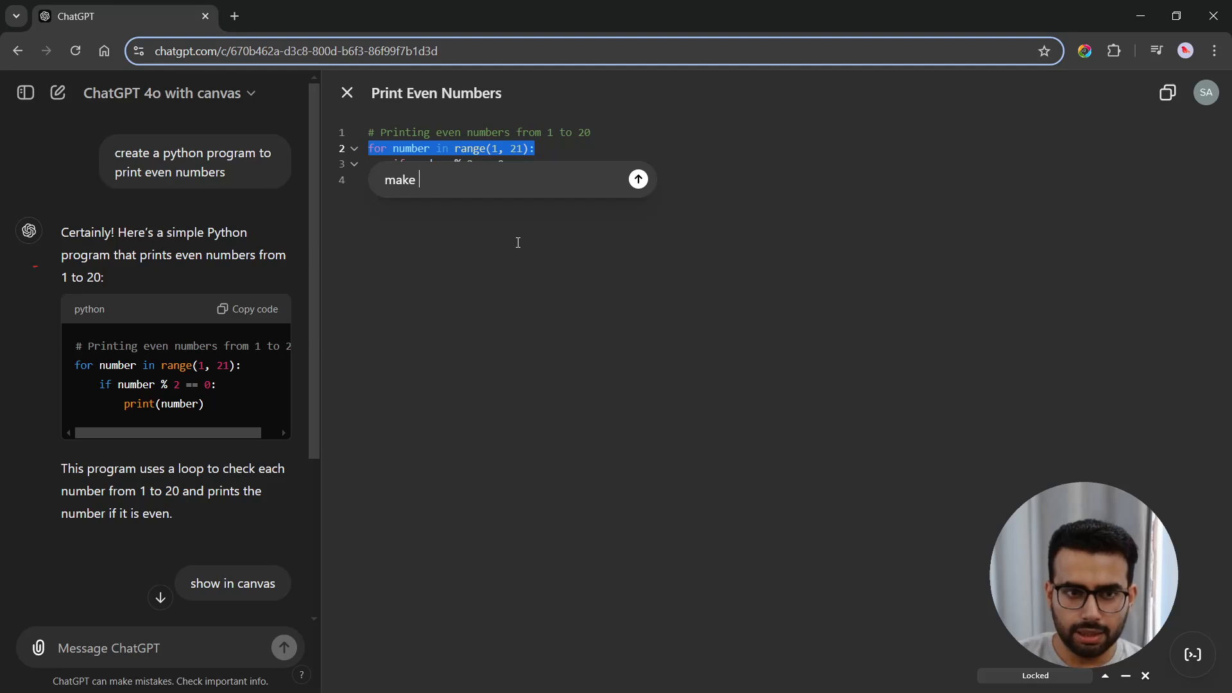
text(them)
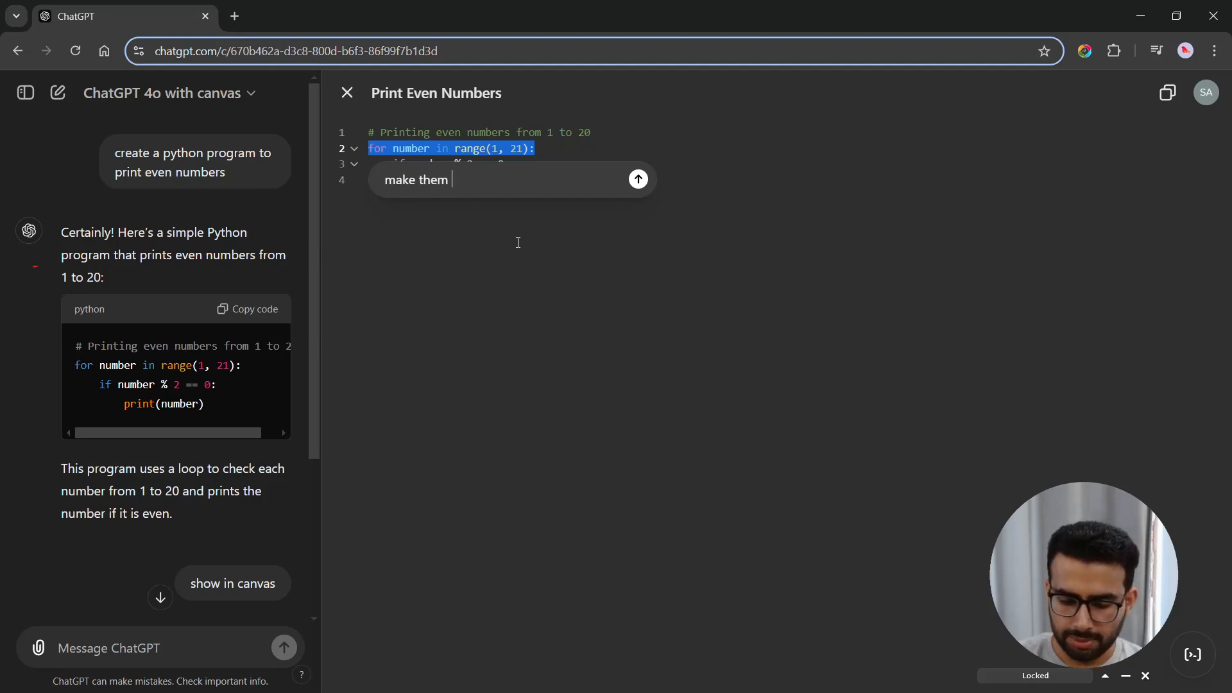
text(all nu)
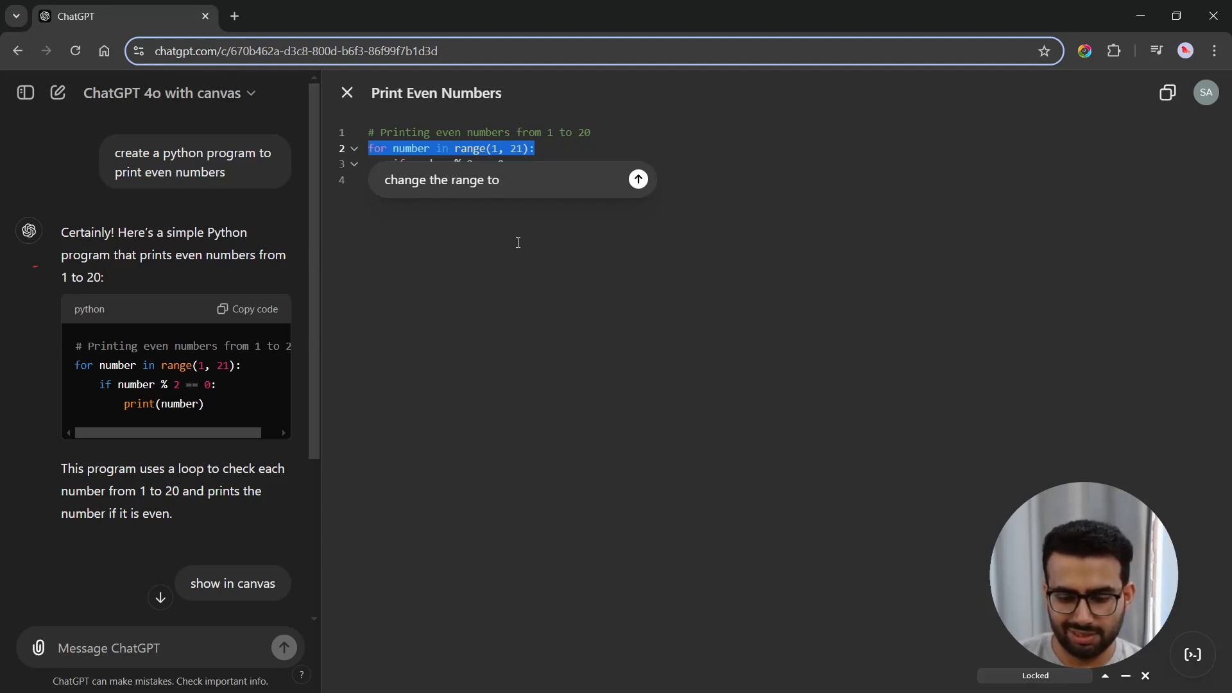
click(637, 179)
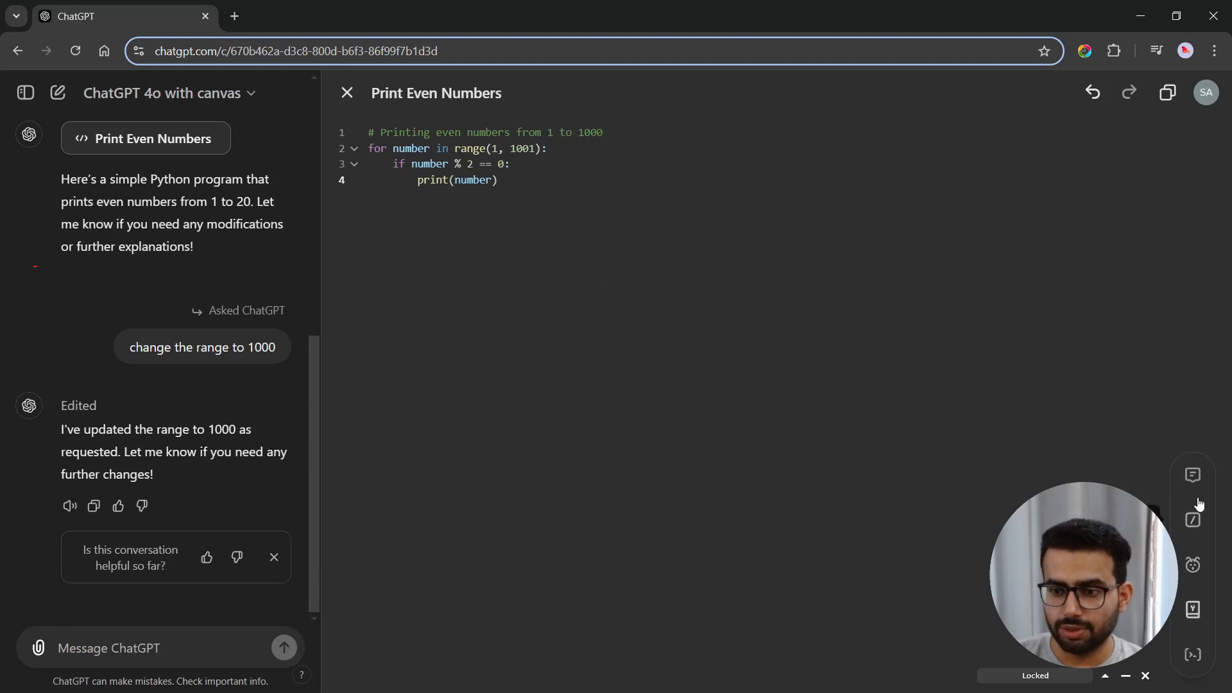
mouse_move(1196, 507)
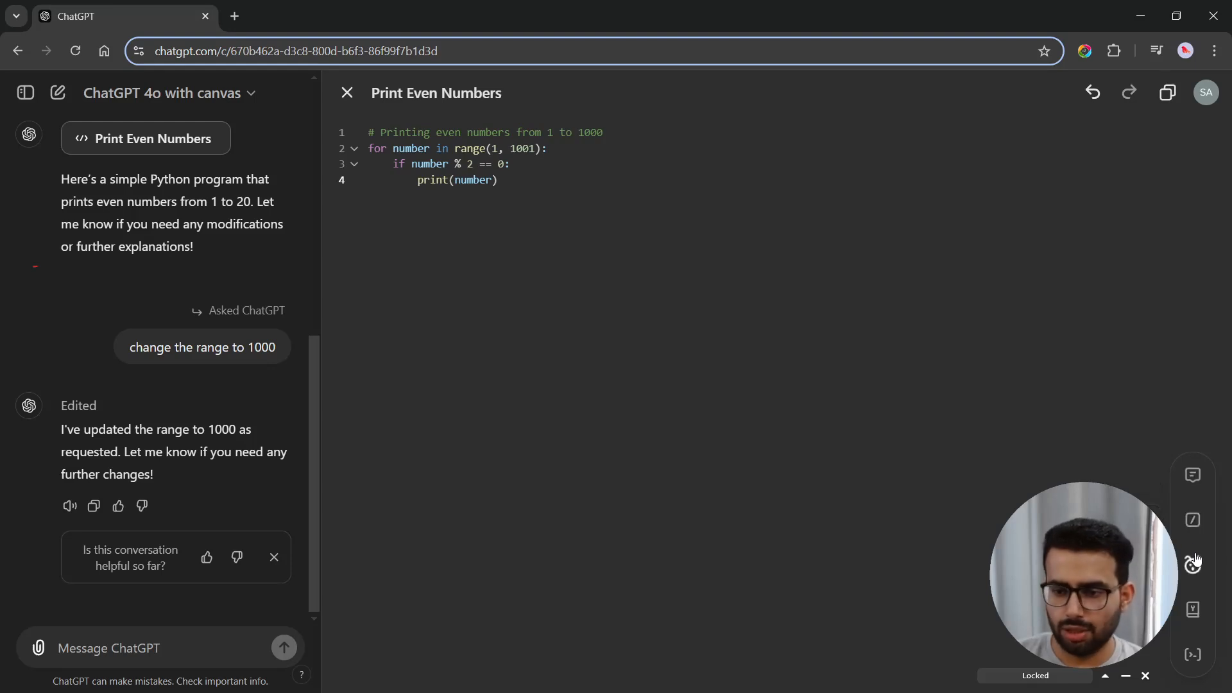
mouse_move(1169, 646)
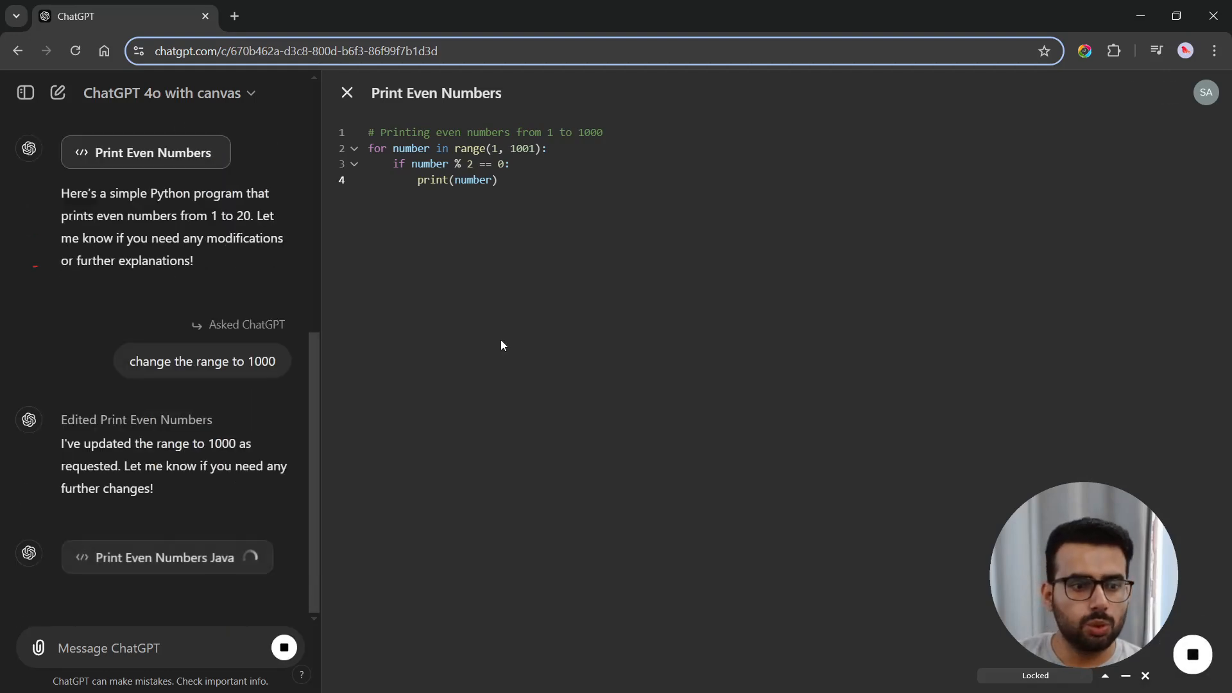
Step: Port the even-numbers program to Java, creating a Java canvas up to 1000
click(165, 557)
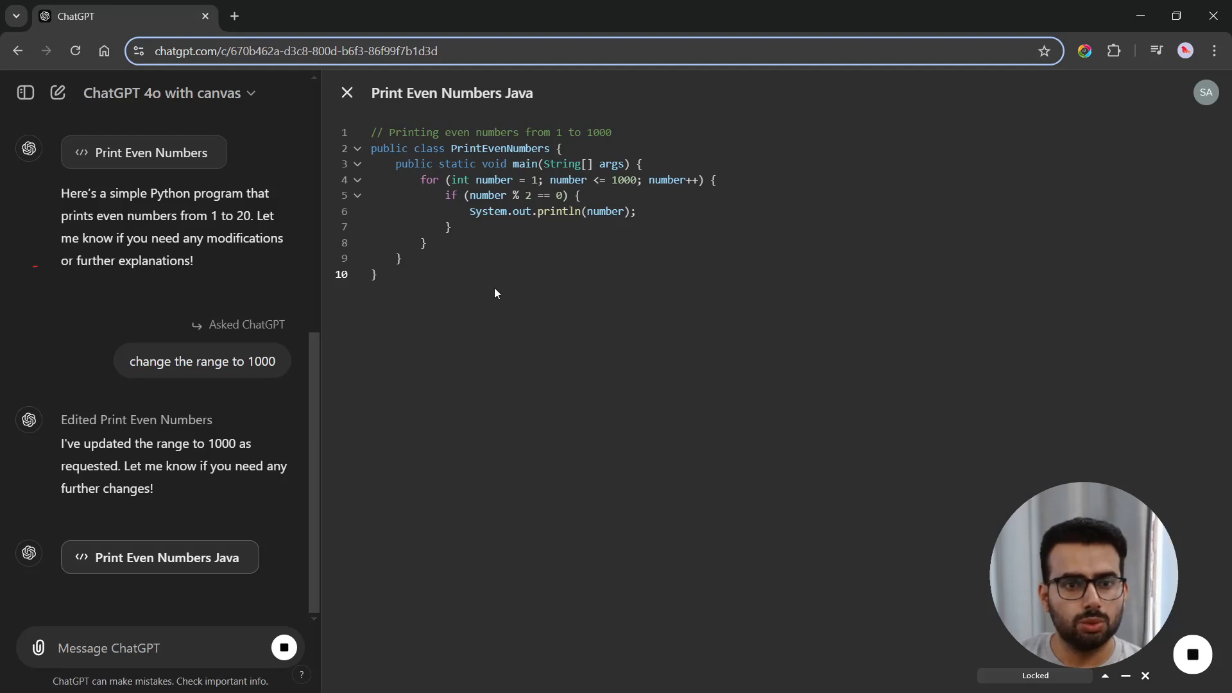
scroll(down, 3)
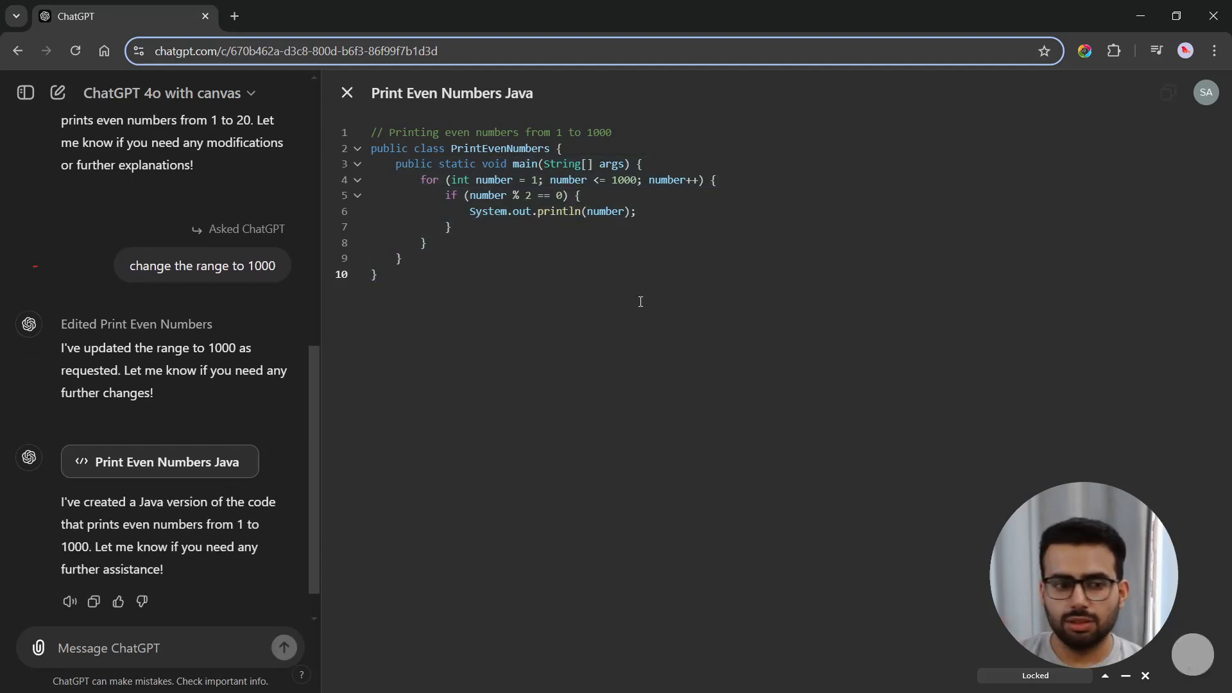
scroll(down, 3)
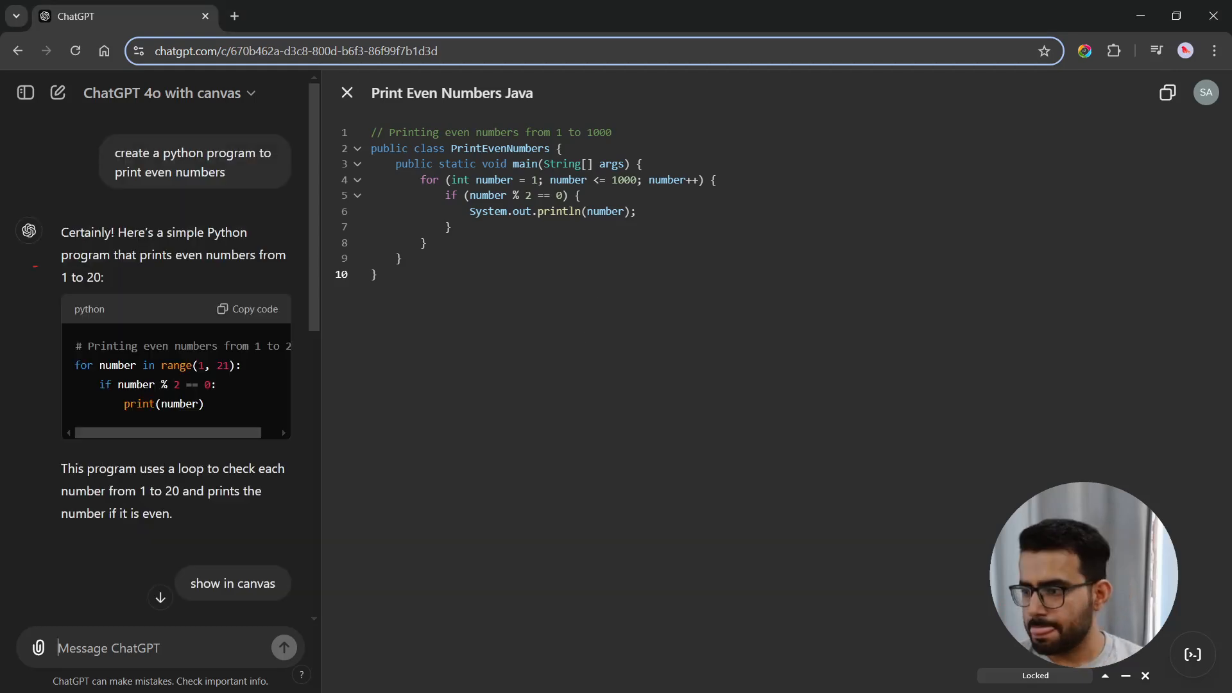
Step: Resubmit the first prompt as 'fix bugs' with Java code misspelling 'number' as 'numer'
scroll(down, 3)
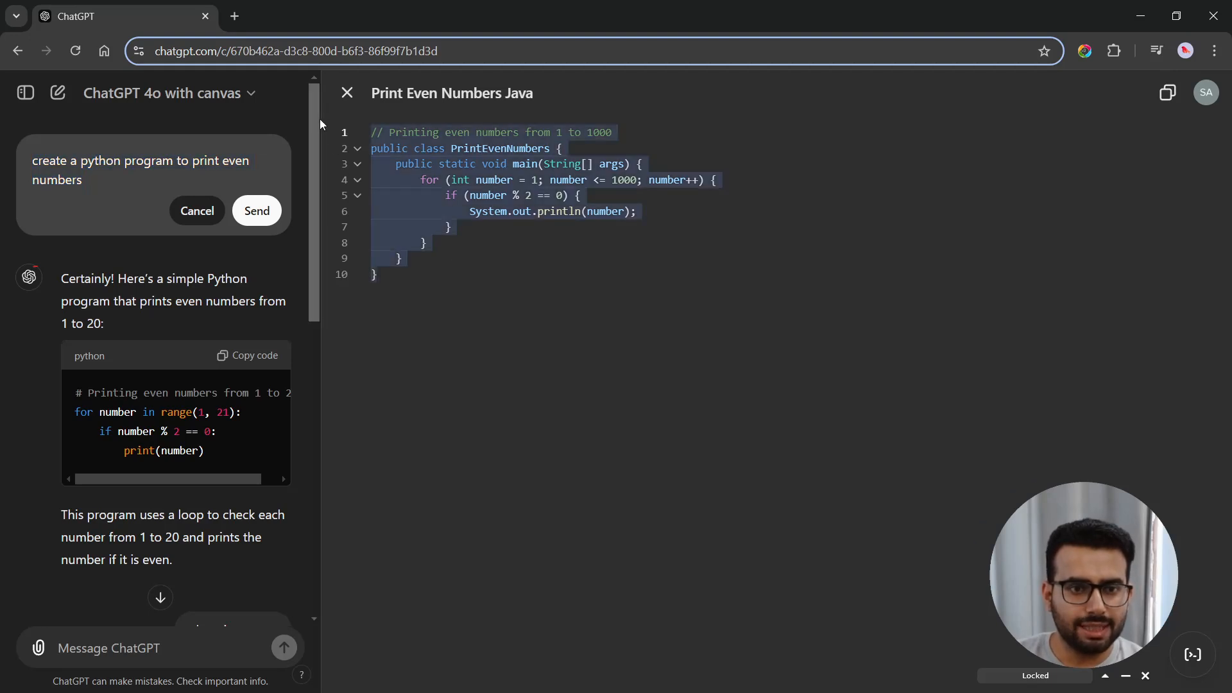
click(131, 179)
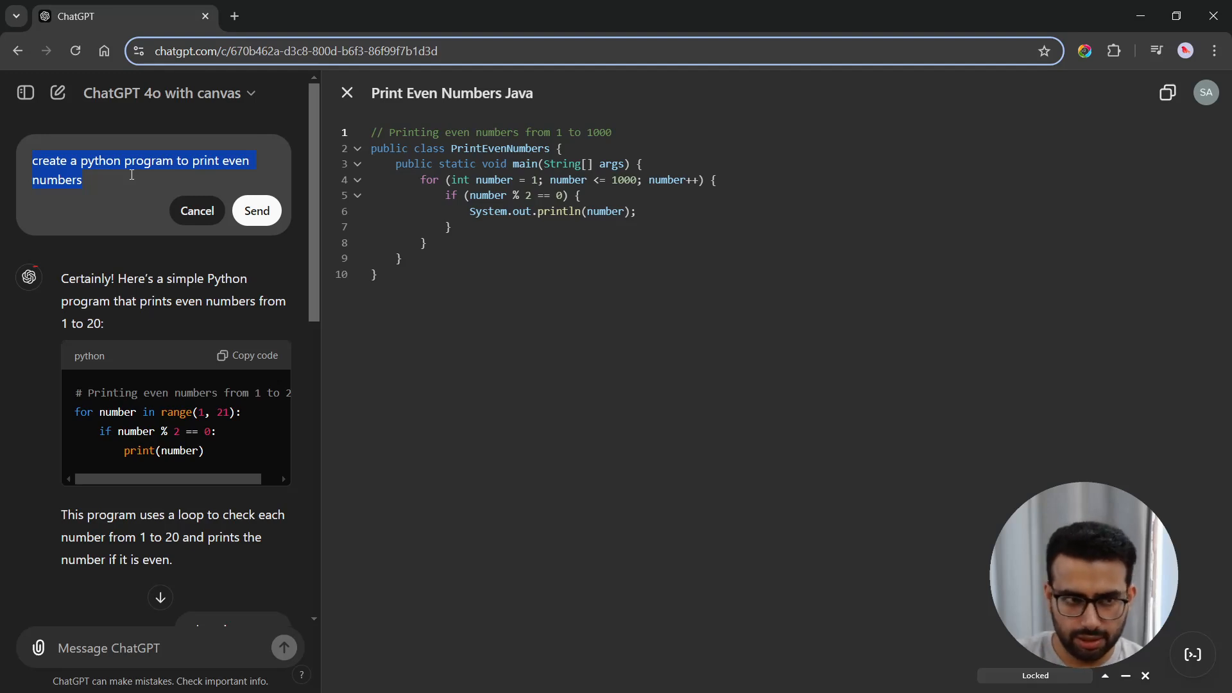
mouse_move(417, 141)
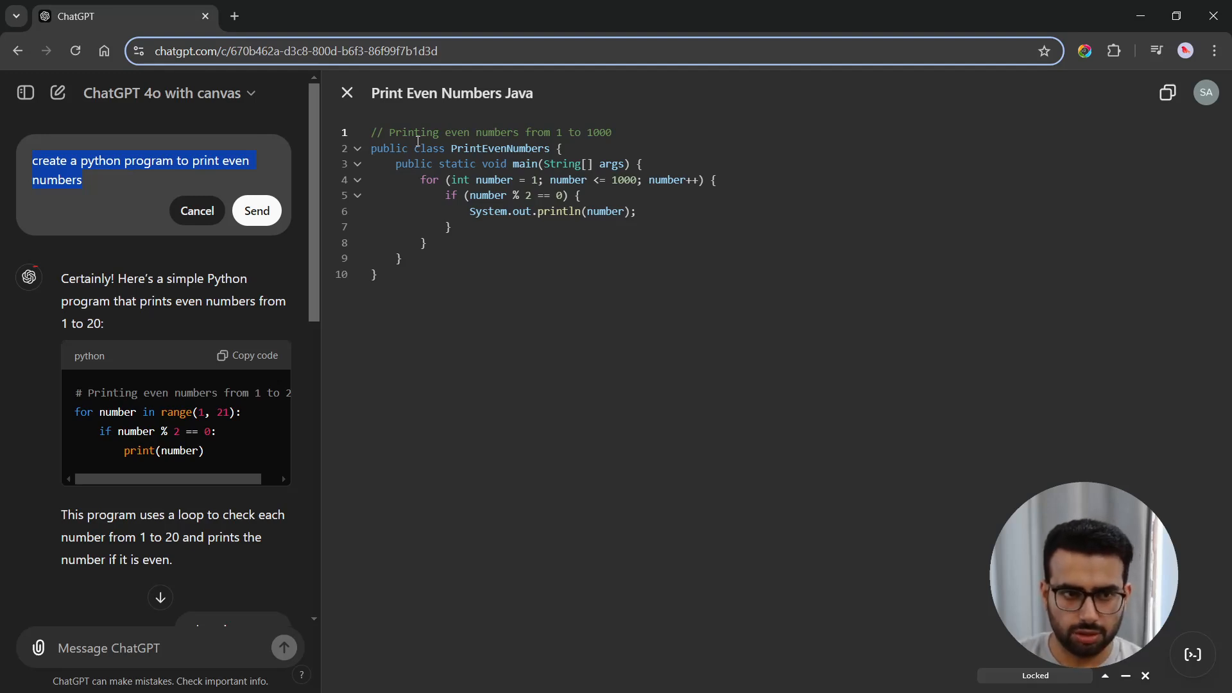
text(fix bugs)
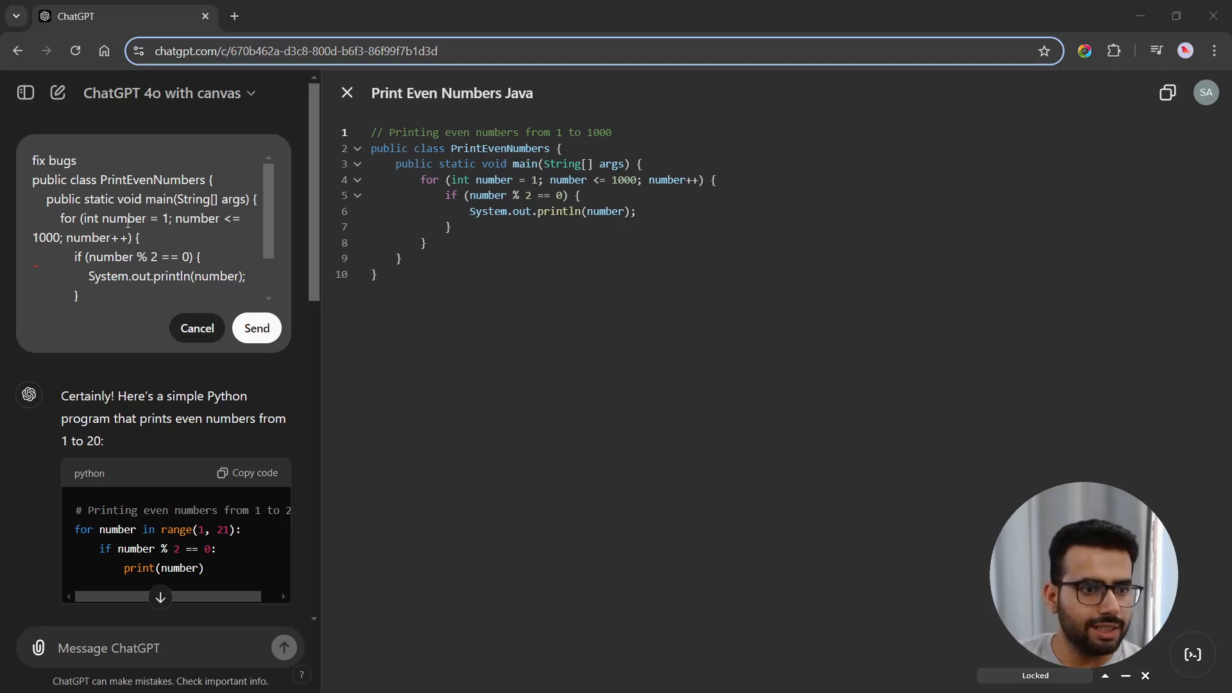
double_click(199, 218)
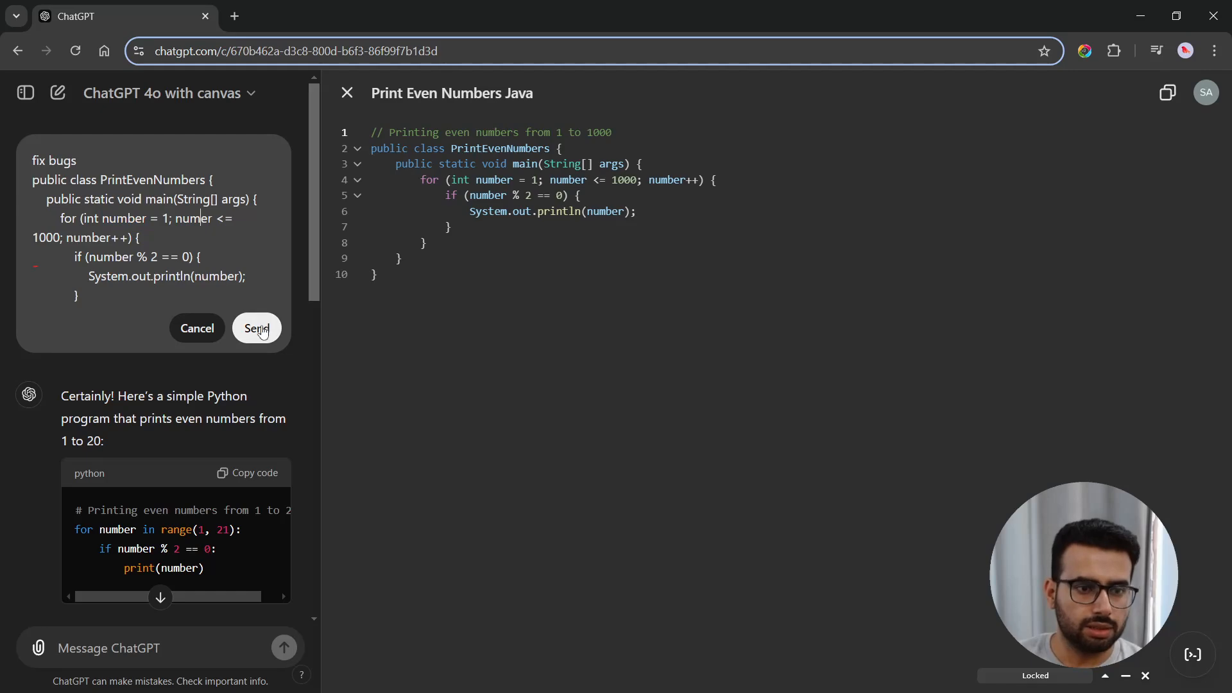
click(256, 329)
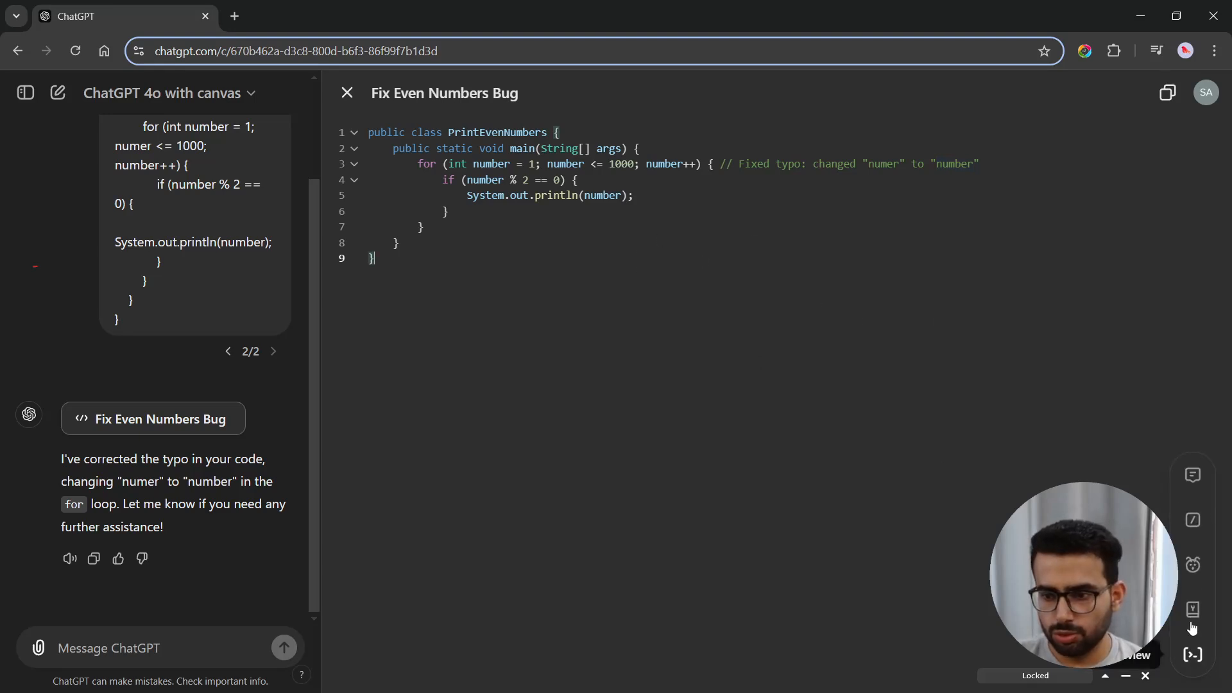
mouse_move(1191, 475)
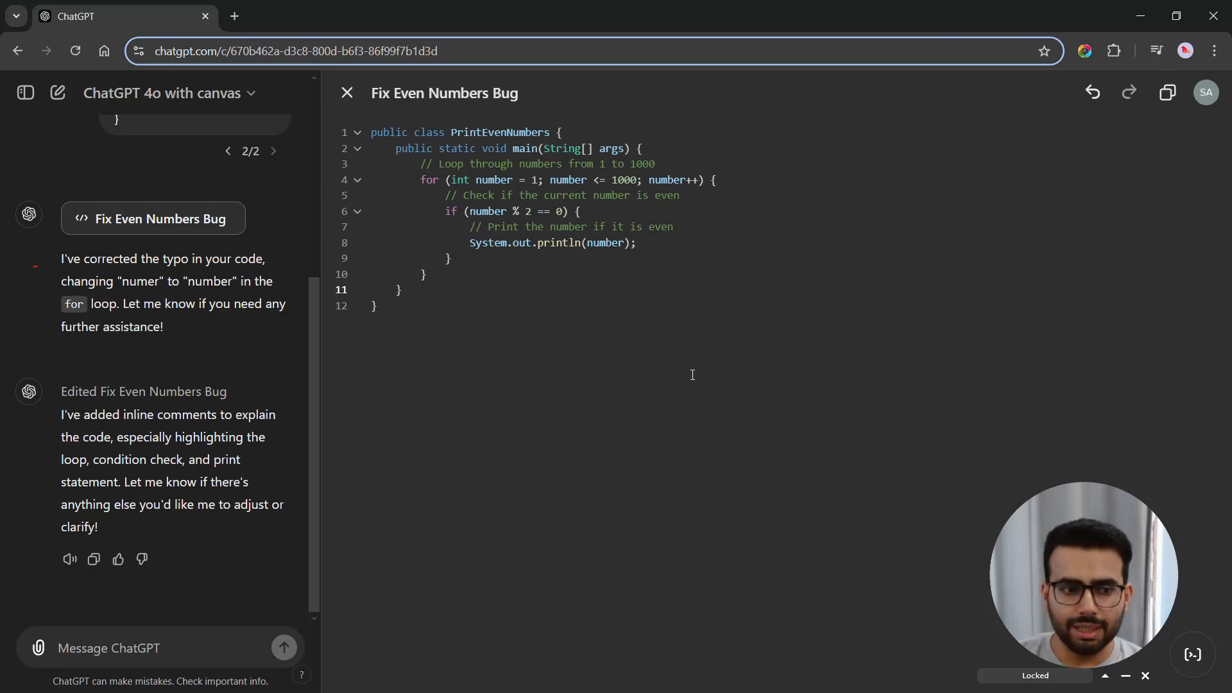
mouse_move(1178, 194)
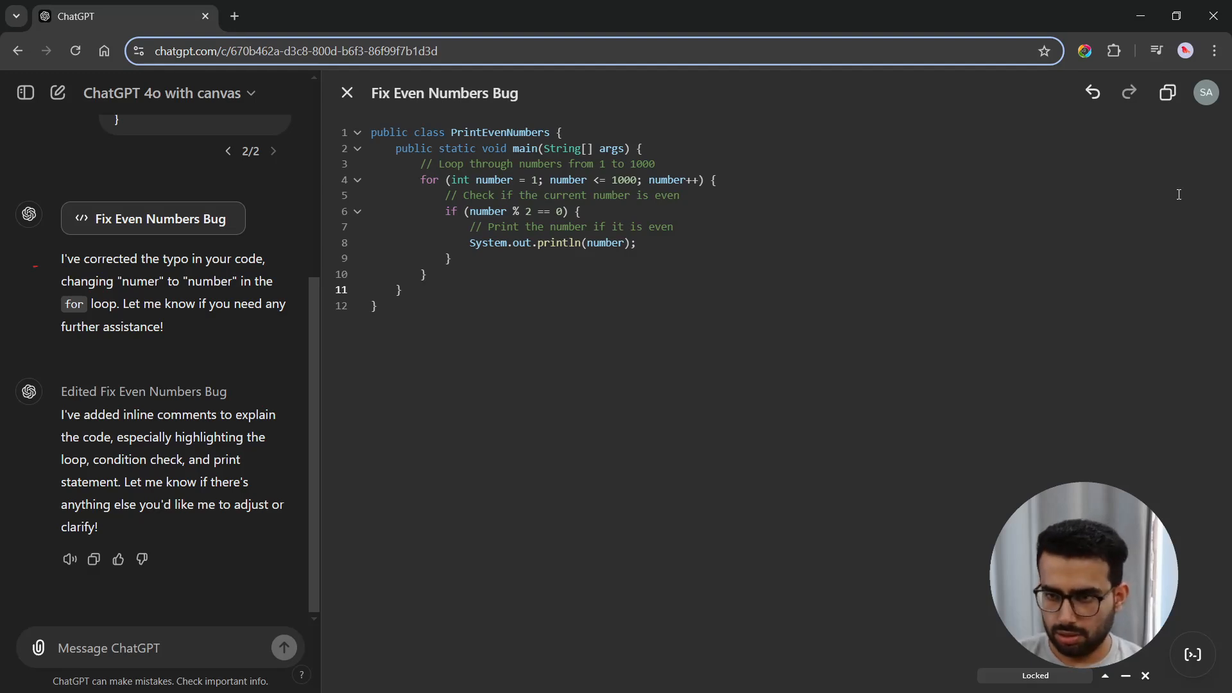
Step: Resubmit the first prompt as a request to create CRUD APIs in Node.js
text(create)
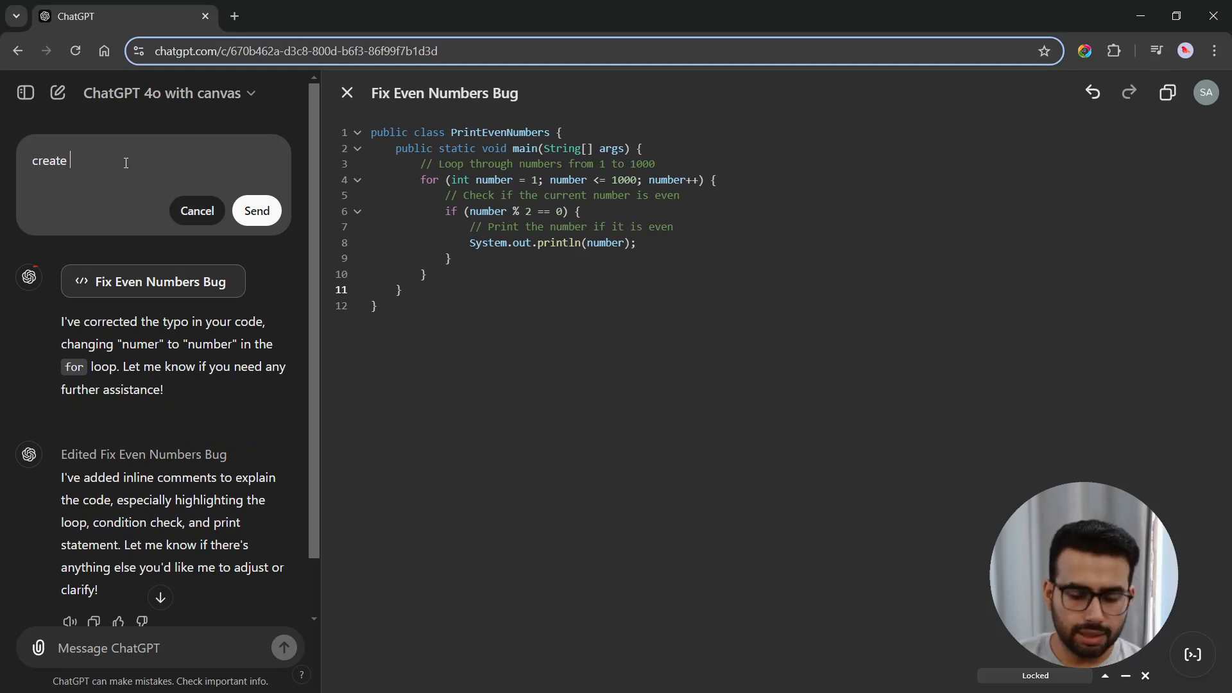
text(3 api)
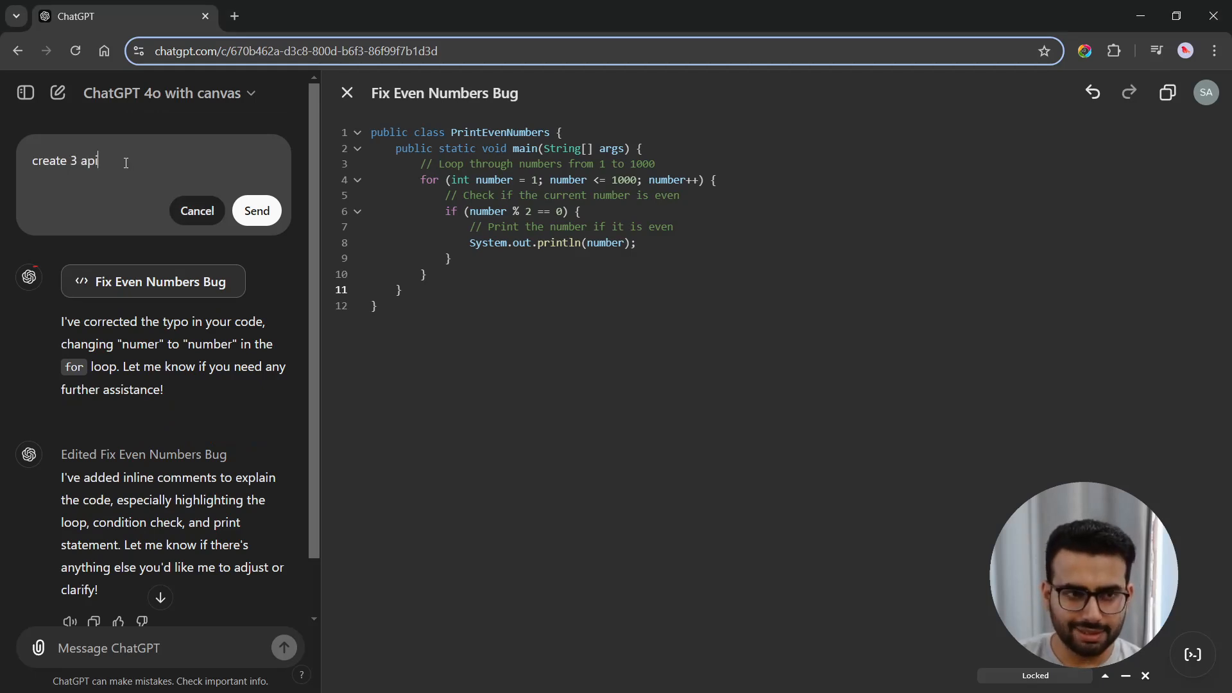
text(s for cru)
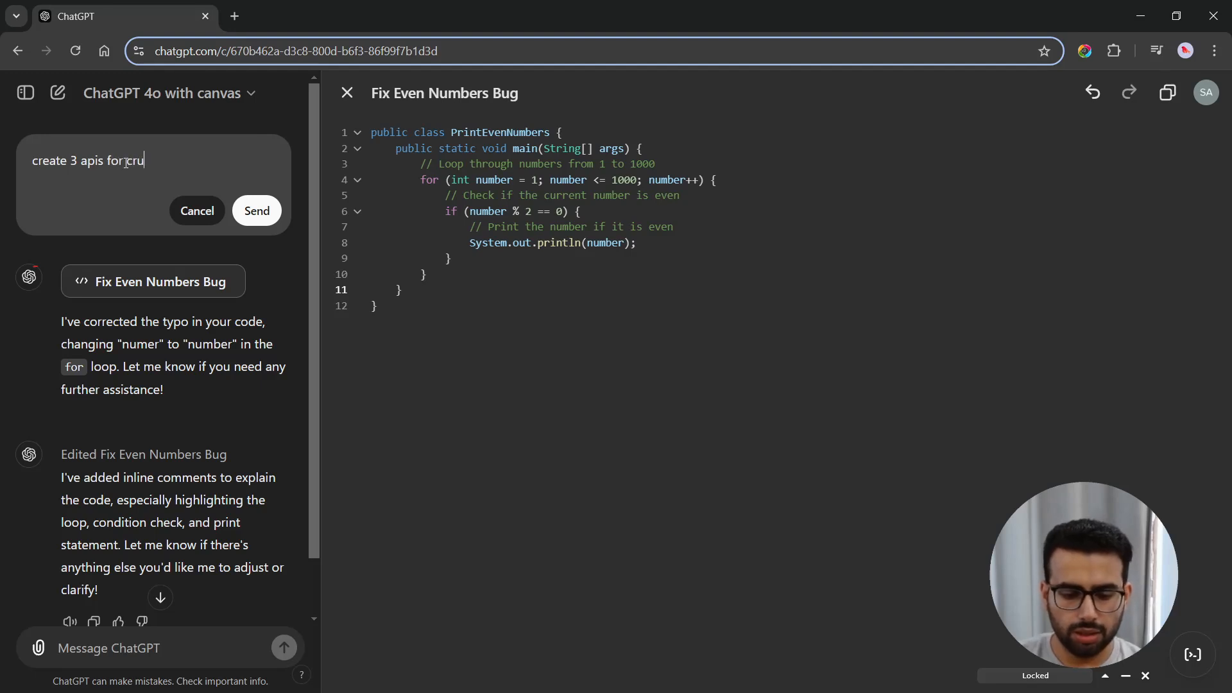
text(d in nodejs)
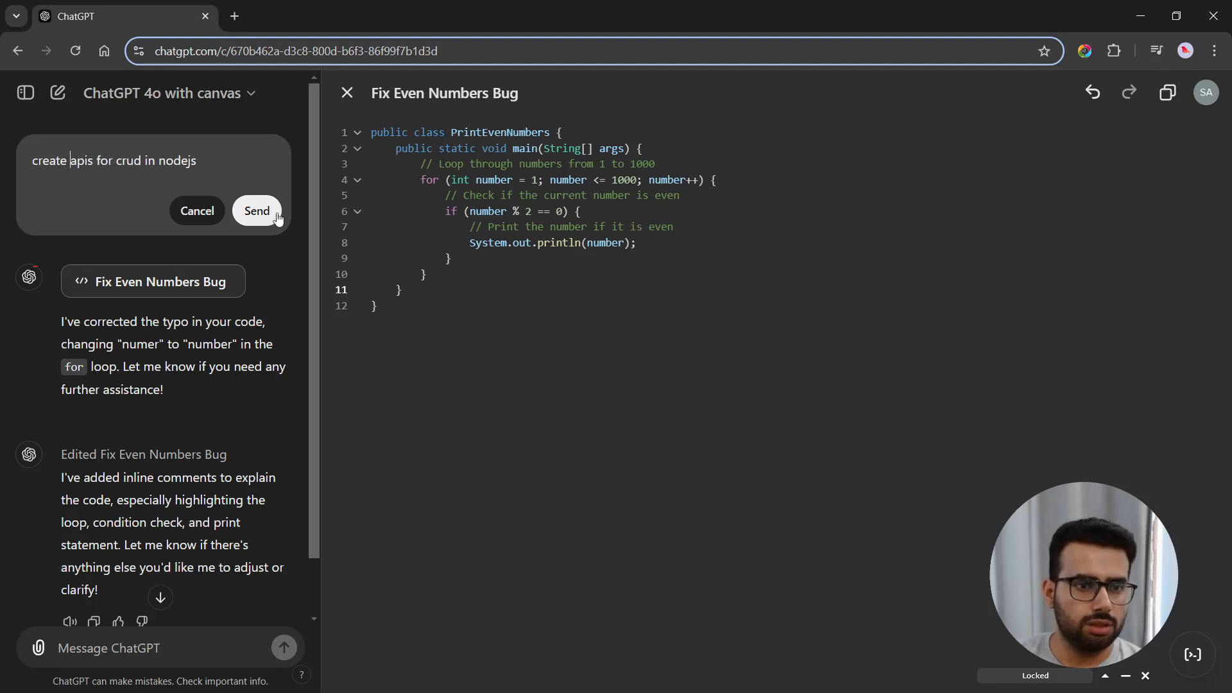
click(256, 210)
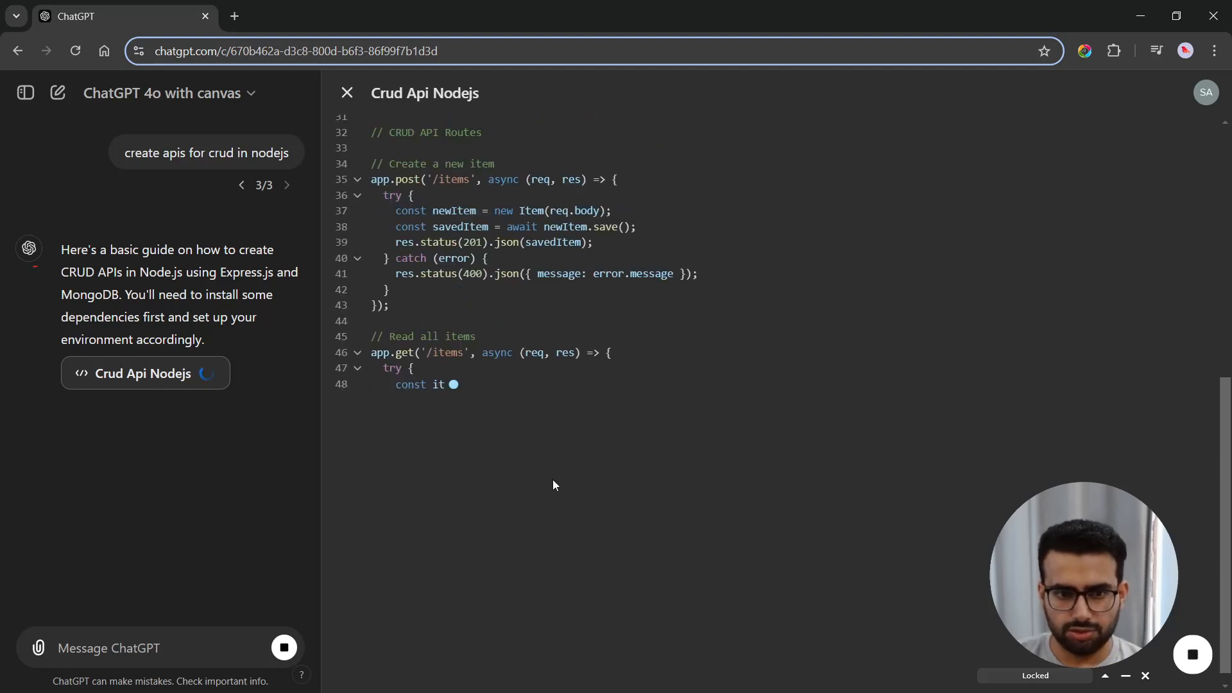
Step: Scroll through the 100-line Express and MongoDB CRUD server in the canvas
scroll(down, 3)
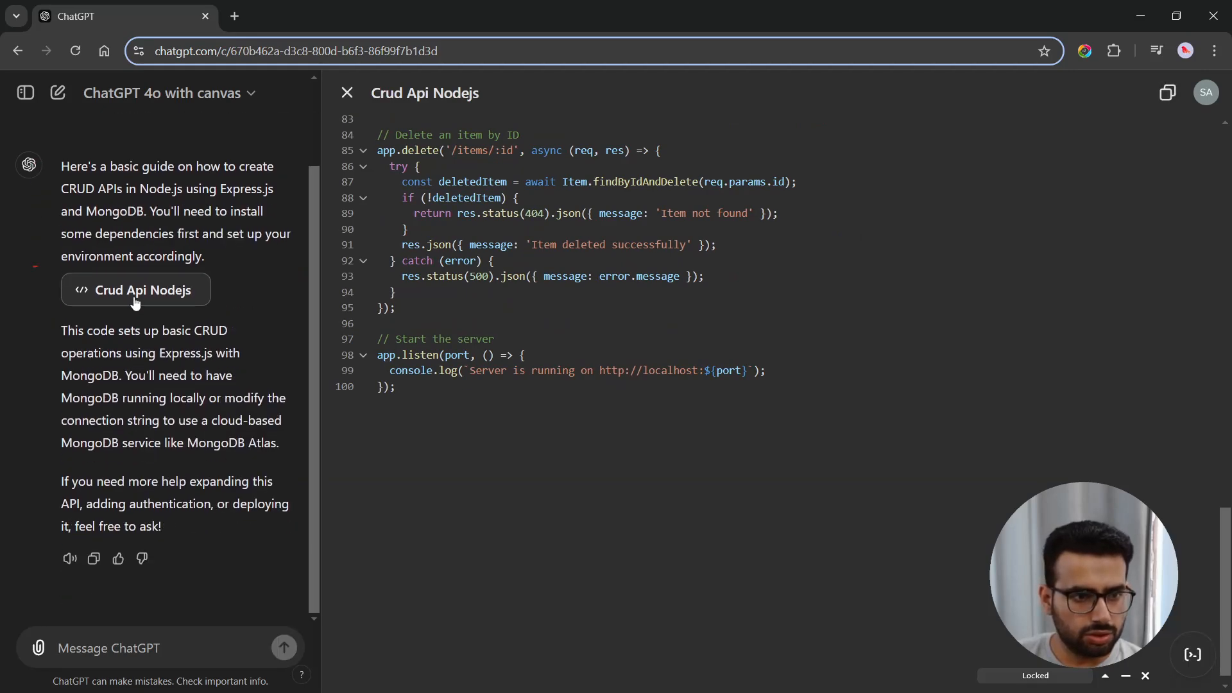
scroll(up, 3)
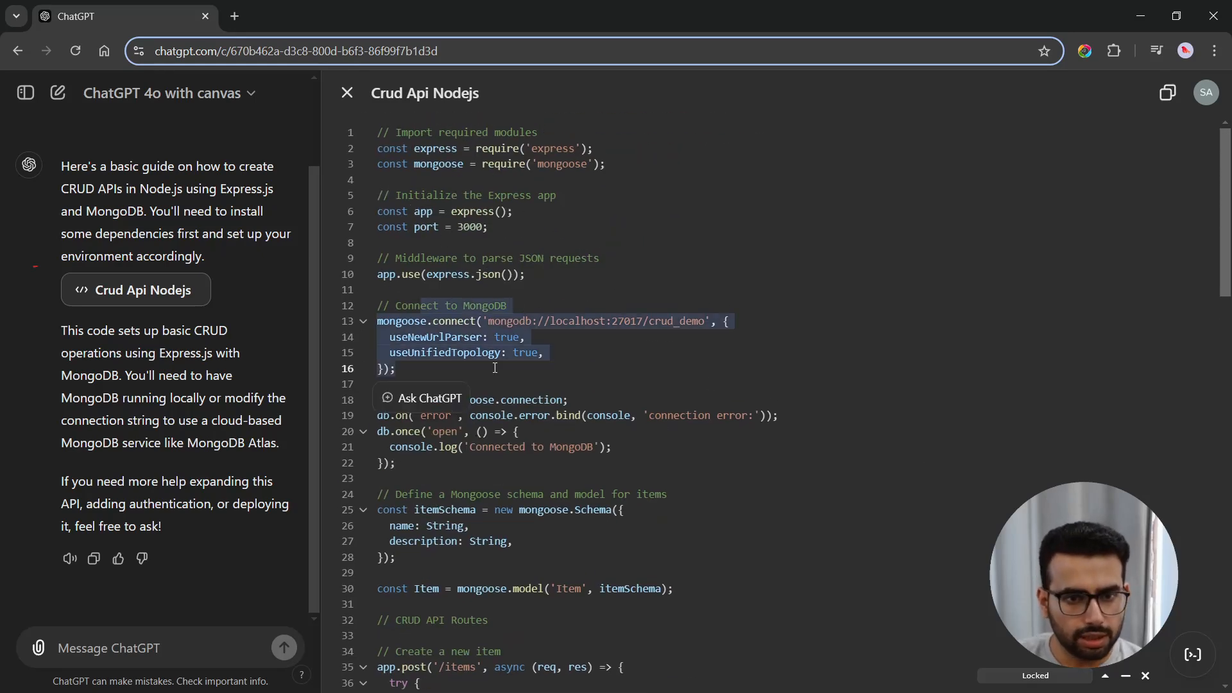
scroll(down, 3)
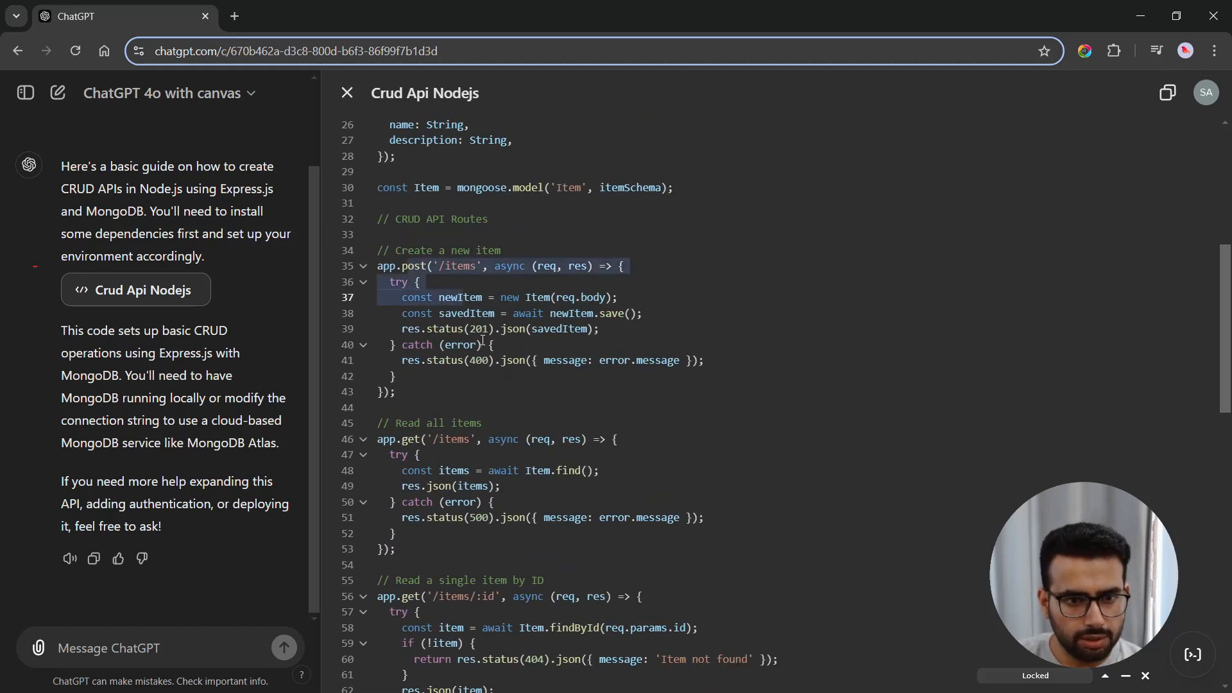
scroll(down, 3)
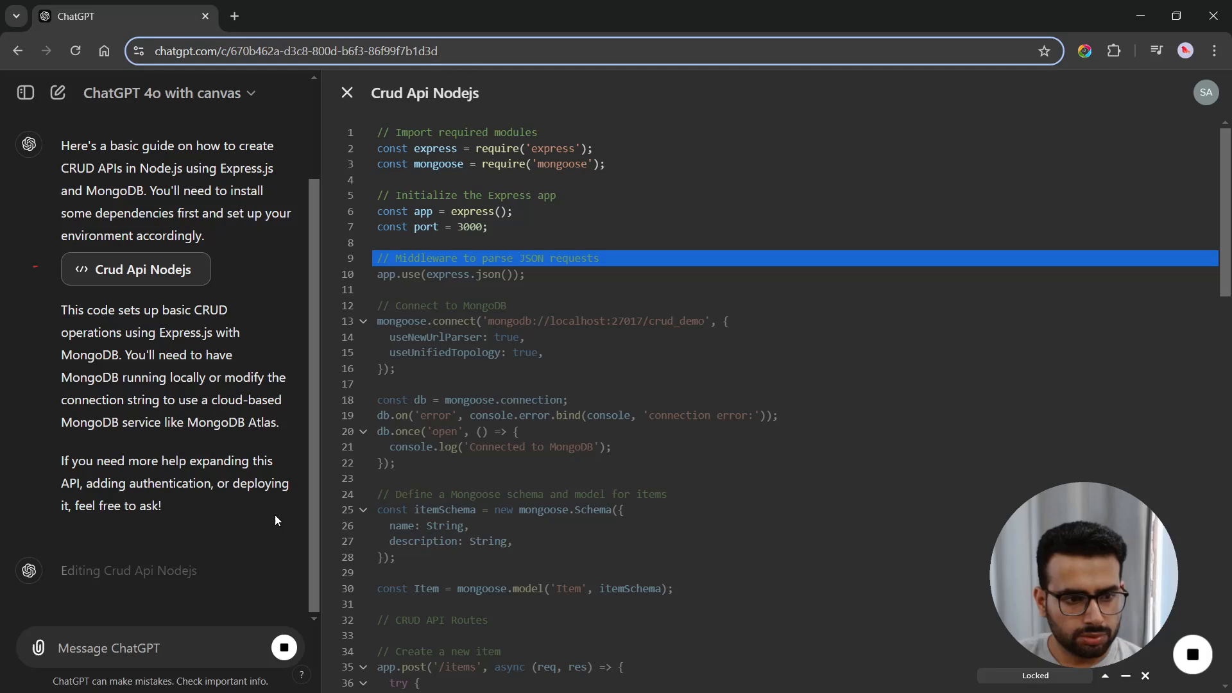
Step: Add console logs to the CRUD routes and review the 118-line code
scroll(down, 3)
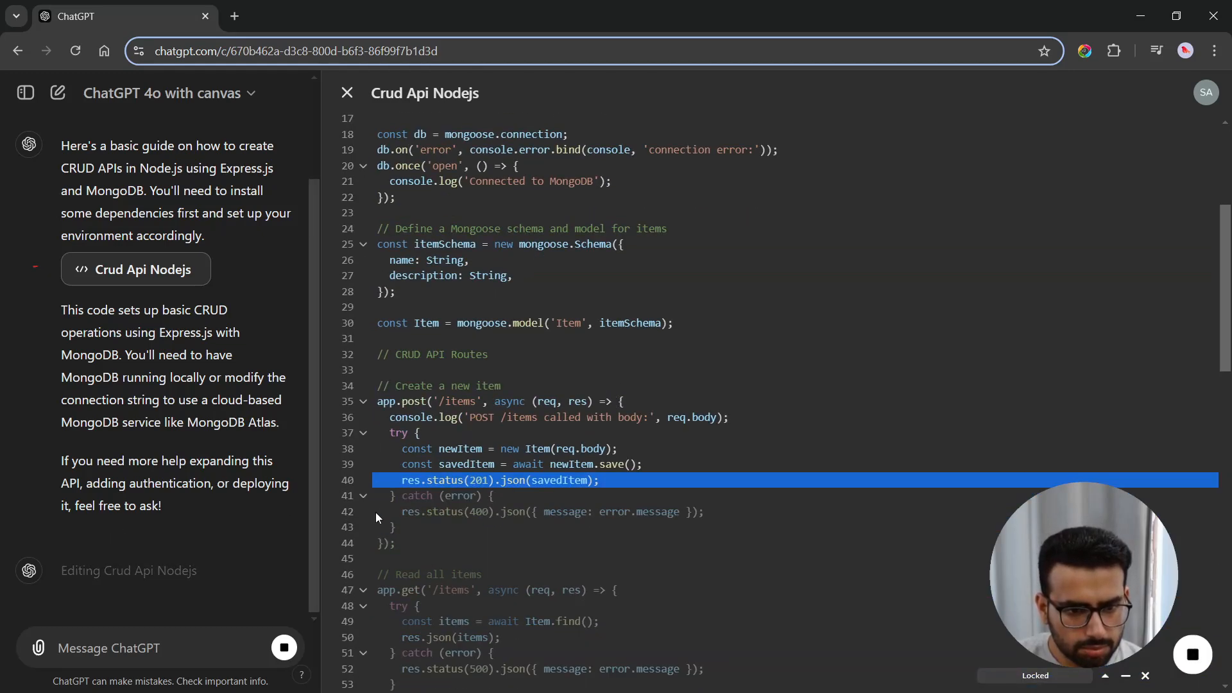
scroll(down, 3)
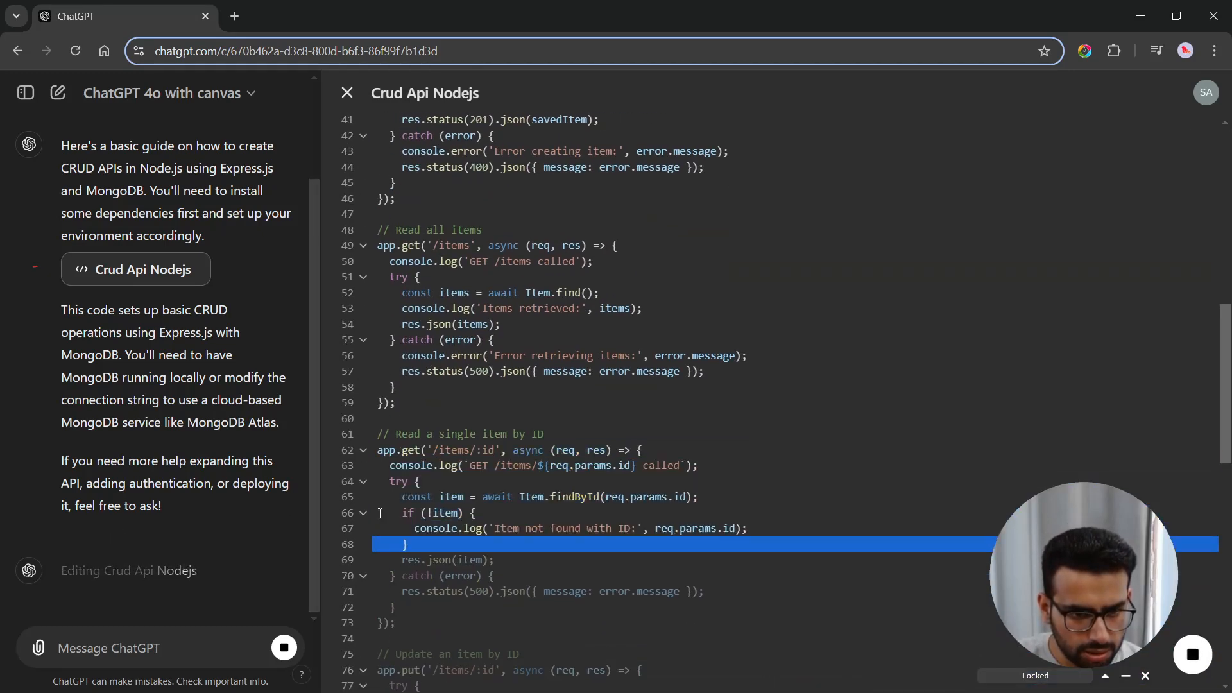
scroll(down, 3)
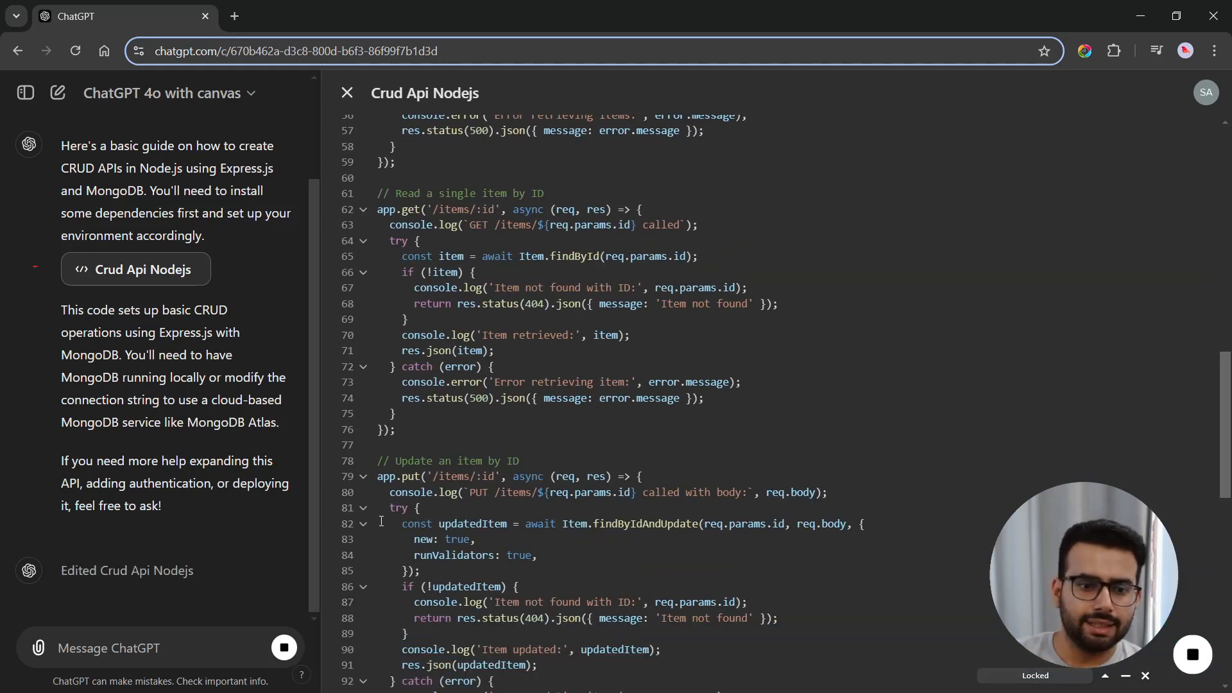
scroll(down, 3)
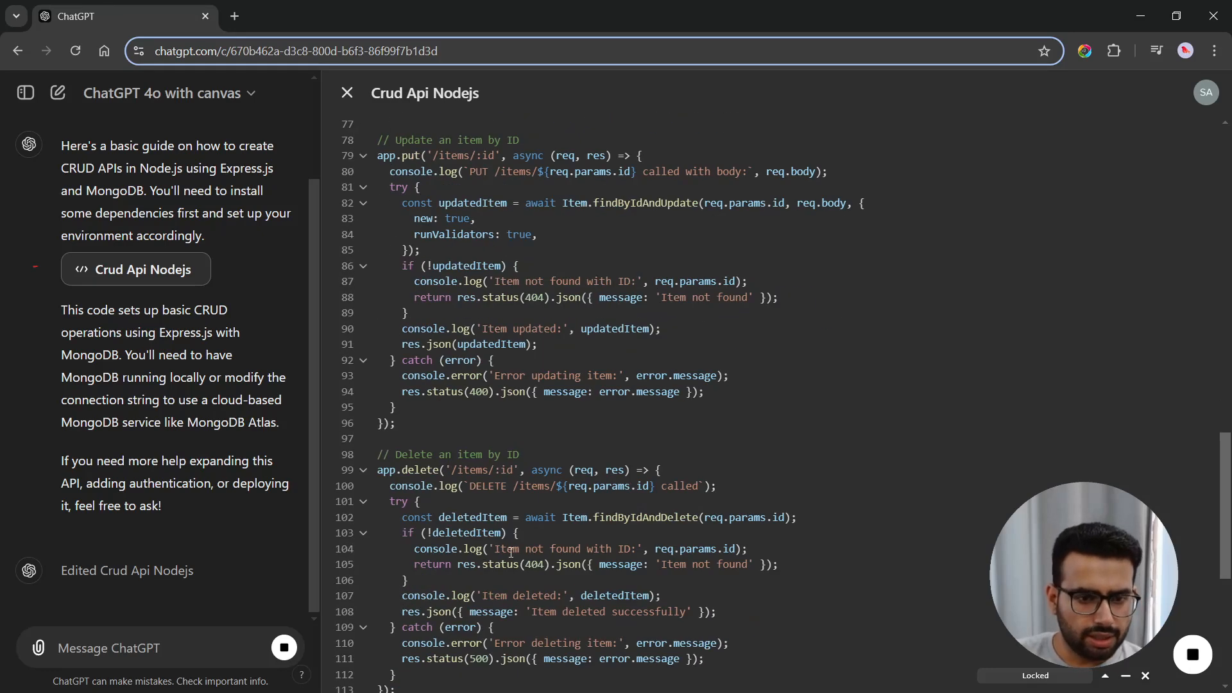
scroll(down, 3)
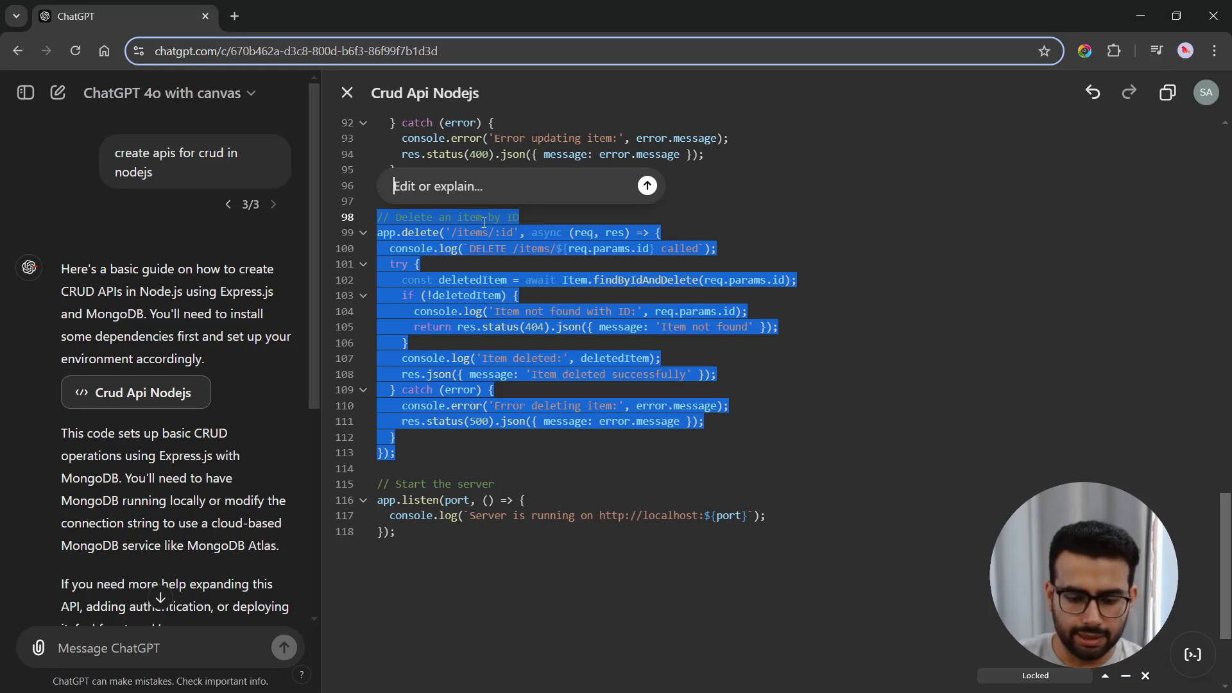
Step: Ask ChatGPT to make the delete route remove items by name, not ID
text(i want to d)
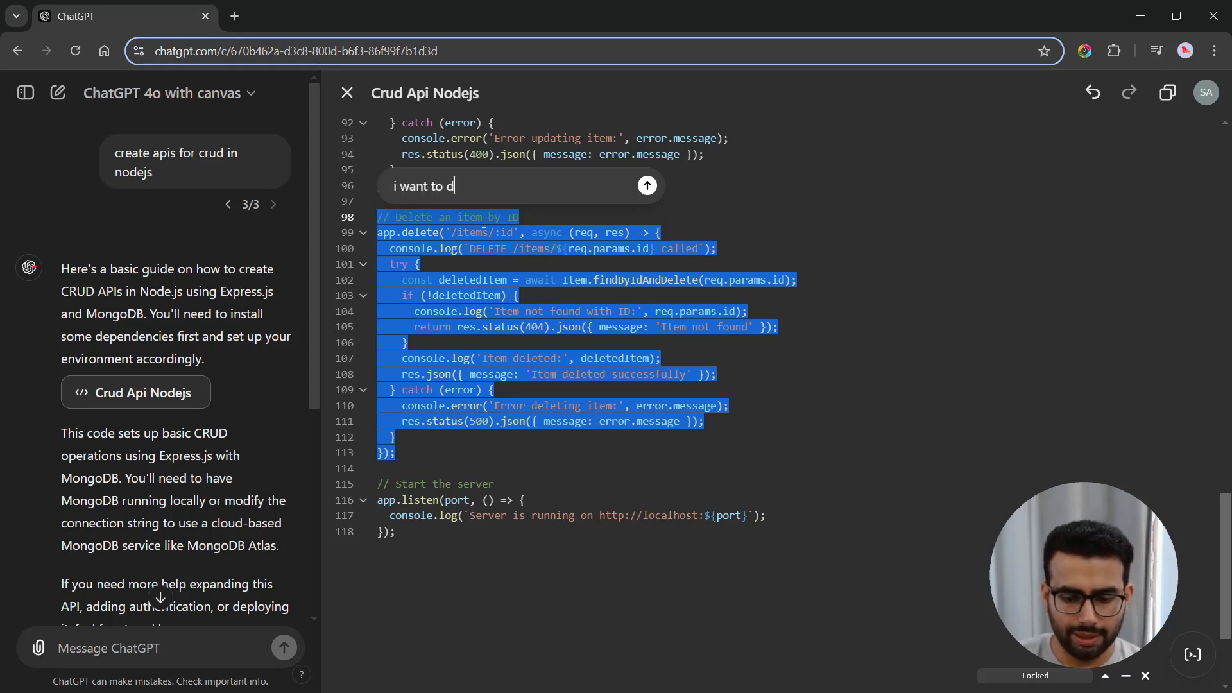
text(elete)
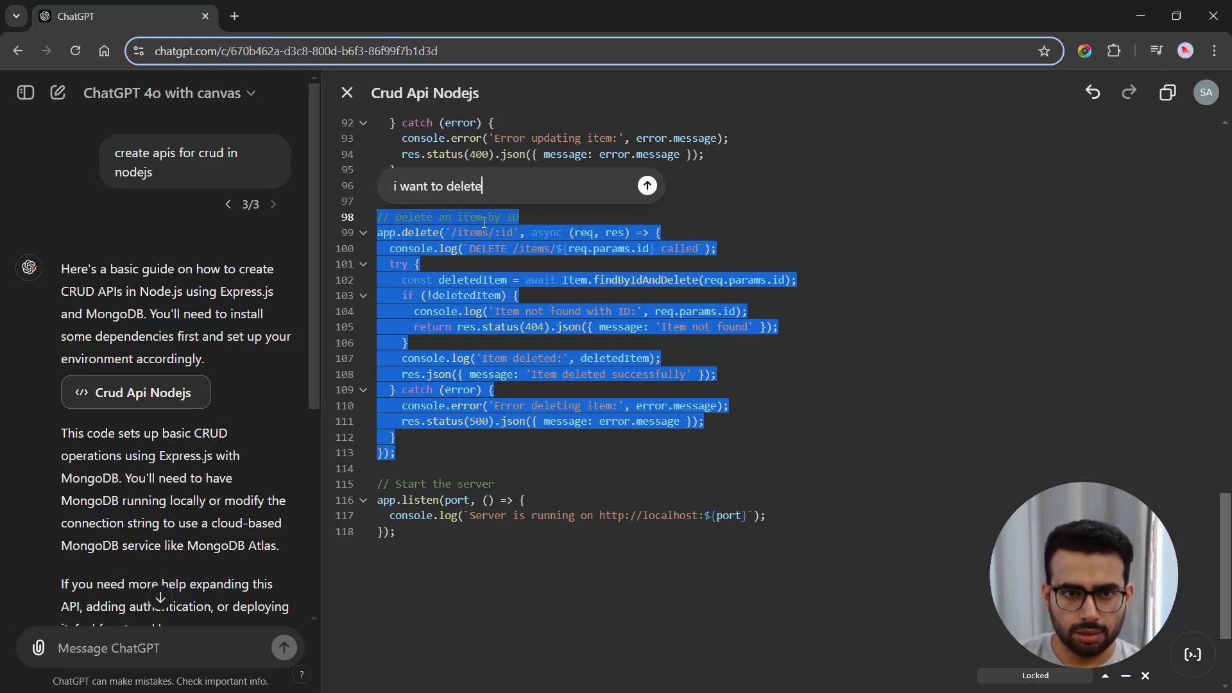
text(ba)
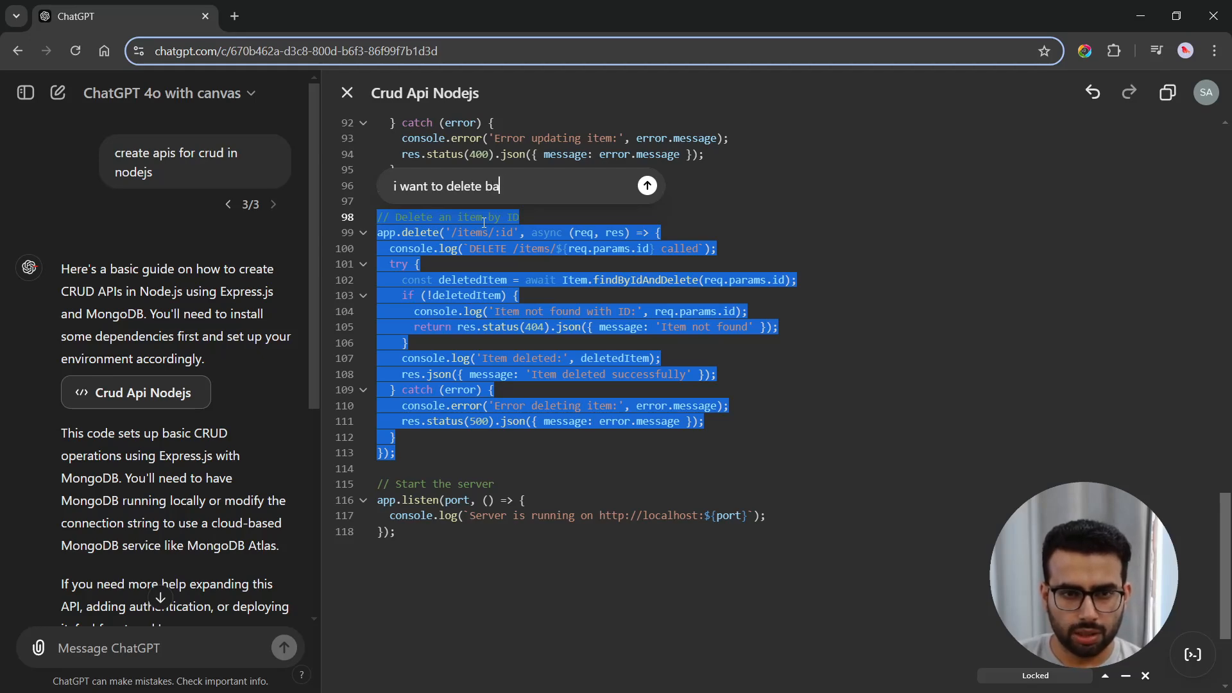
text(sed on)
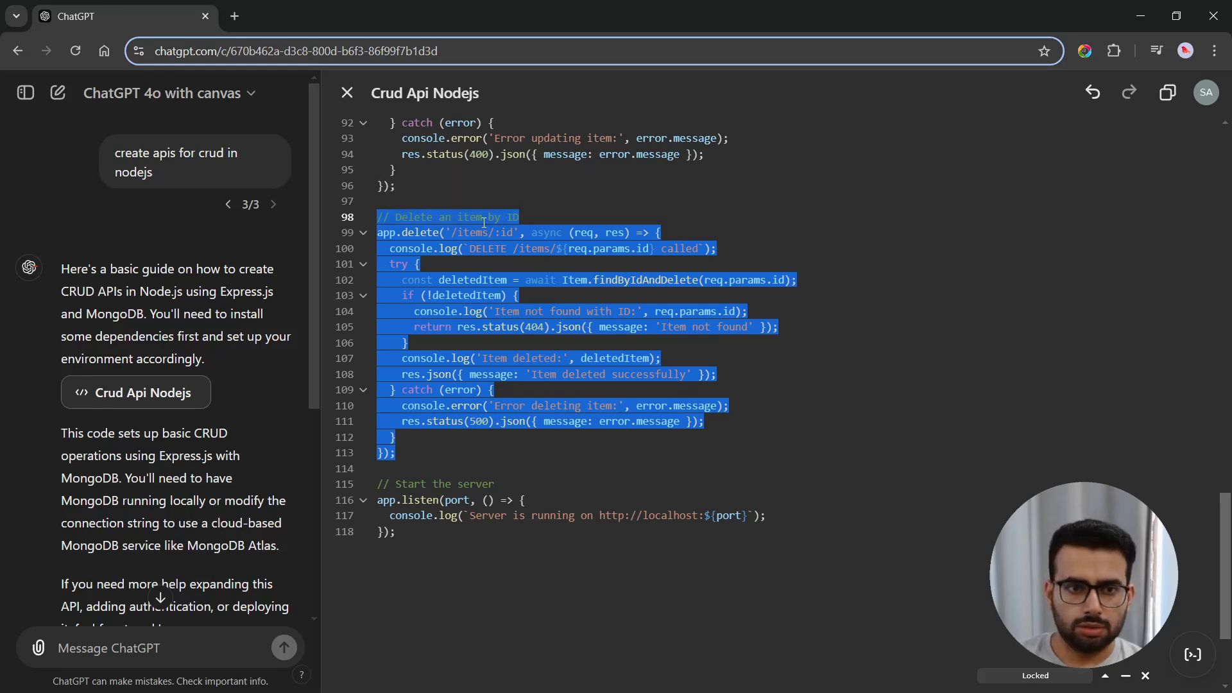
click(283, 648)
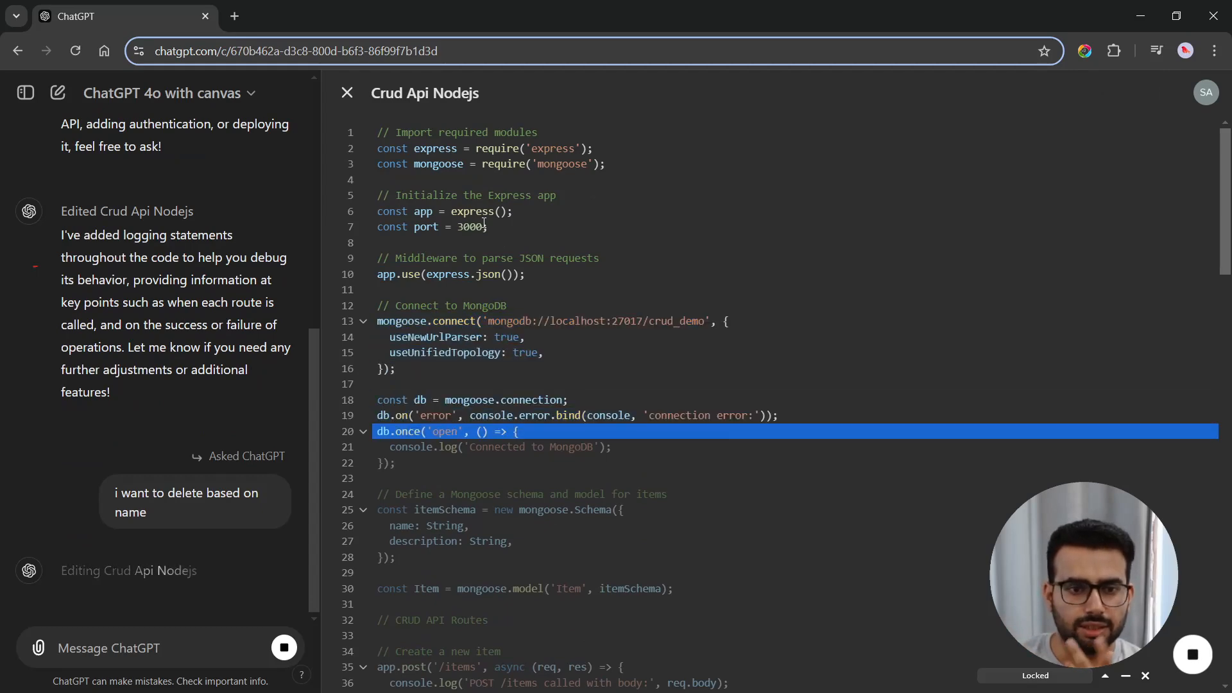
scroll(down, 3)
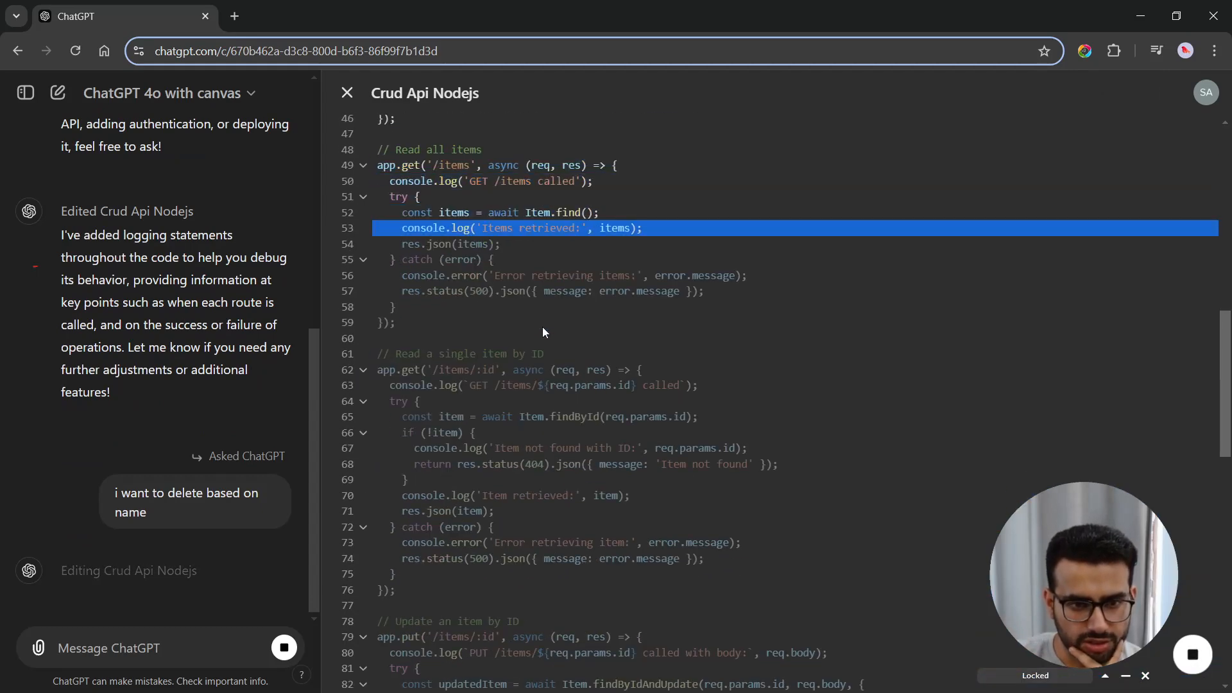
scroll(down, 3)
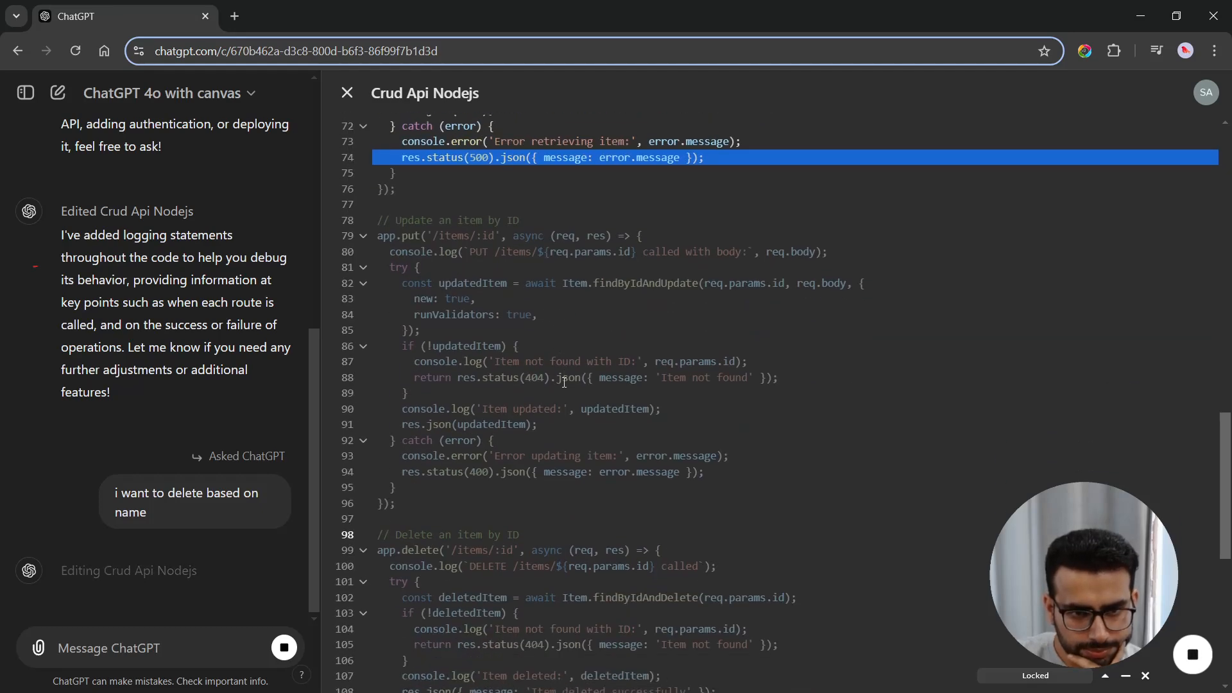
scroll(down, 3)
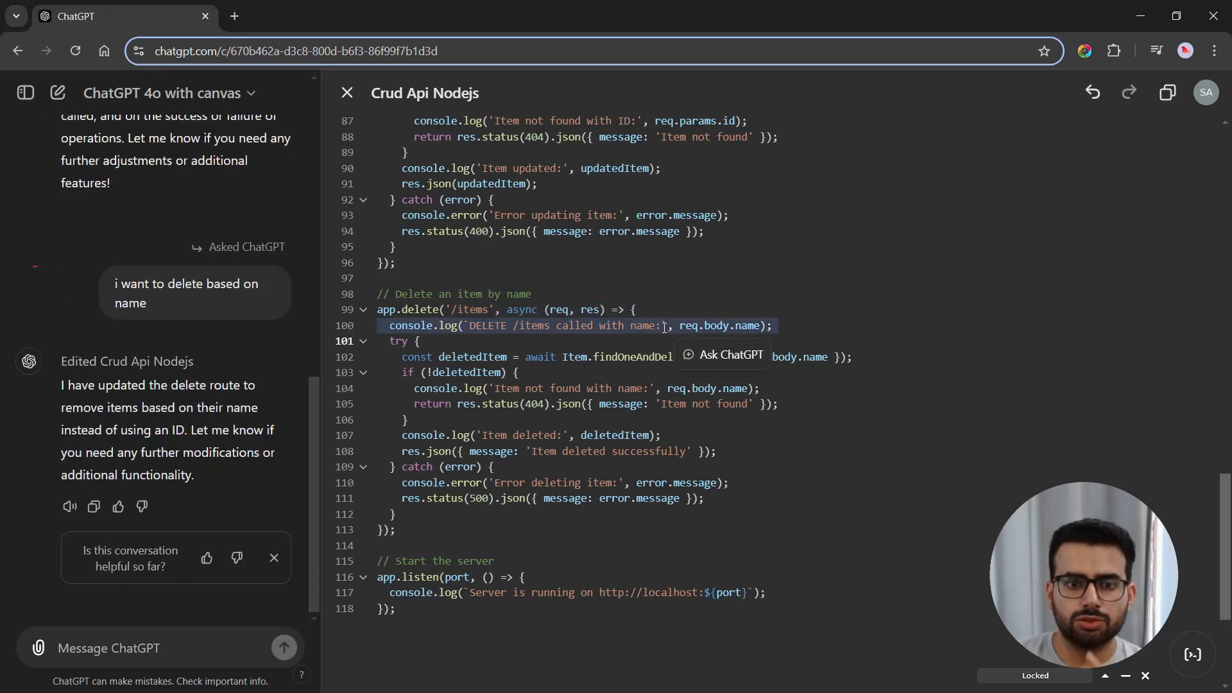
click(557, 546)
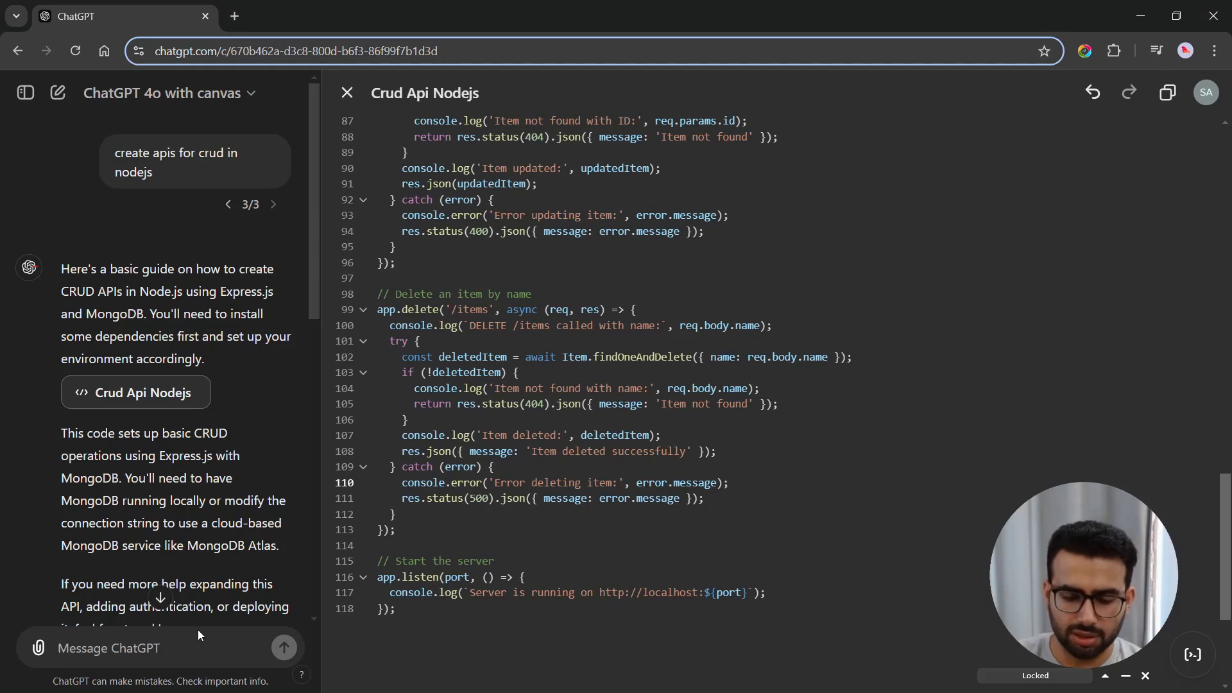
Step: Ask ChatGPT to 'create proper documentation for the code you created', with no code in the docs
text(create)
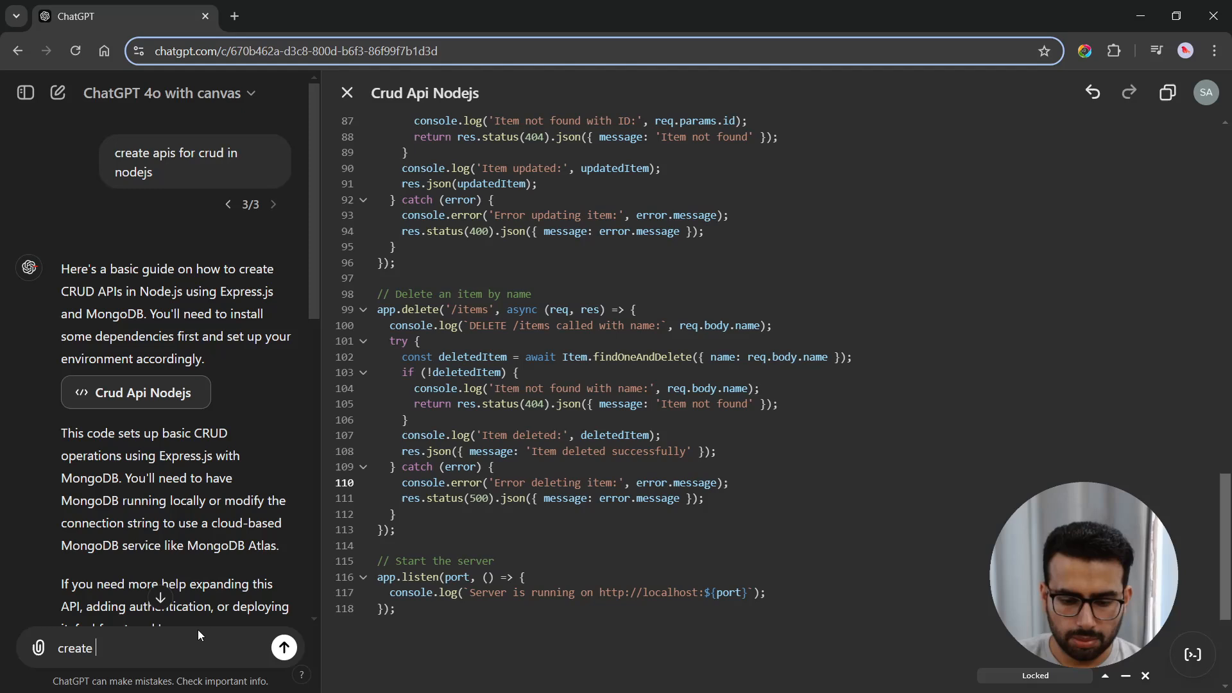
text(proper doc)
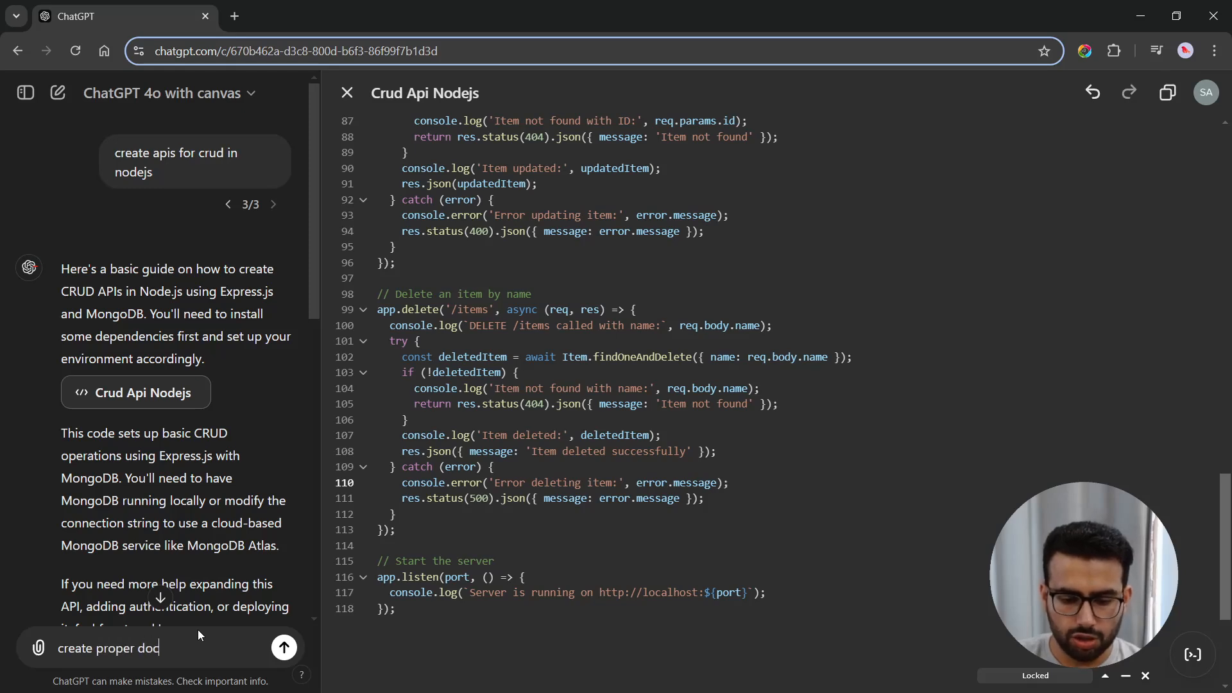
text(umentation for)
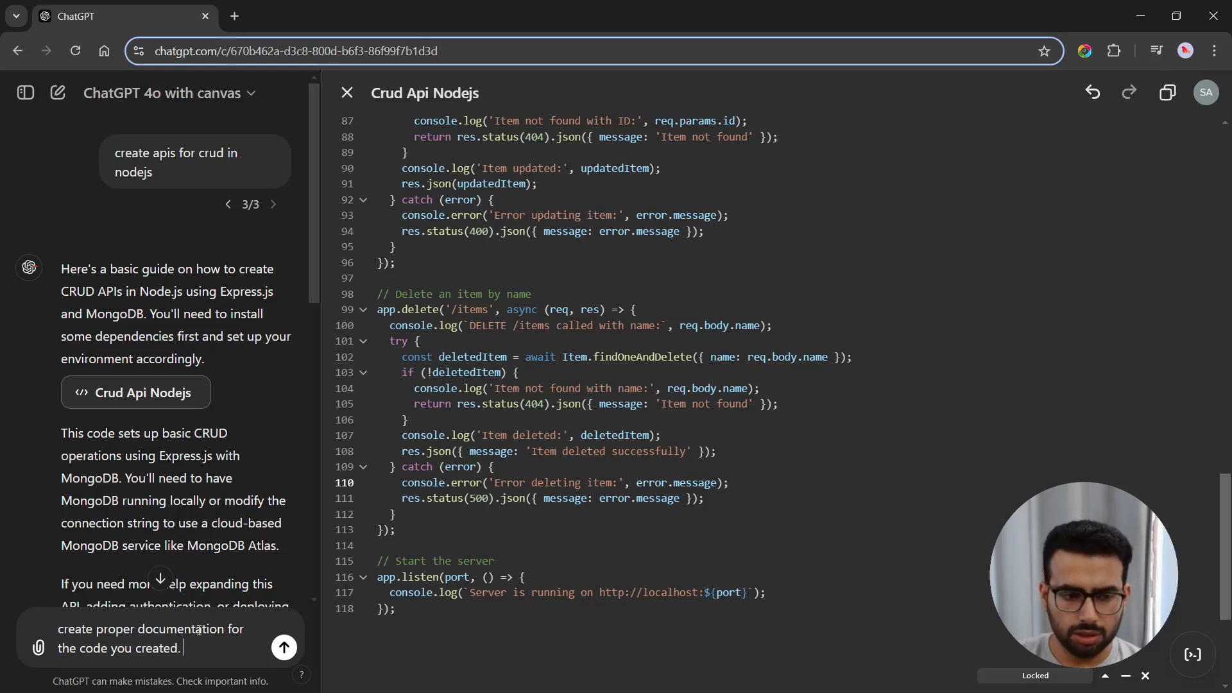
text(I dont)
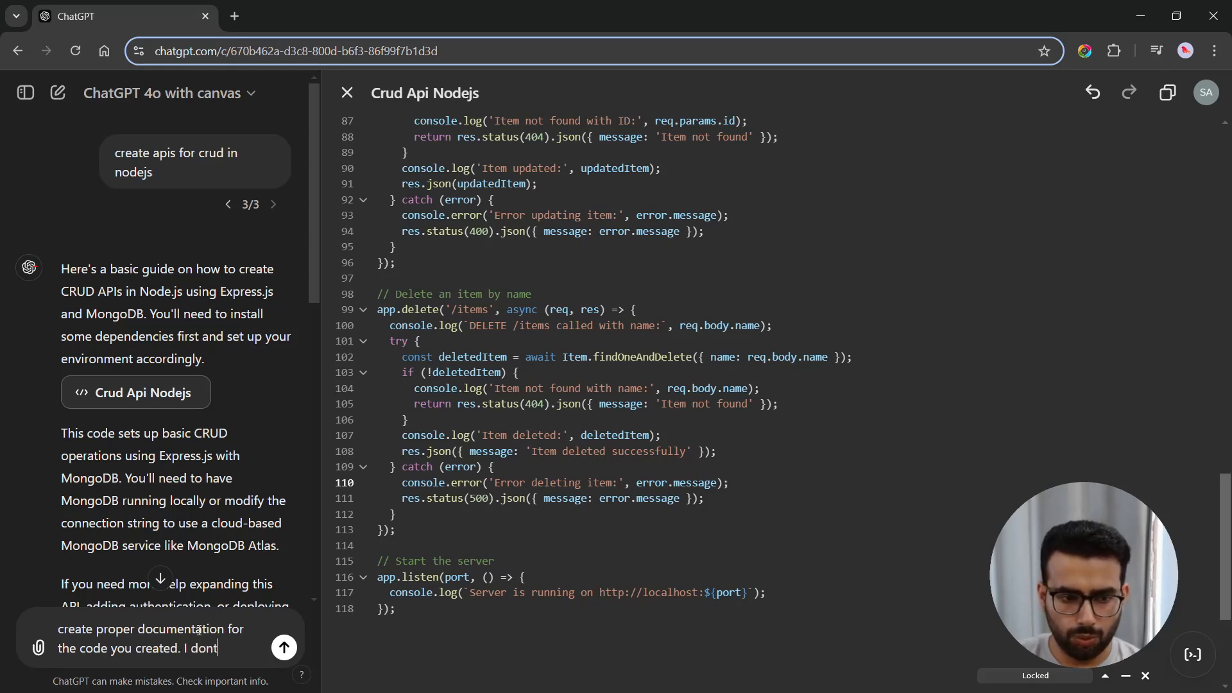
text(want any code)
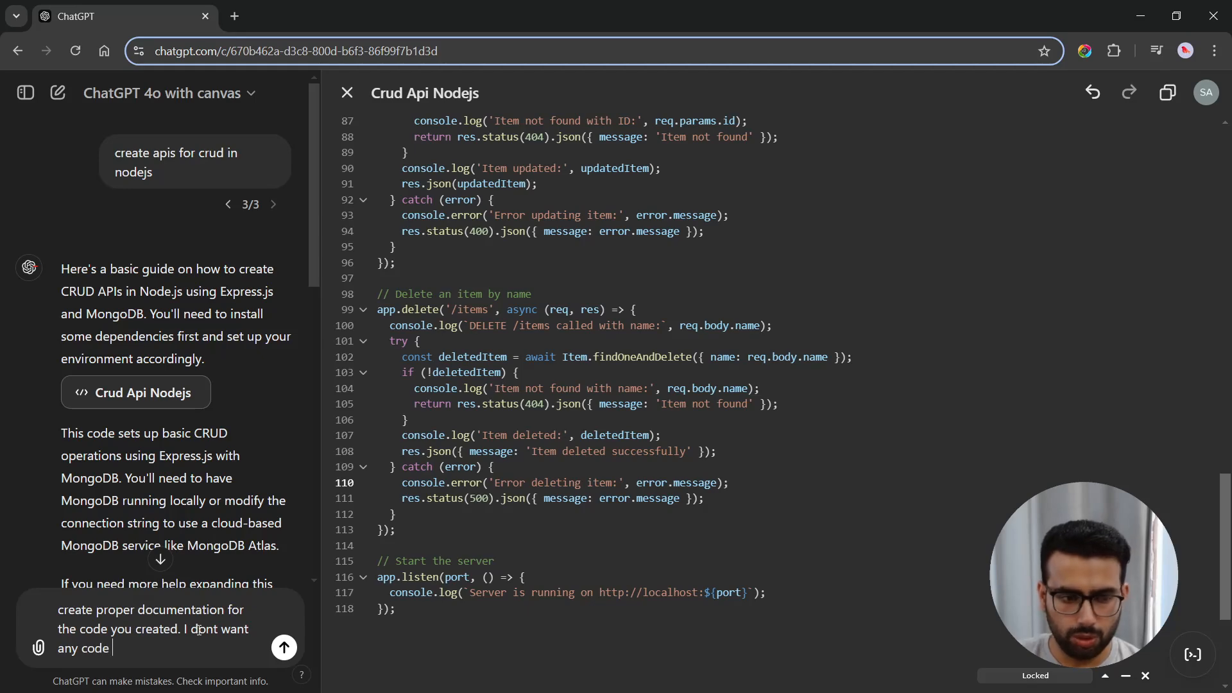
text(w)
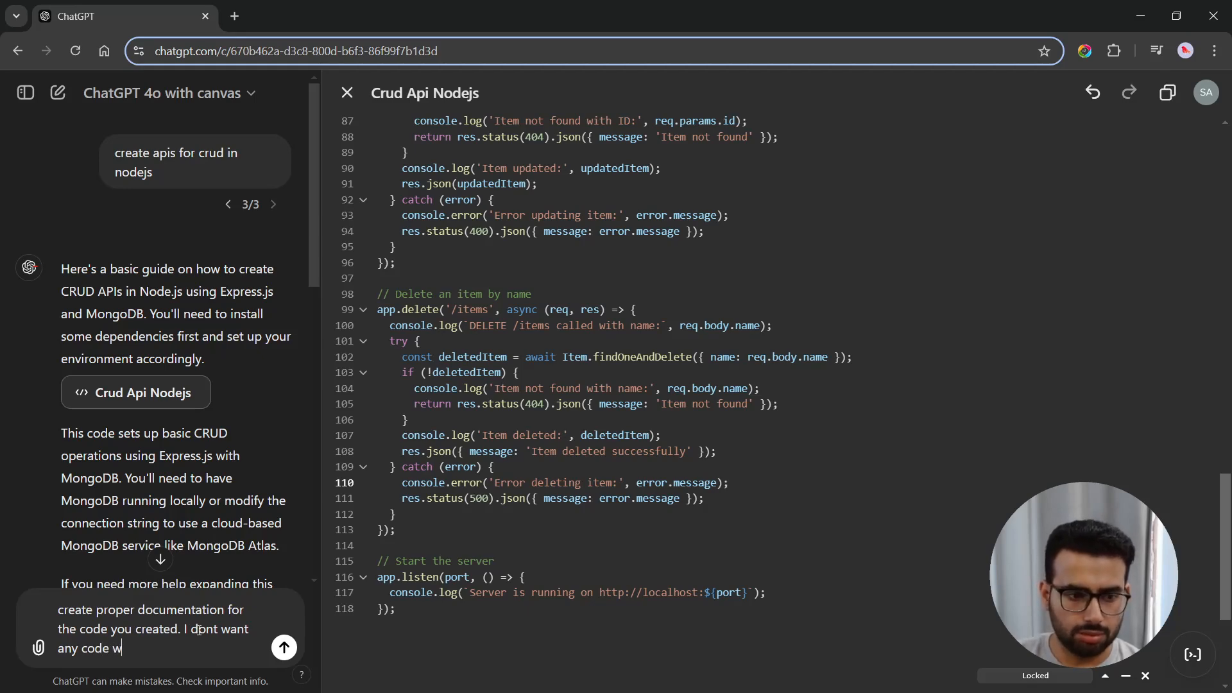
text(ritten i)
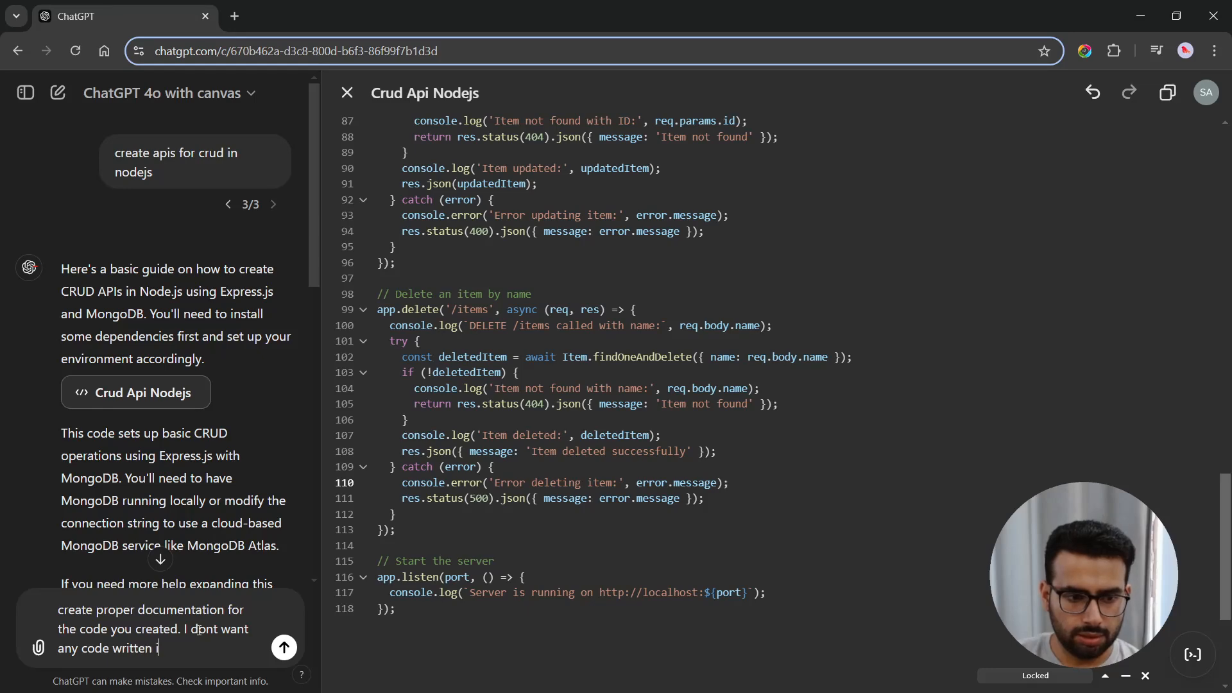
text(n the docs)
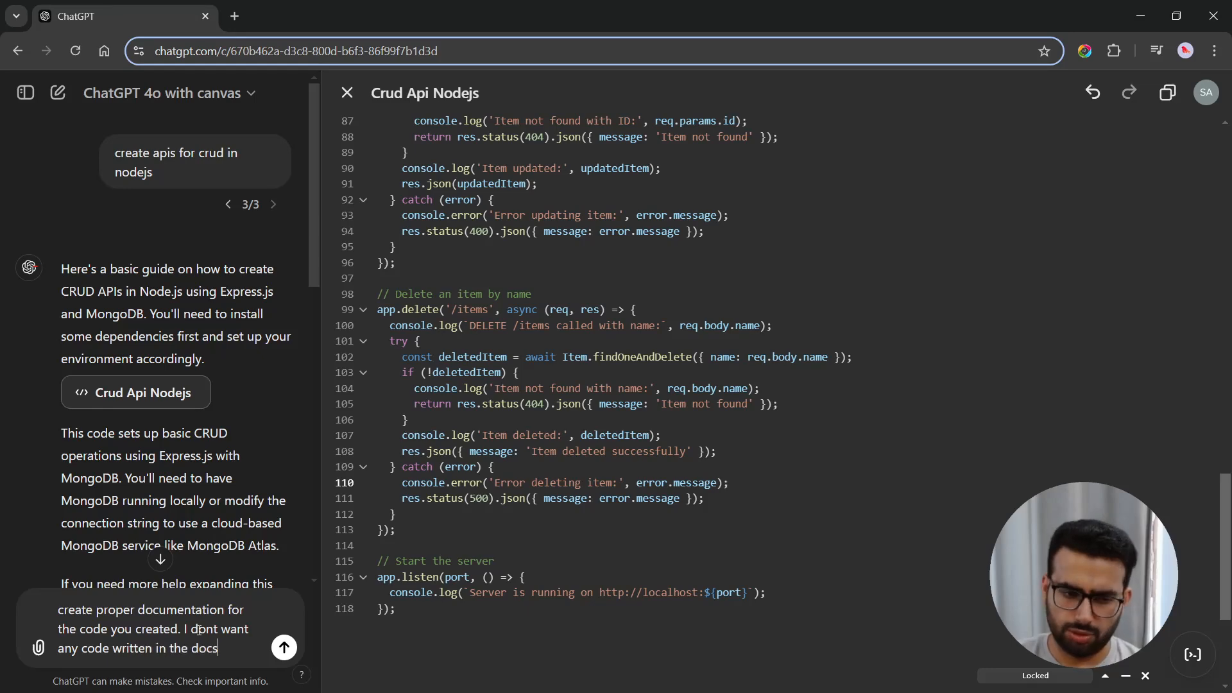
click(283, 648)
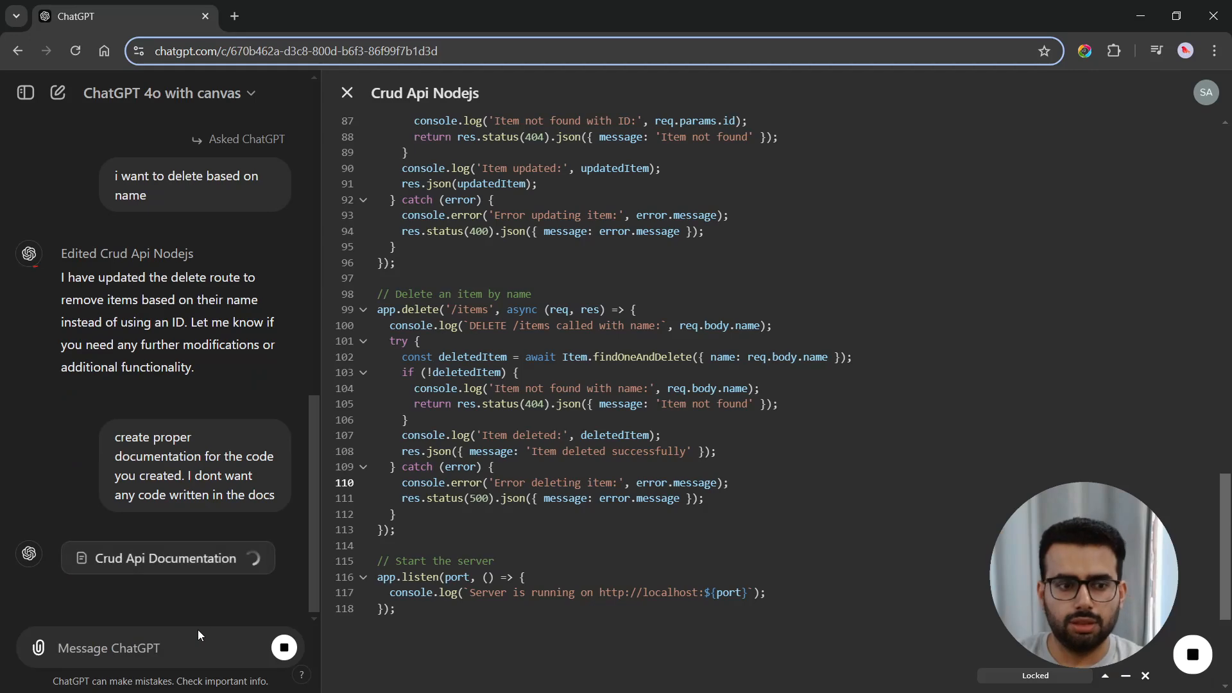
Step: Review the generated Crud Api Documentation canvas covering setup, endpoints, error handling and logging
click(167, 557)
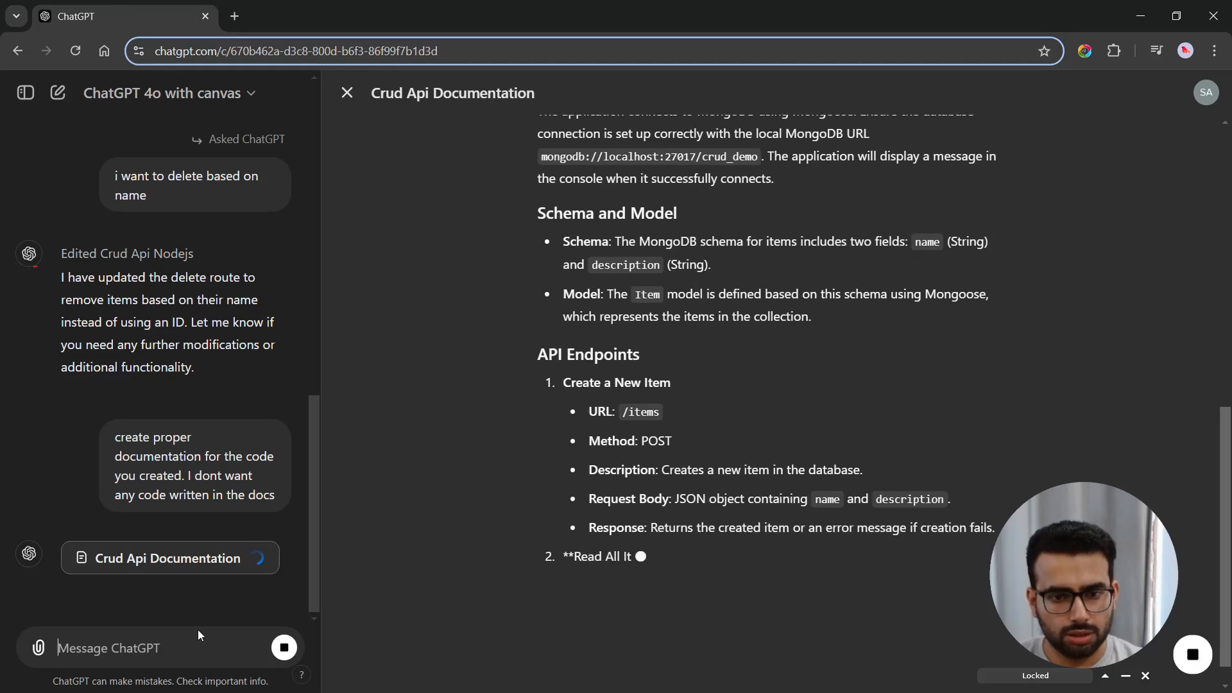
scroll(down, 3)
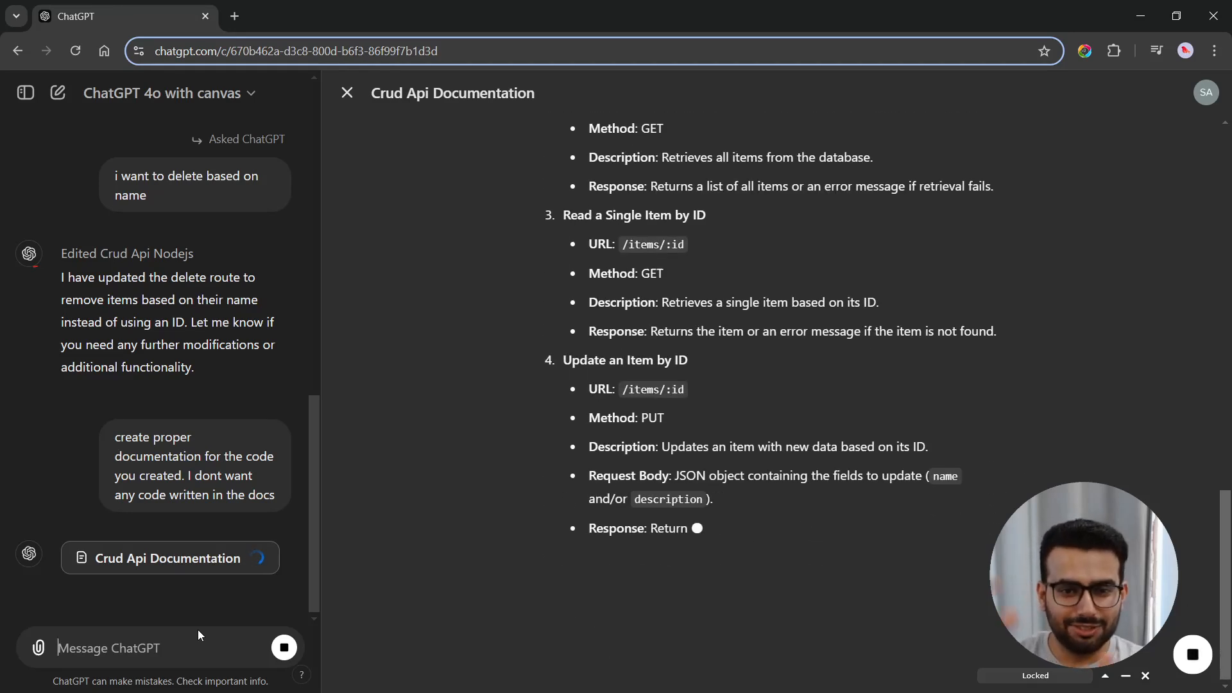
scroll(down, 3)
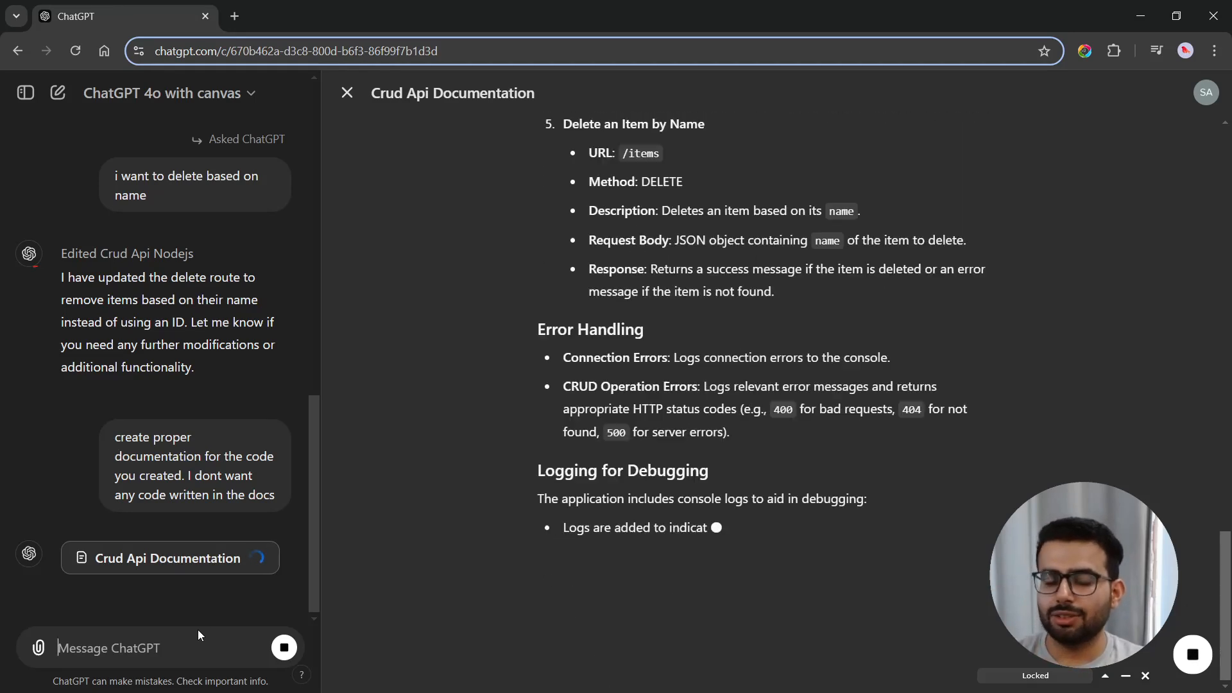
scroll(down, 3)
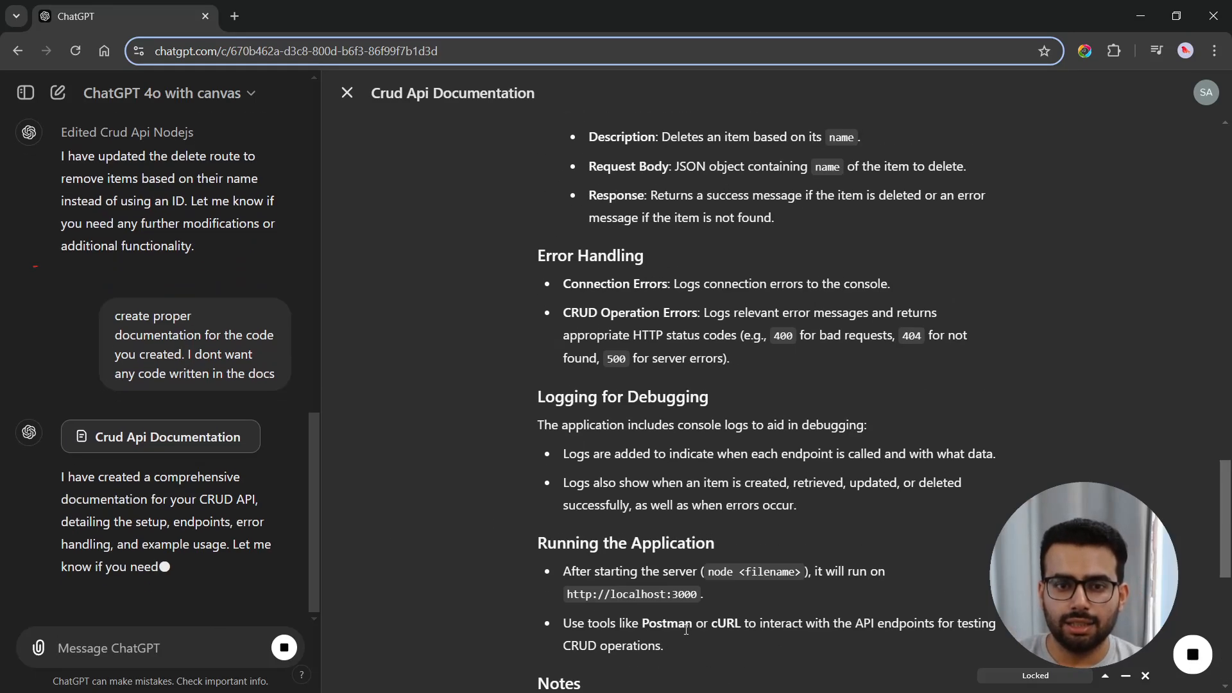
scroll(up, 3)
text(make it l)
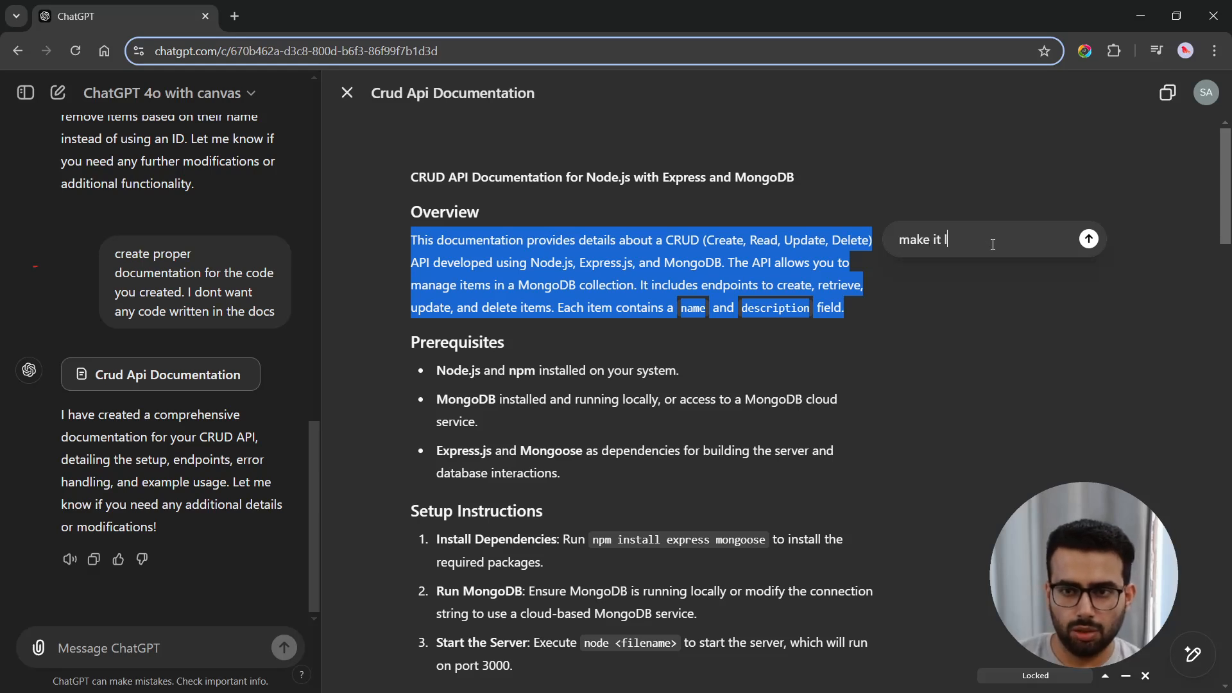
Step: Ask ChatGPT to make the Overview paragraph longer and dumb it down
text(onger and du)
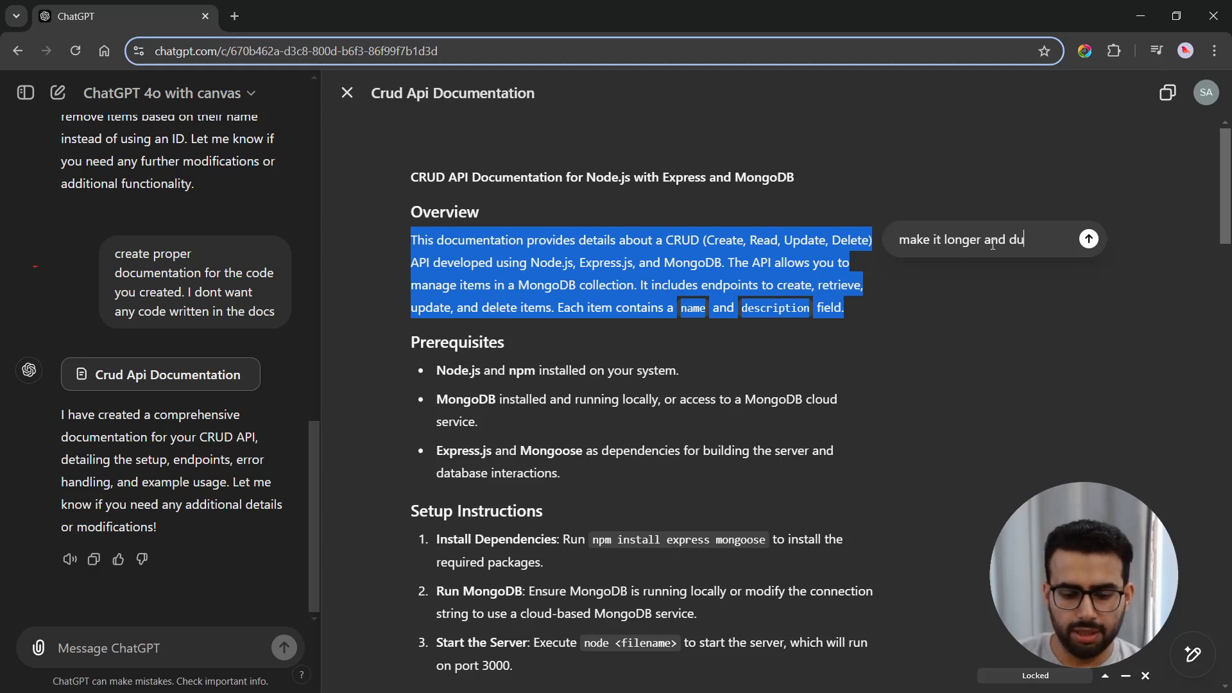
text(mb it down)
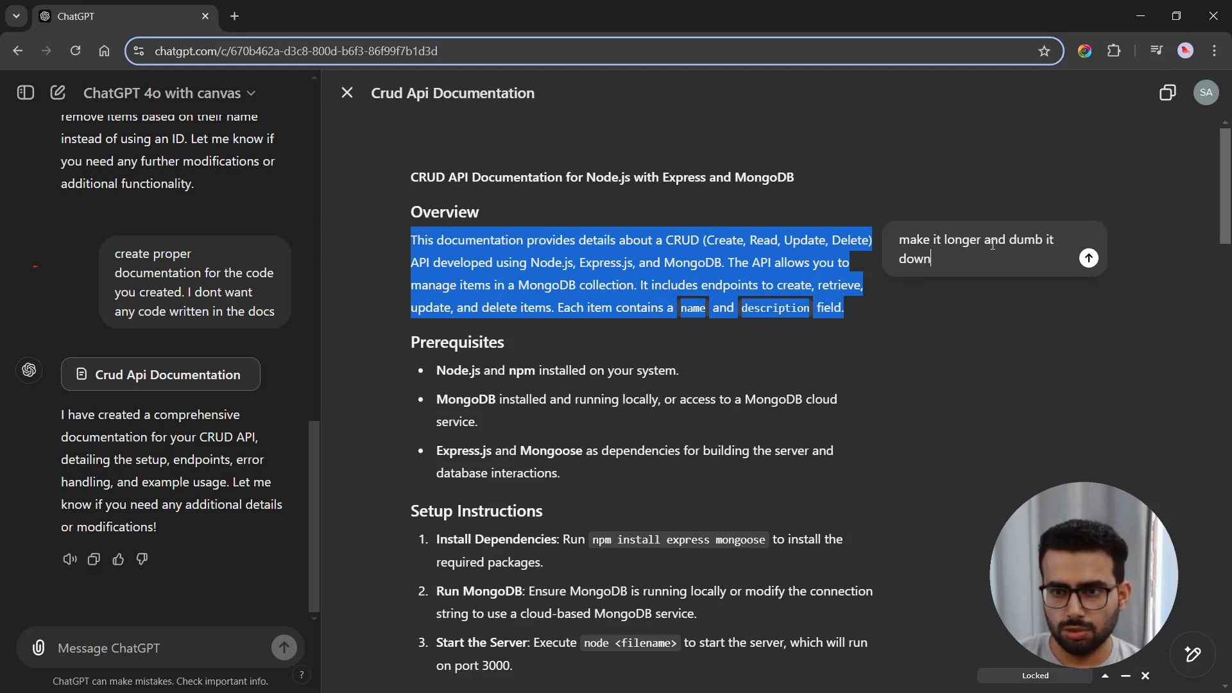
click(1089, 258)
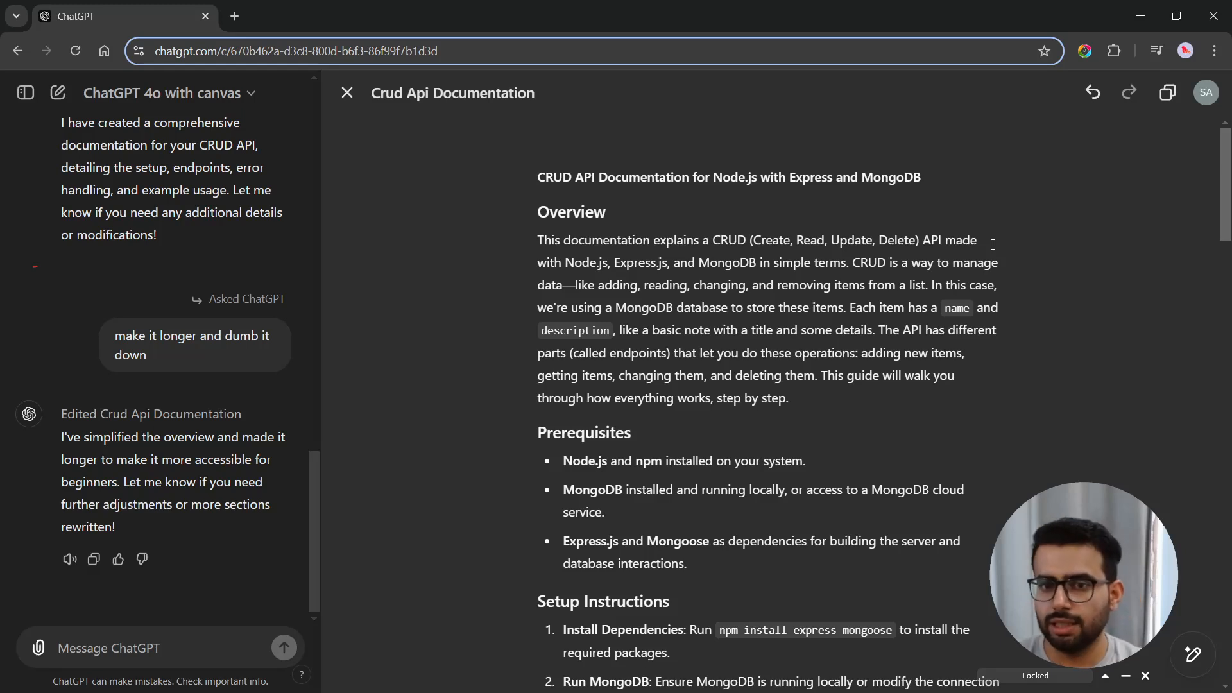
mouse_move(1060, 217)
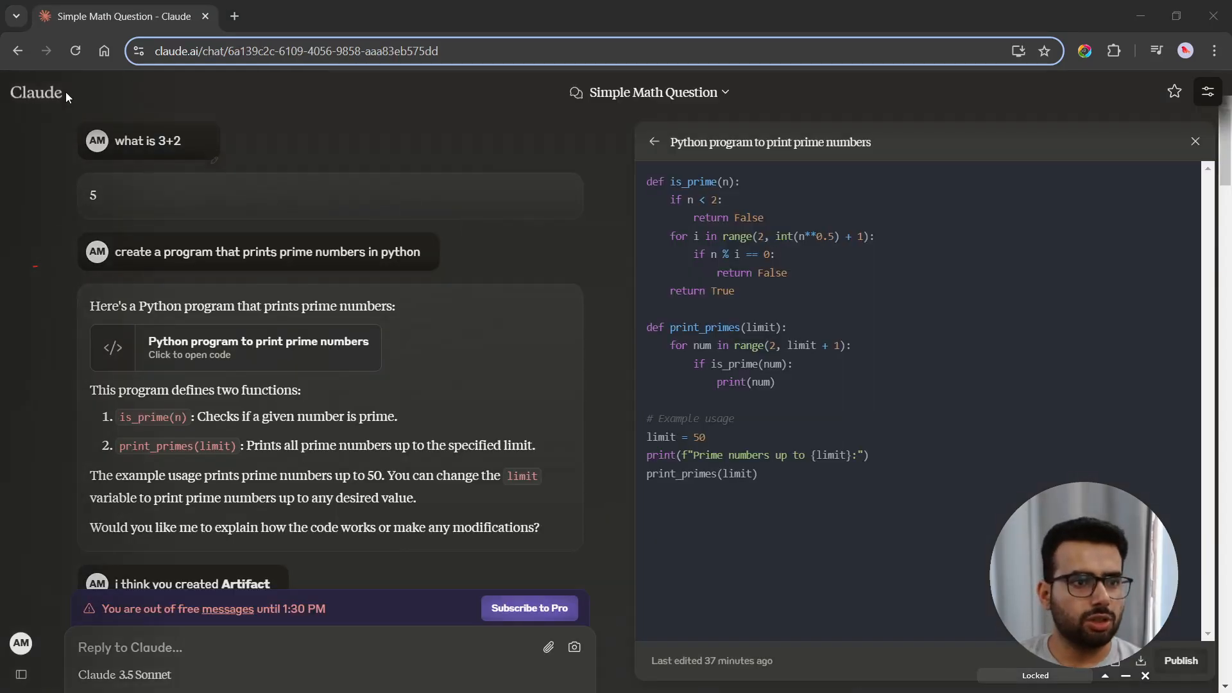
mouse_move(125, 155)
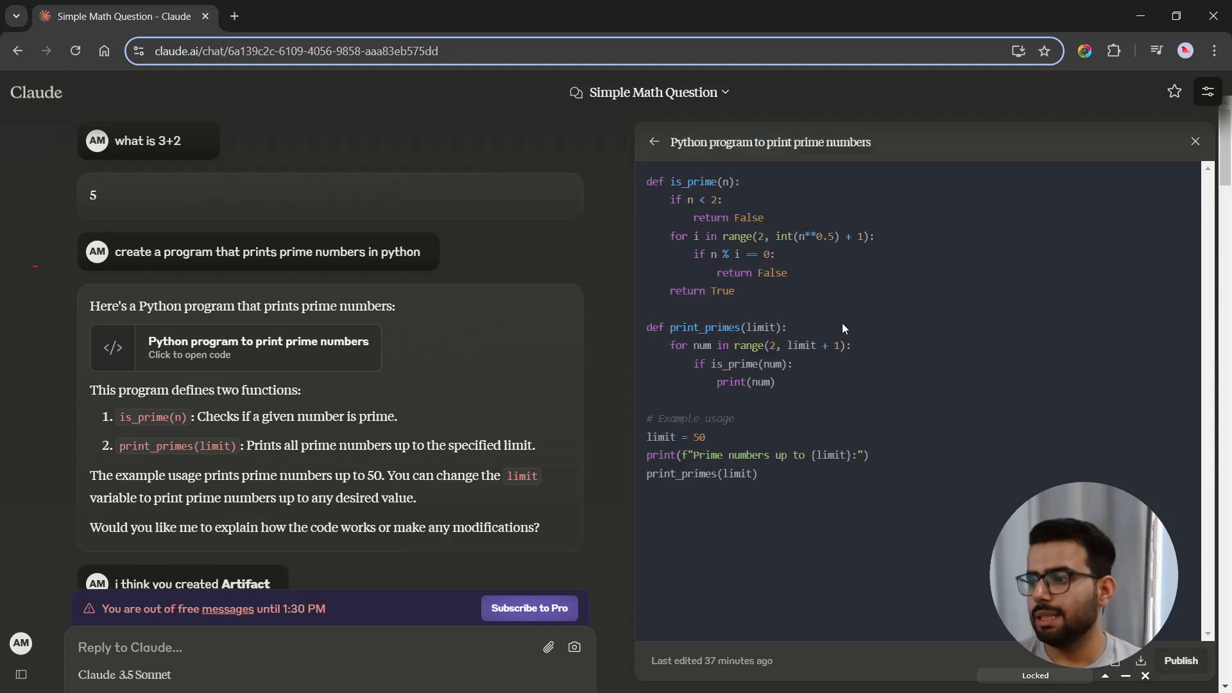
mouse_move(705, 343)
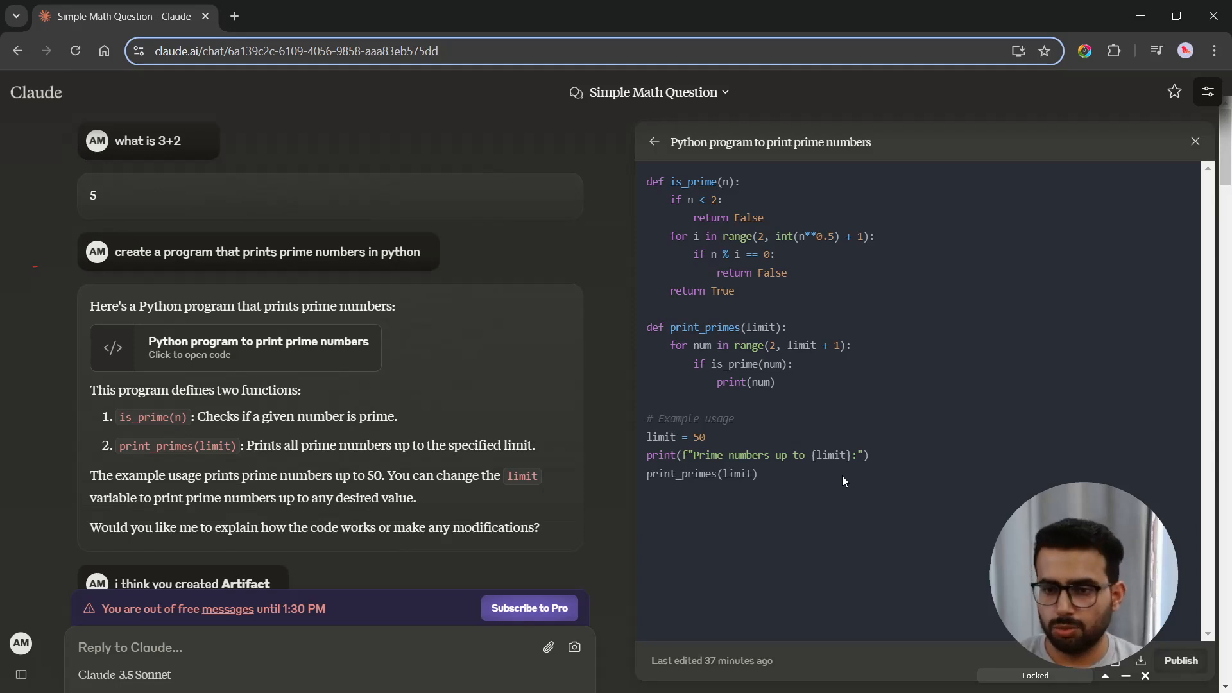
mouse_move(1135, 206)
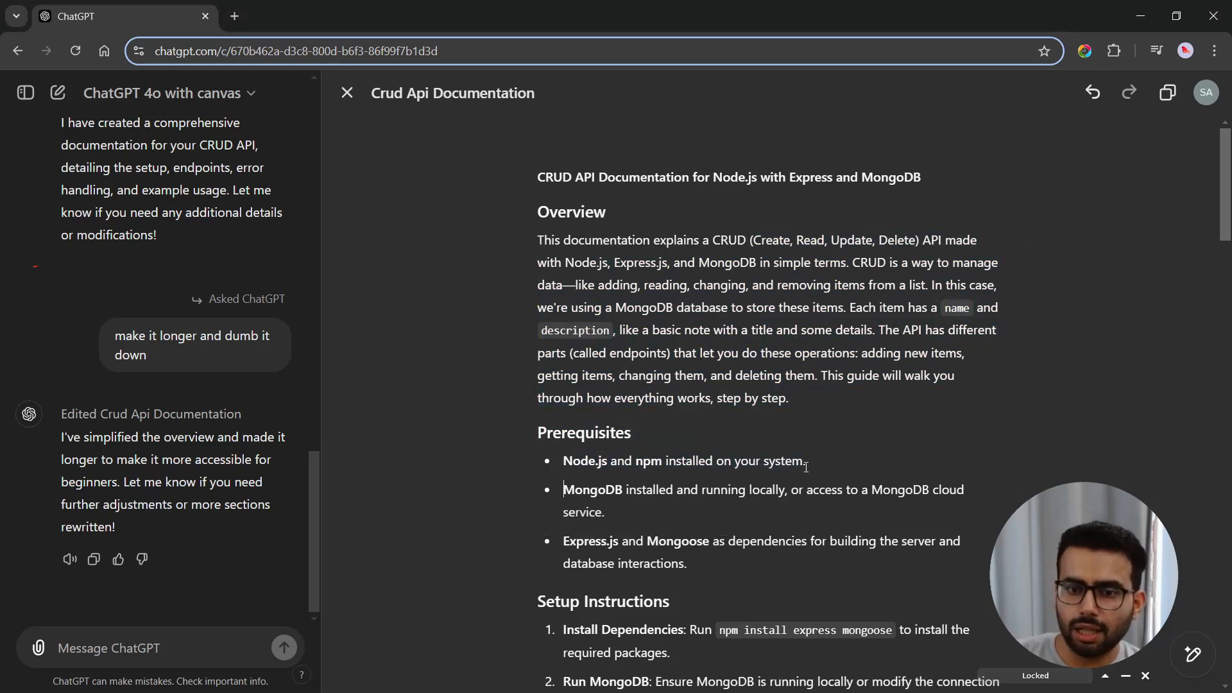
mouse_move(965, 542)
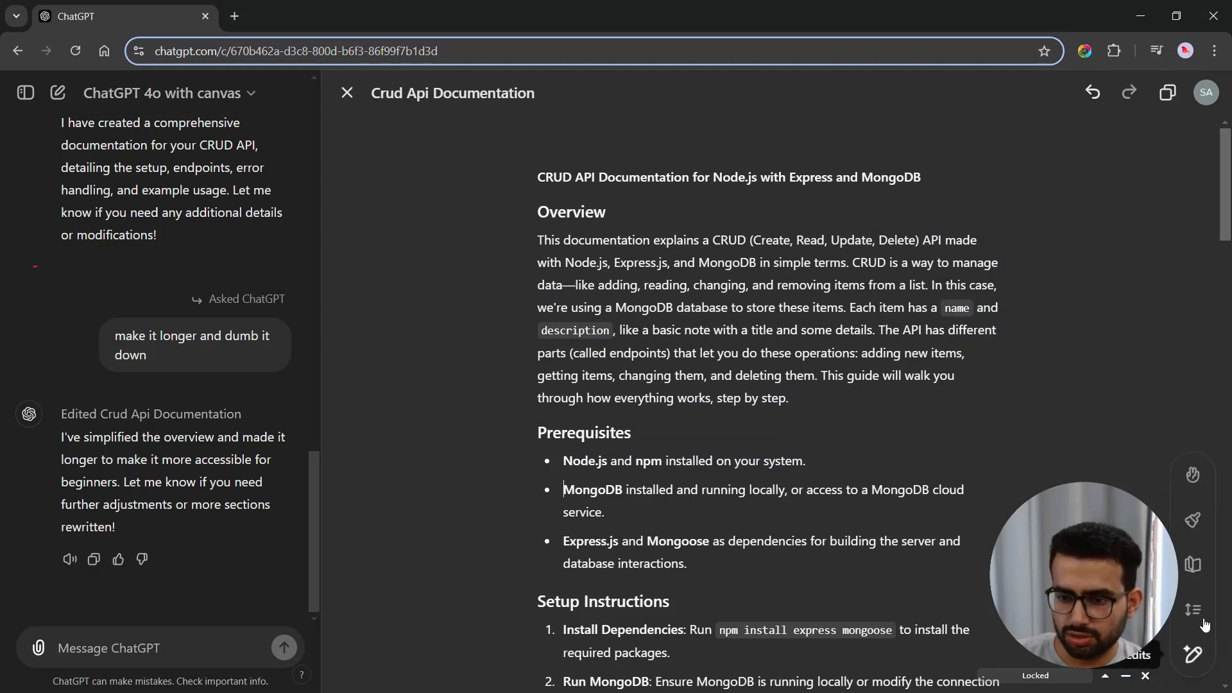
mouse_move(1192, 475)
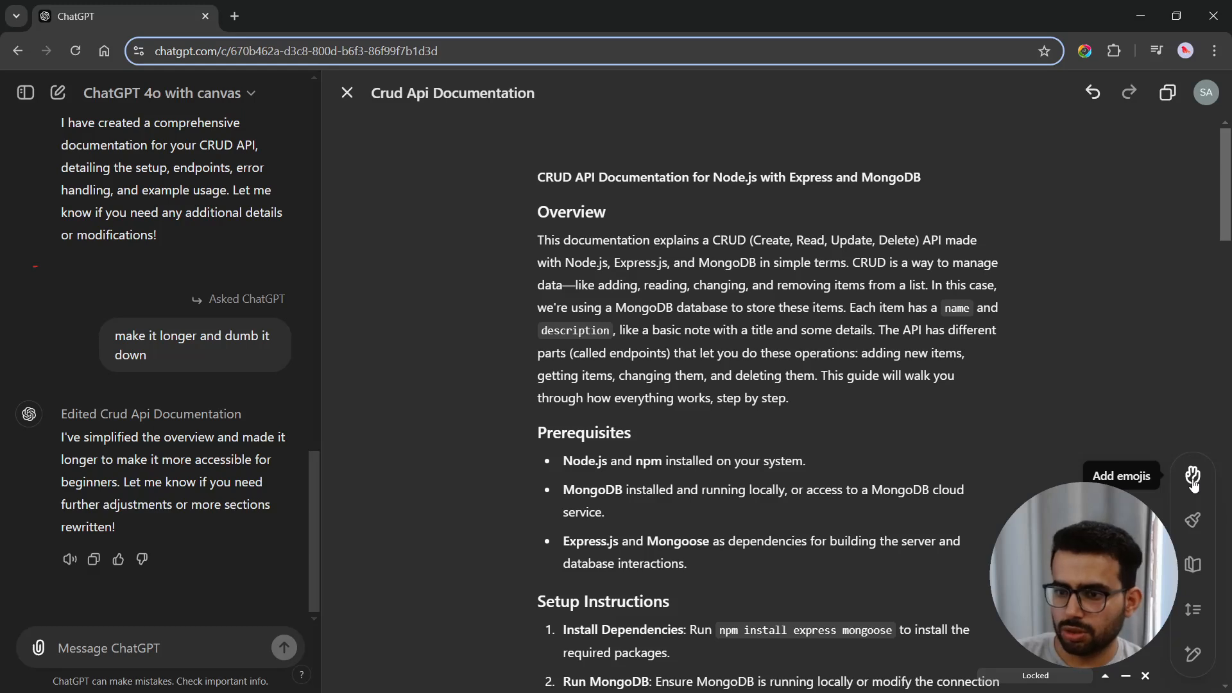
mouse_move(1192, 609)
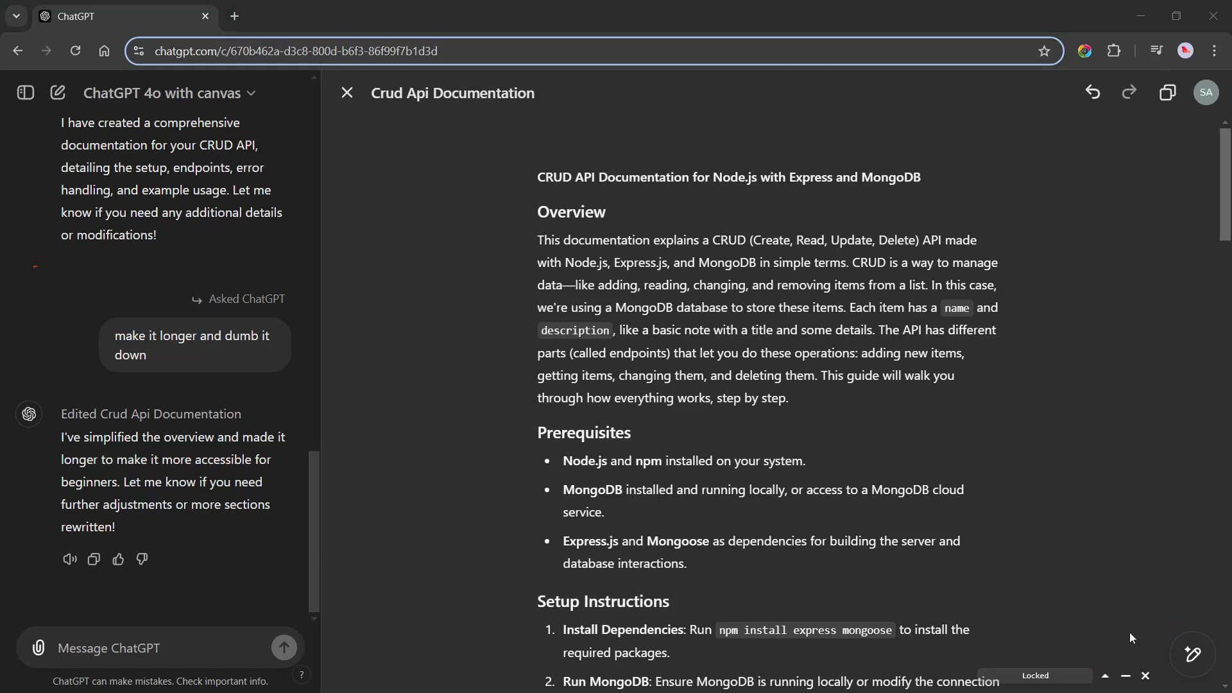
mouse_move(1192, 613)
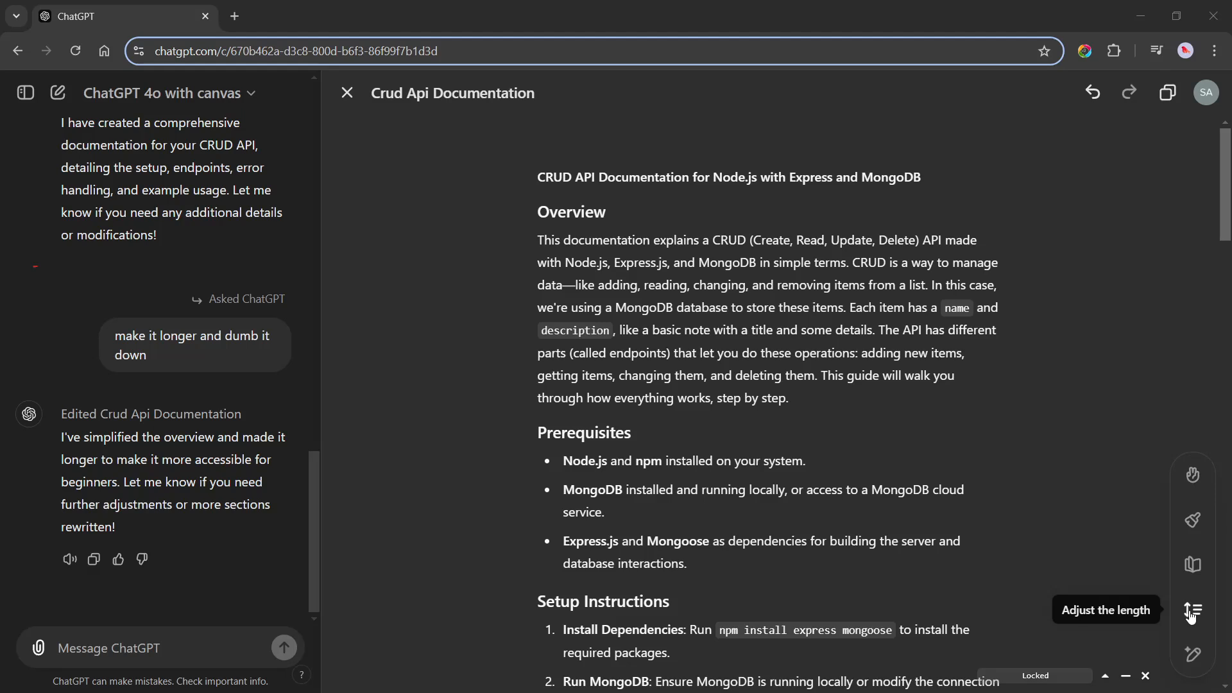
mouse_move(1192, 564)
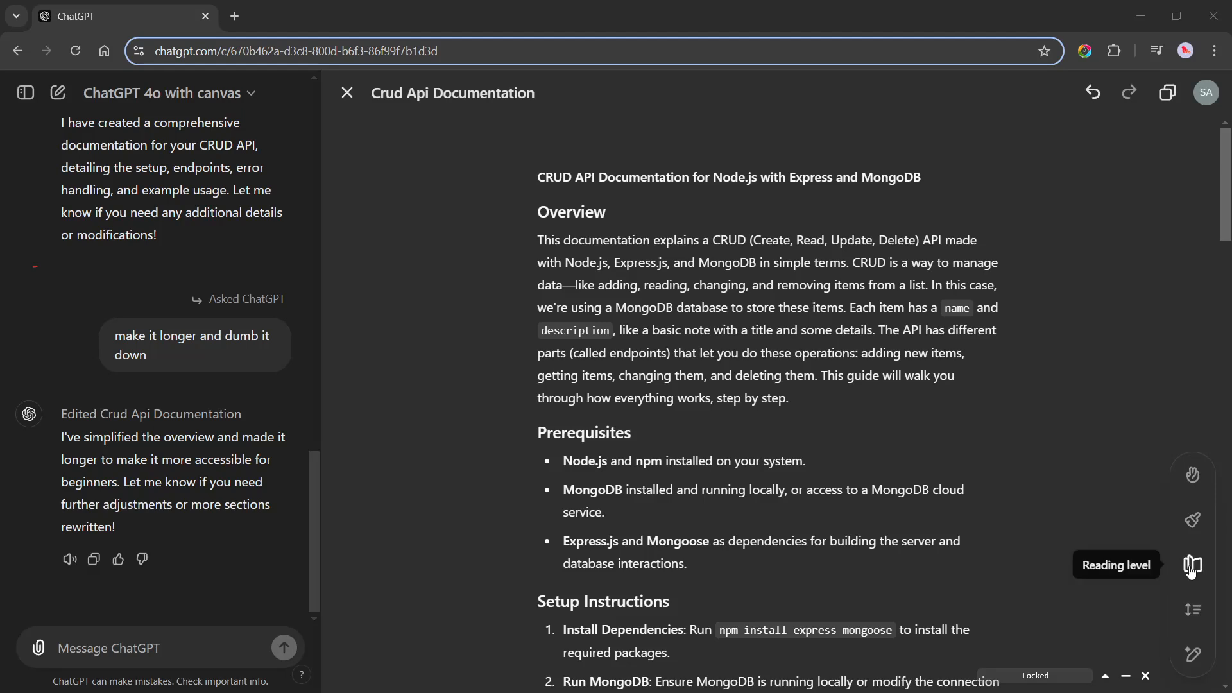
mouse_move(1201, 449)
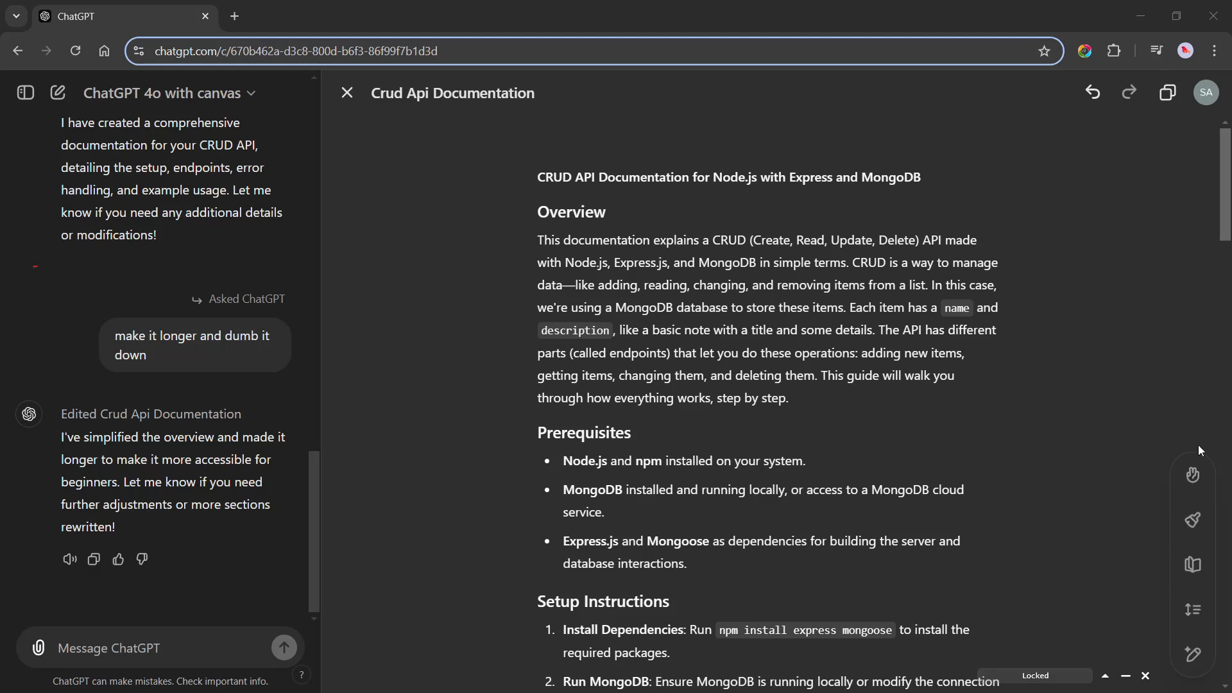
mouse_move(1192, 475)
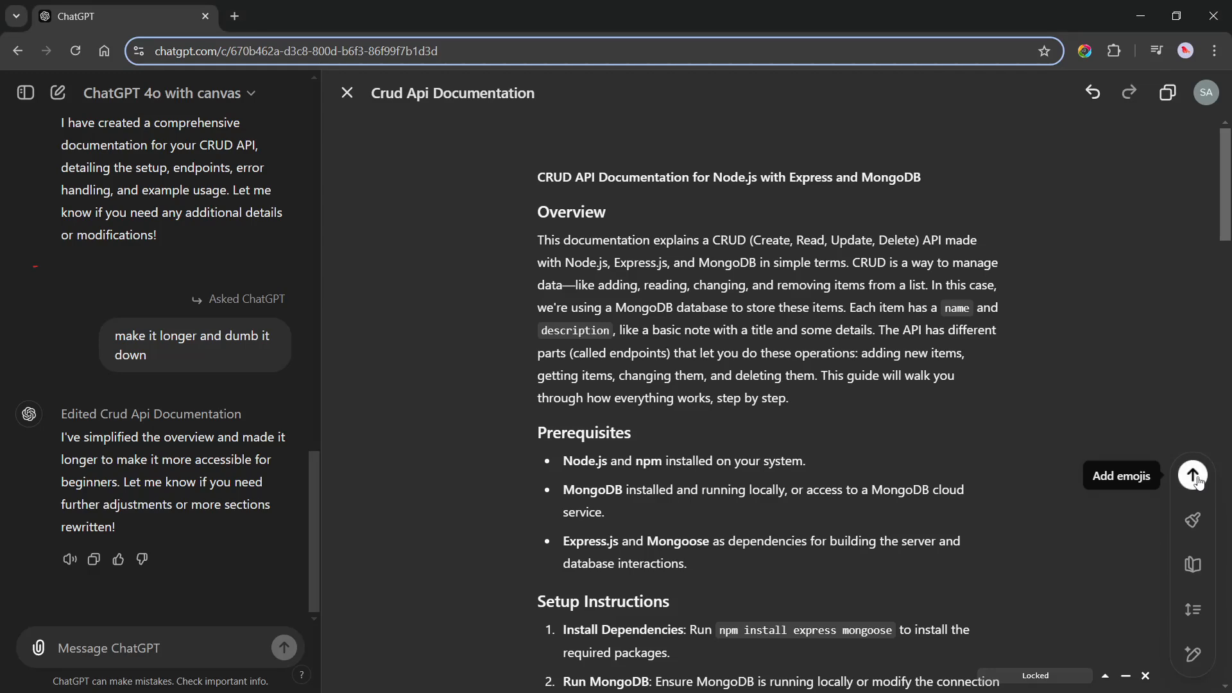
Step: Apply Add emojis to the documentation and scroll through the emoji-filled result
click(1192, 476)
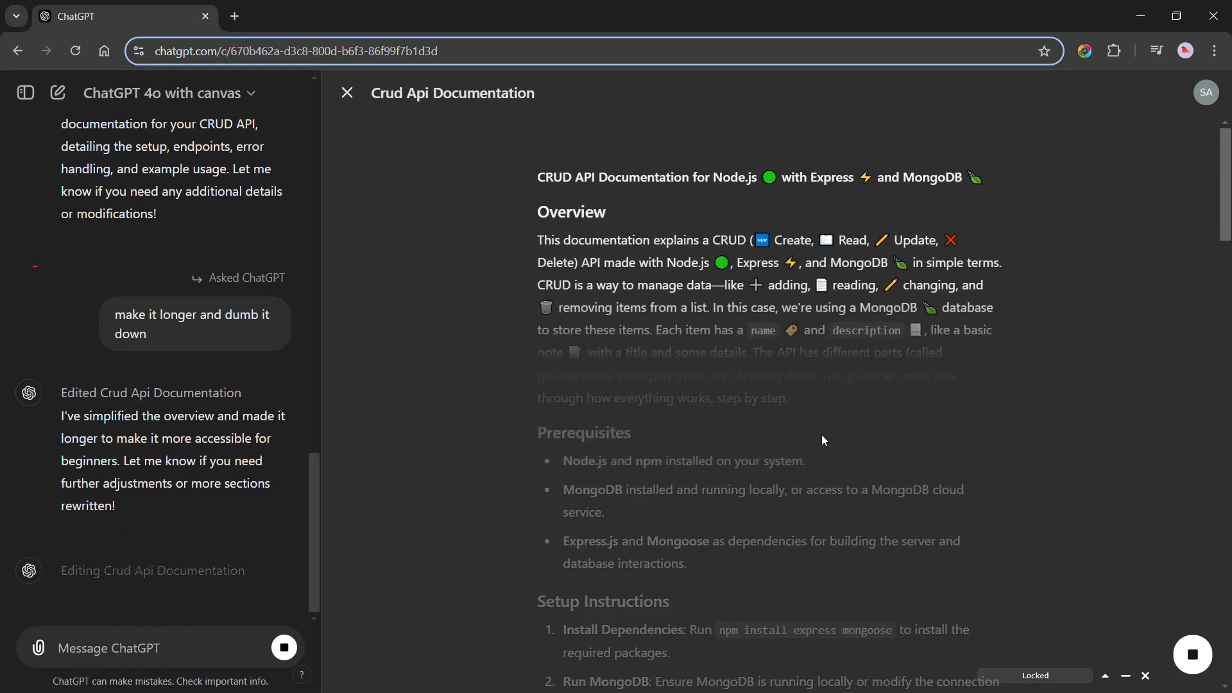
scroll(down, 3)
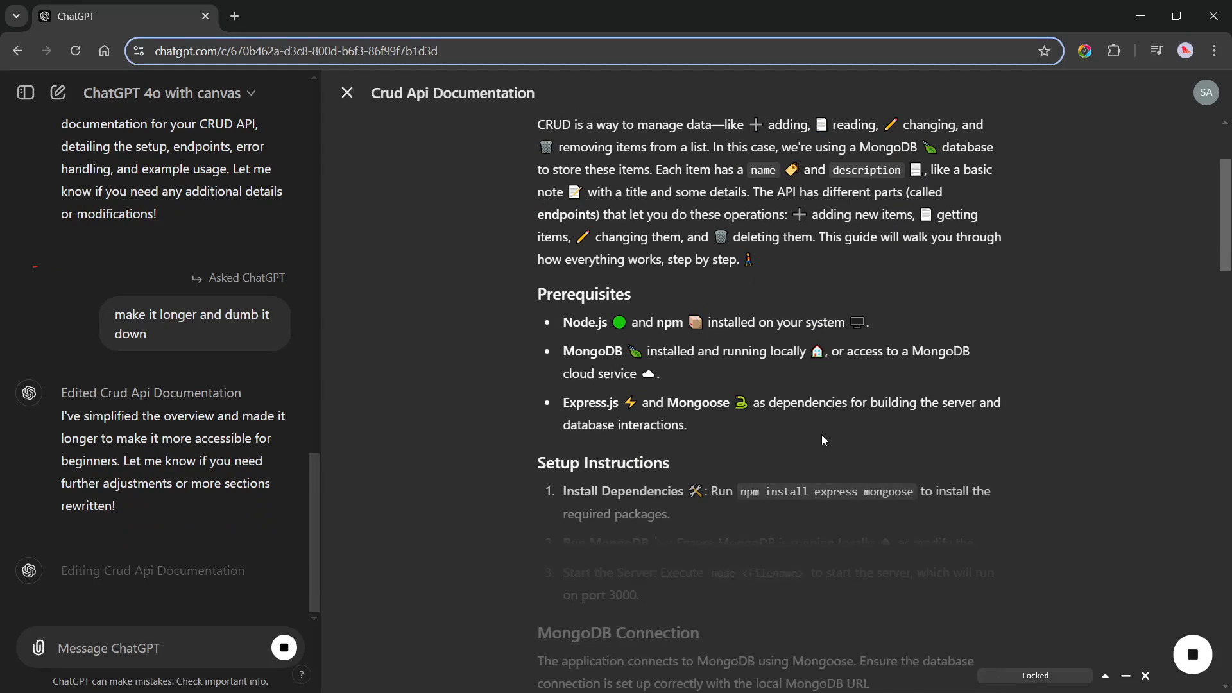
scroll(down, 3)
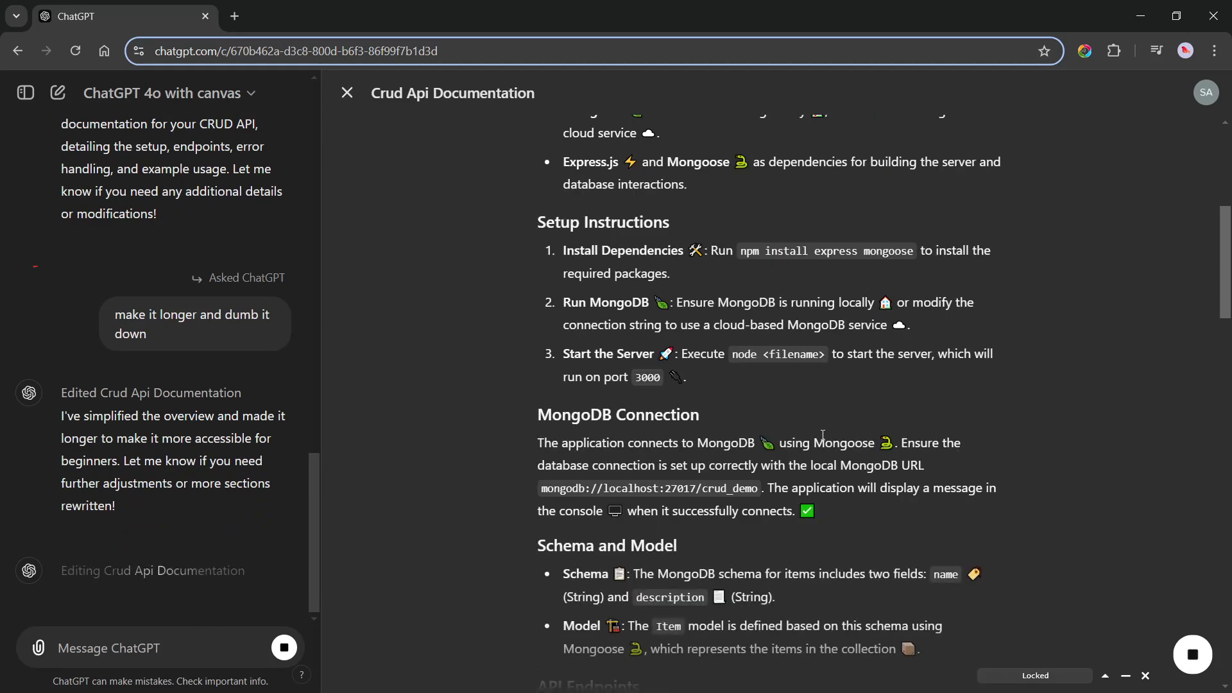
scroll(down, 3)
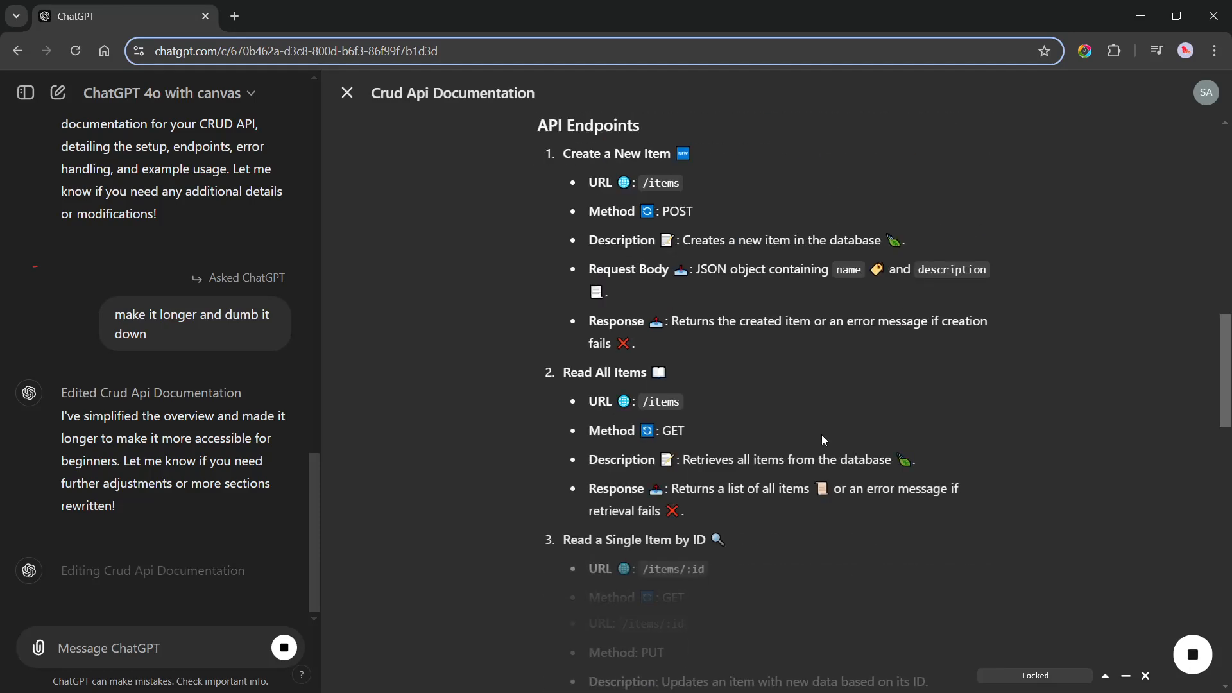
scroll(up, 3)
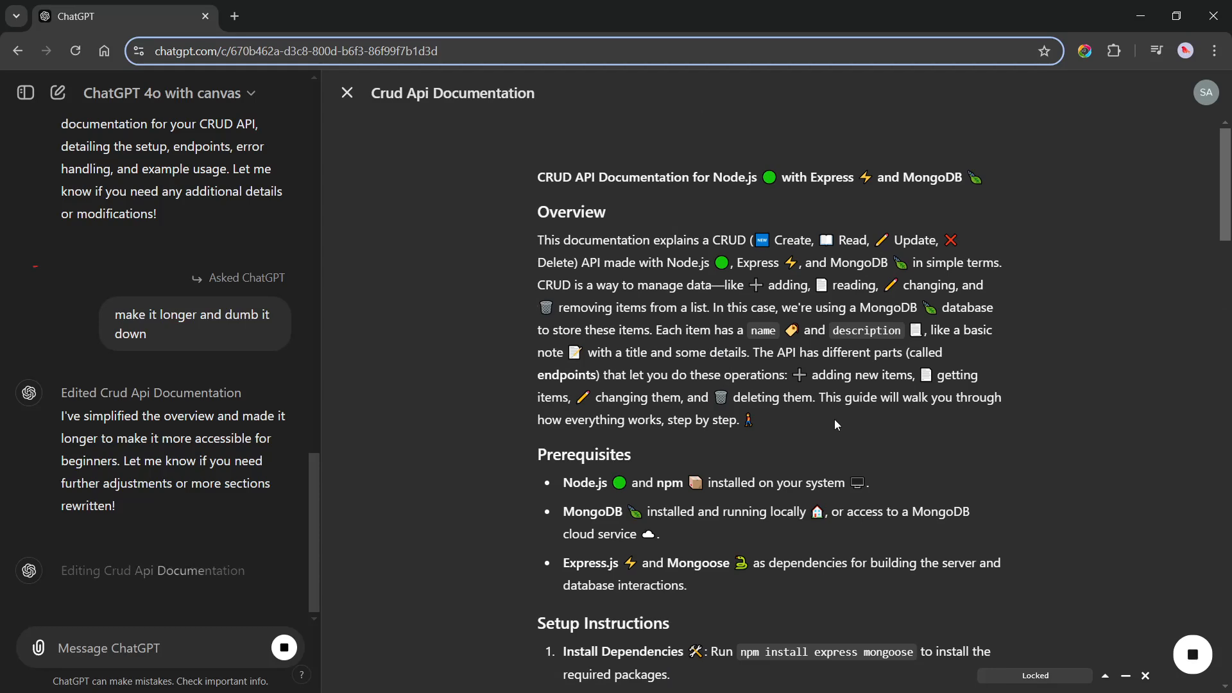
scroll(down, 3)
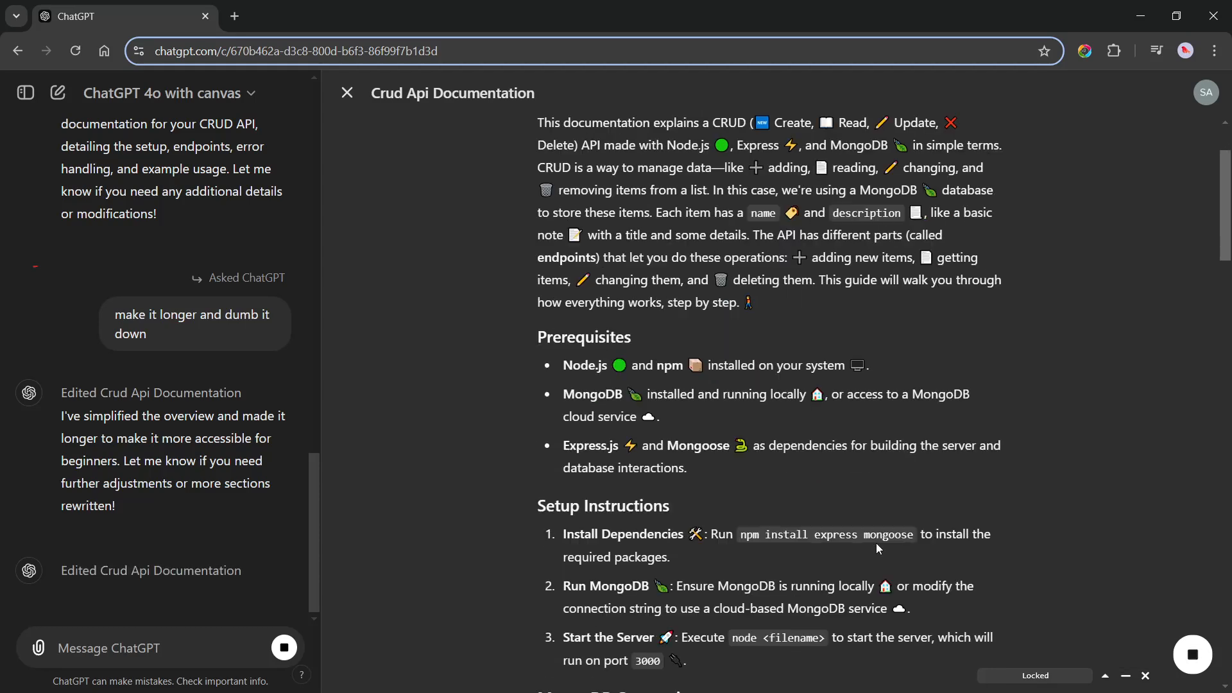
scroll(down, 3)
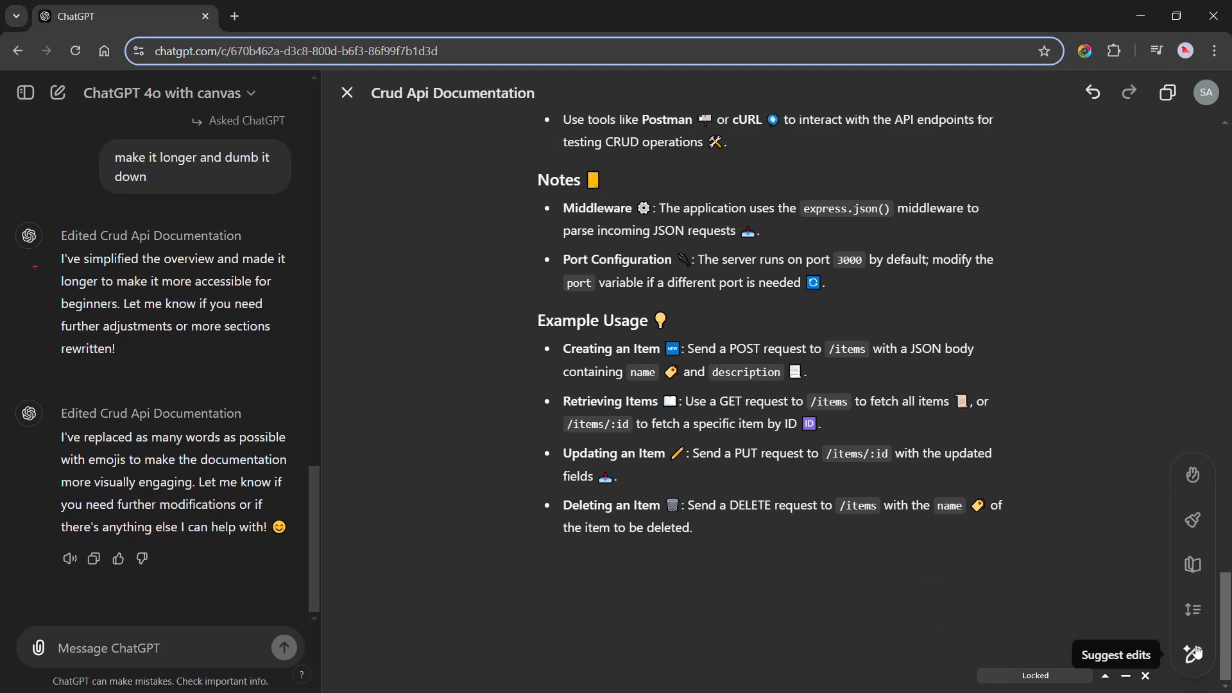
mouse_move(1195, 658)
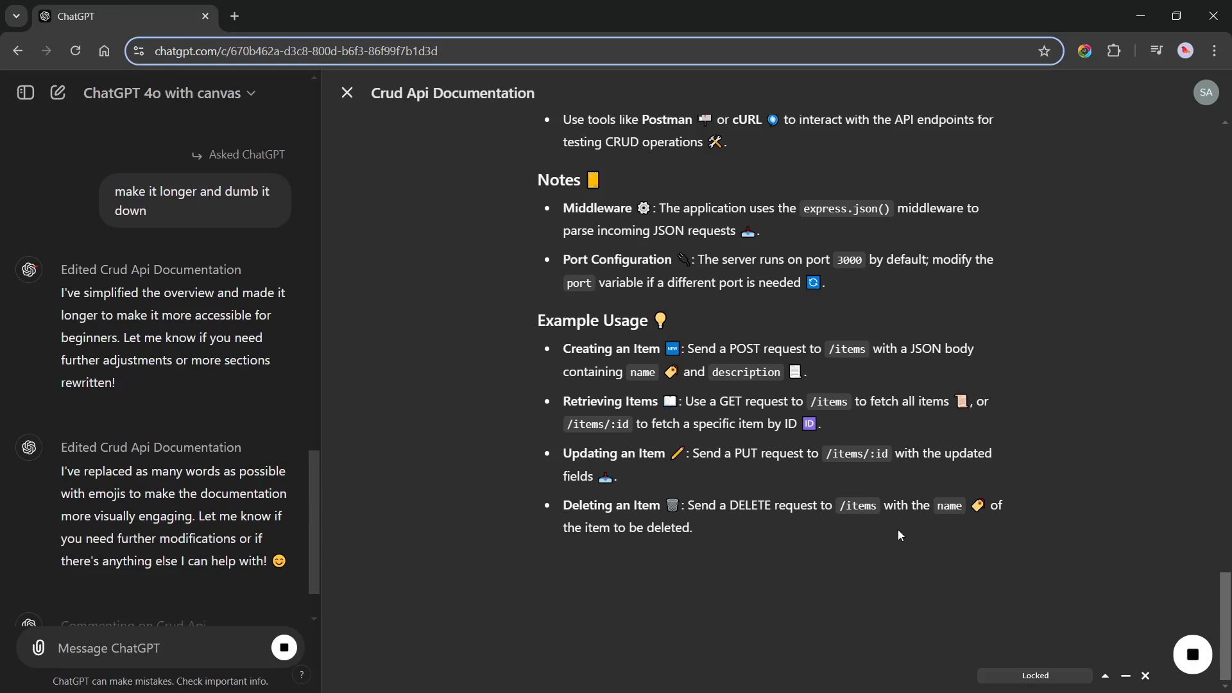
Step: Scroll the emoji-filled documentation while the Suggest edits request fails
scroll(down, 3)
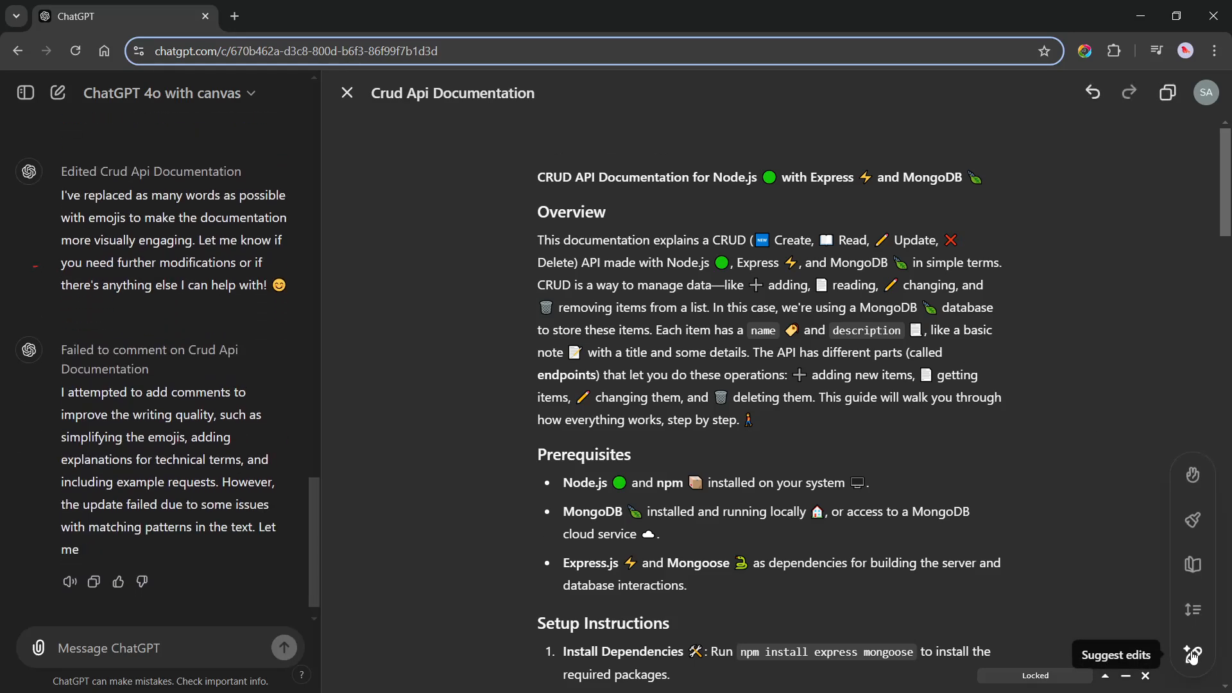
mouse_move(1192, 519)
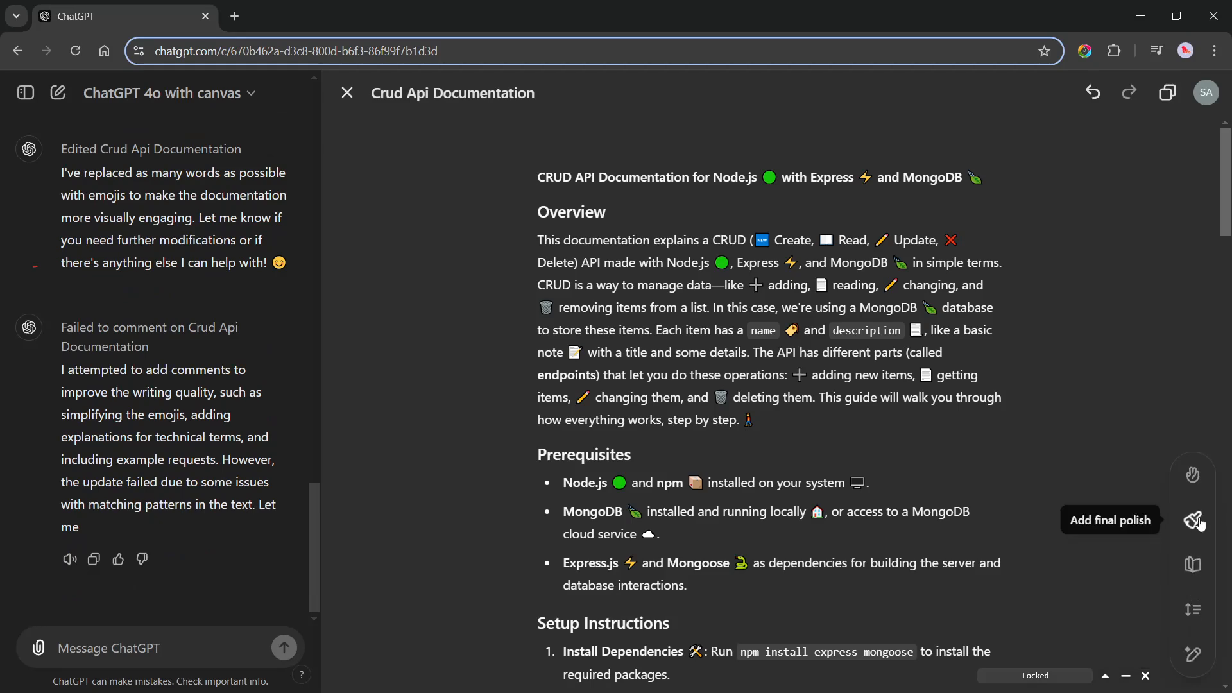
mouse_move(1192, 565)
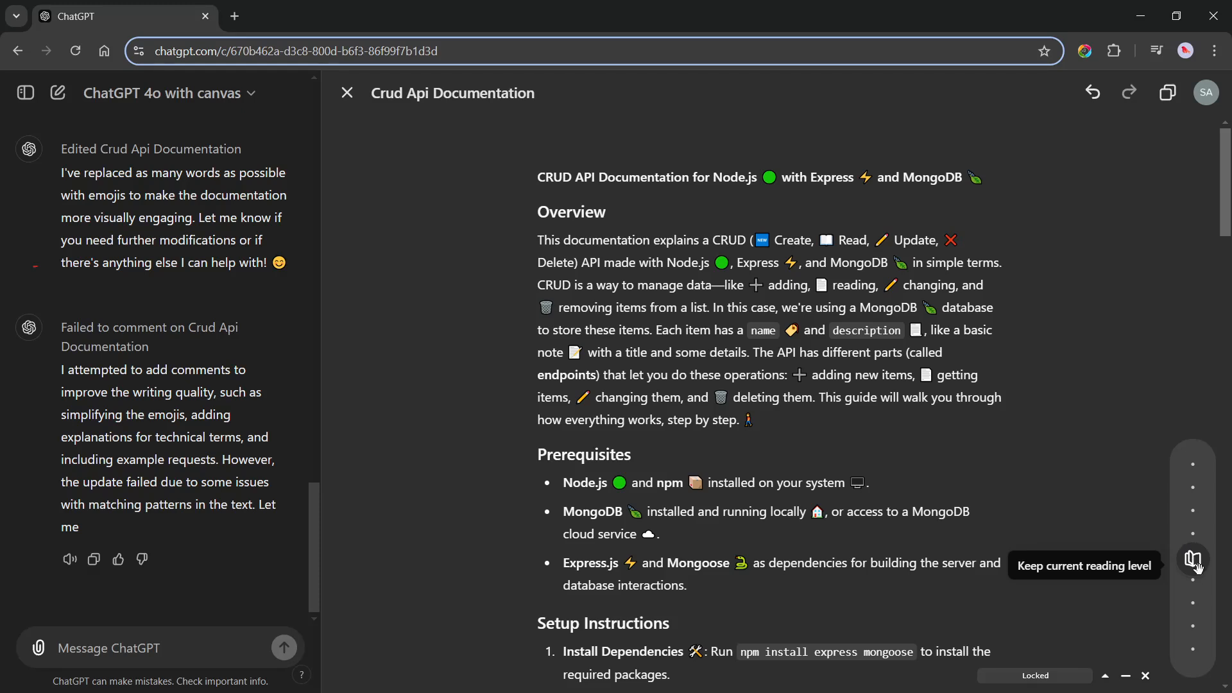
mouse_move(1142, 580)
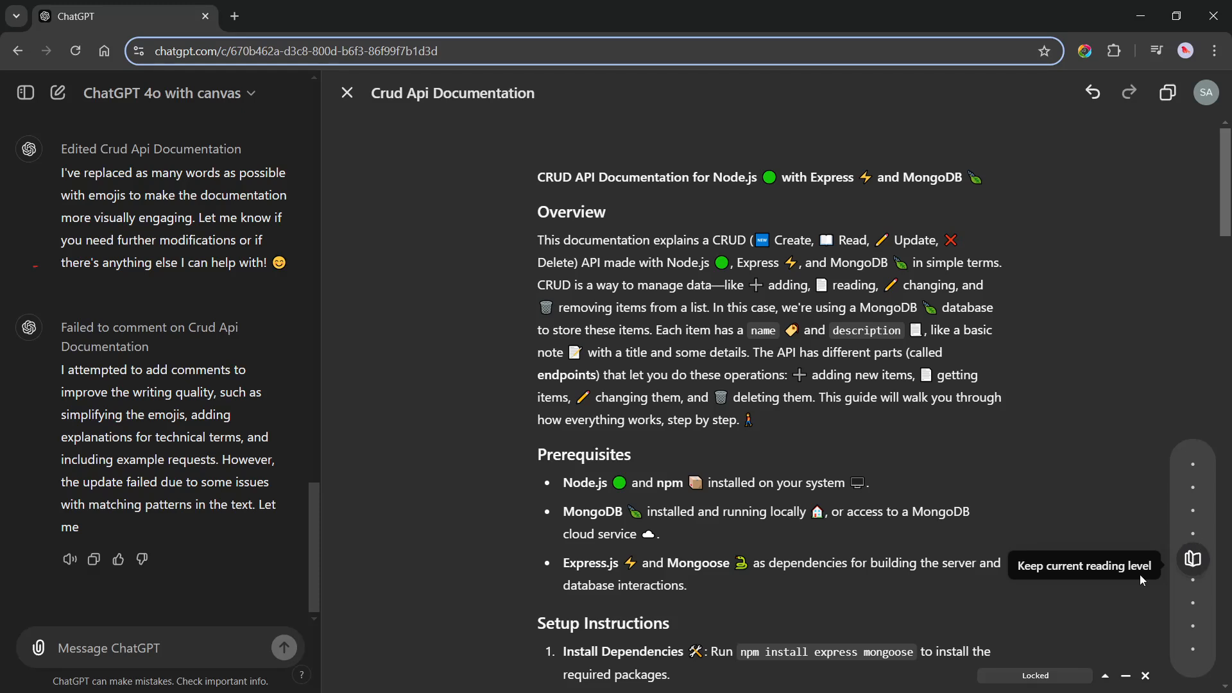
mouse_move(1193, 525)
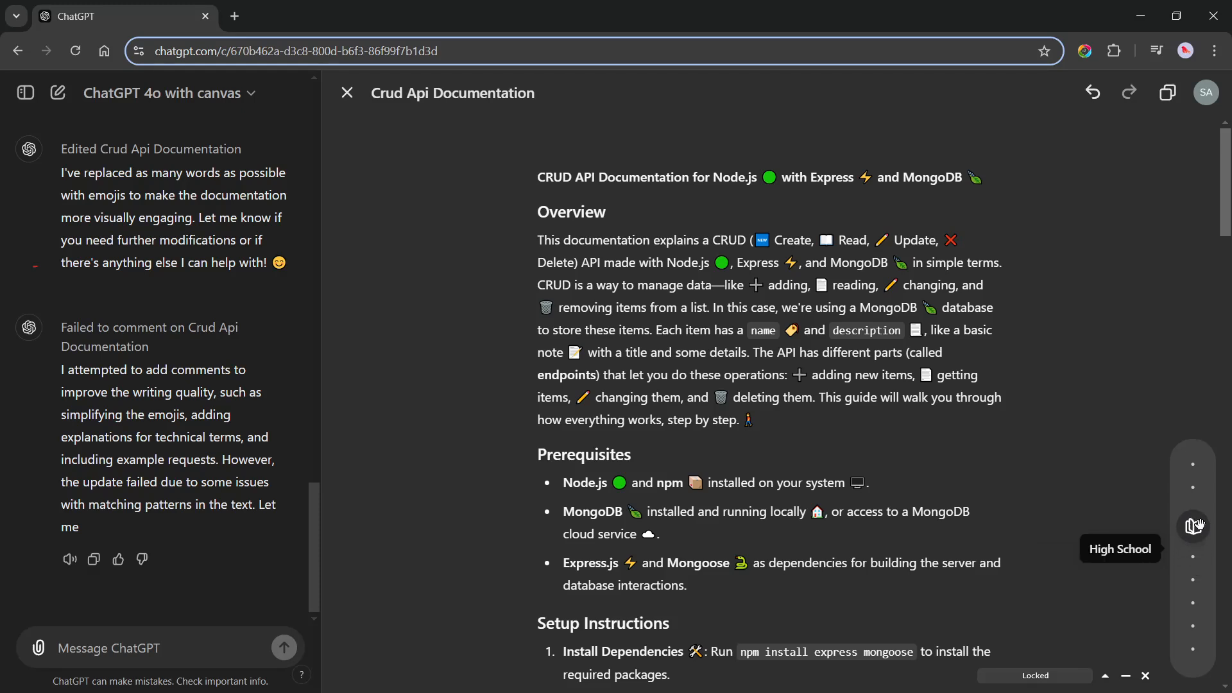
mouse_move(1192, 462)
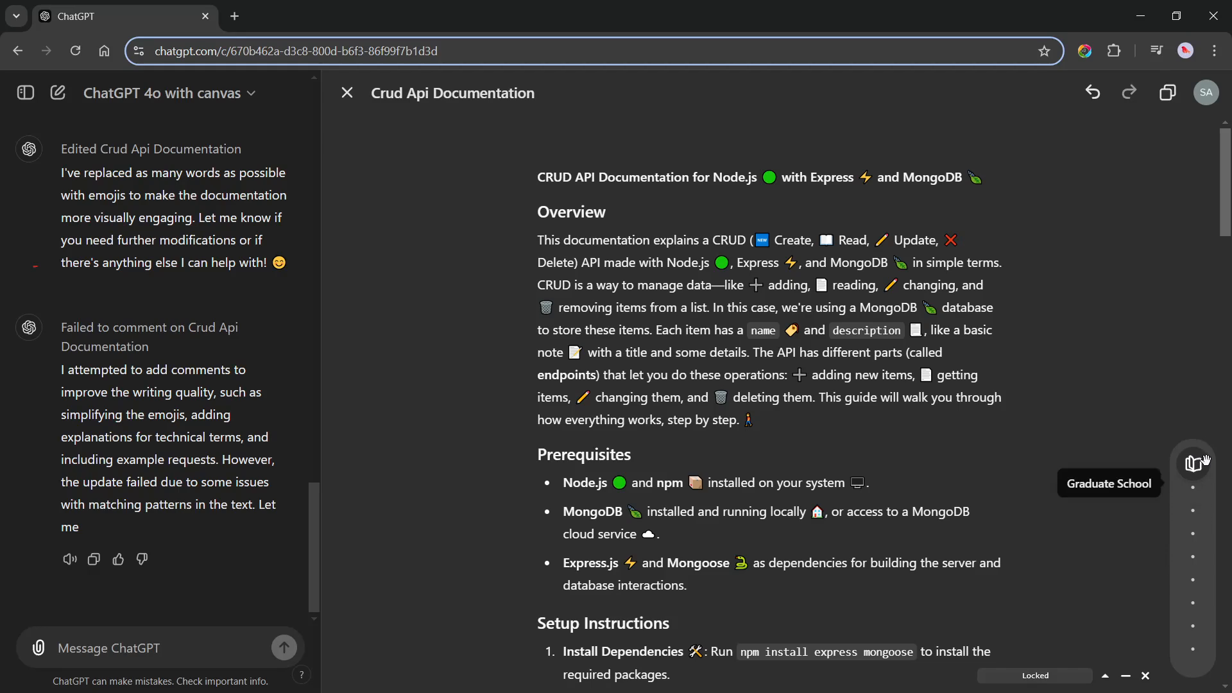
mouse_move(1193, 655)
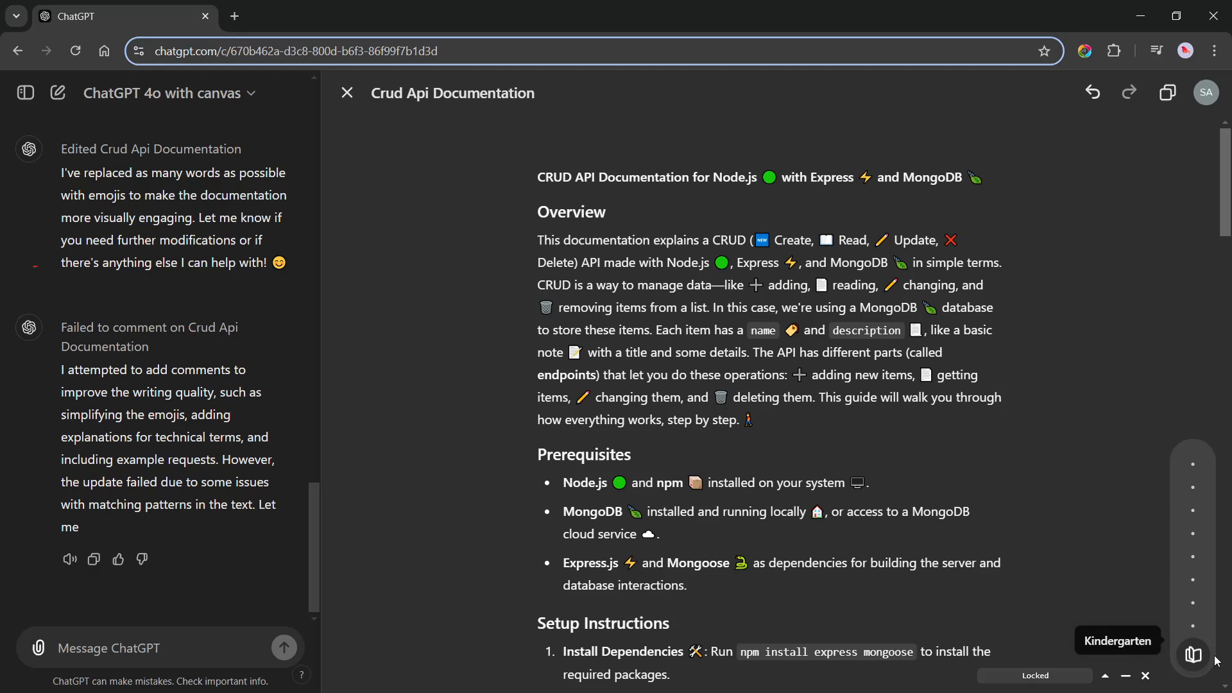
Step: Apply the Kindergarten reading level and review sections like What You Need and How to Set Up
click(1192, 655)
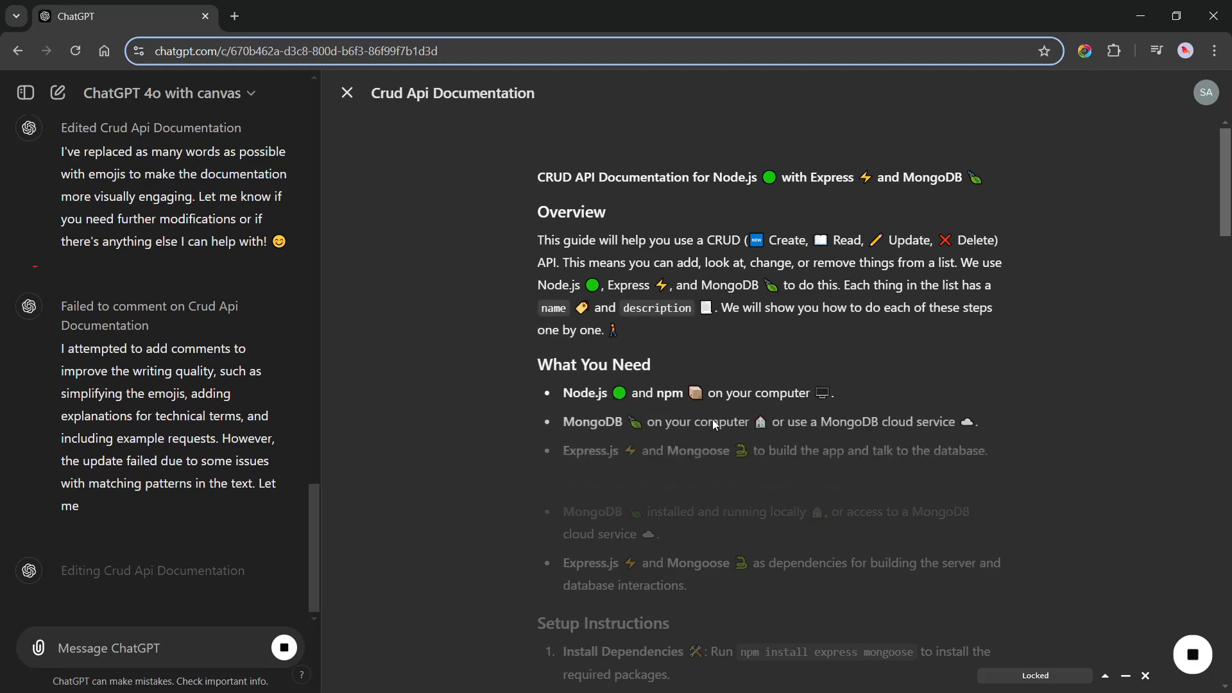
scroll(down, 3)
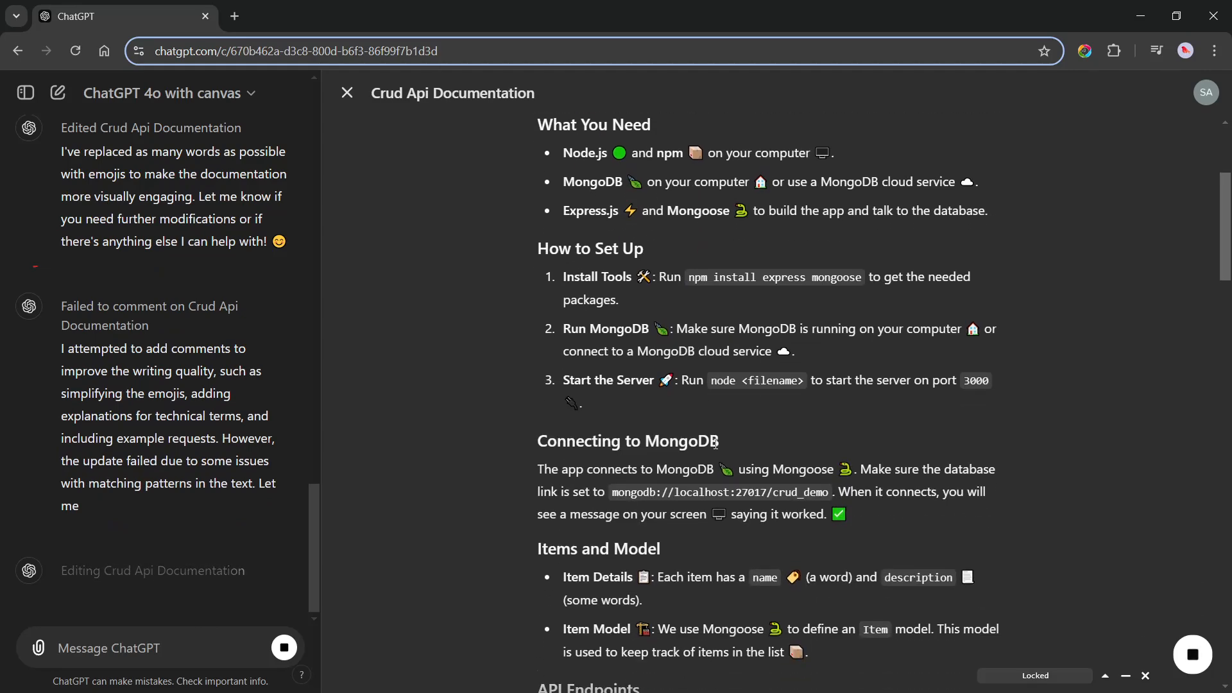
scroll(down, 3)
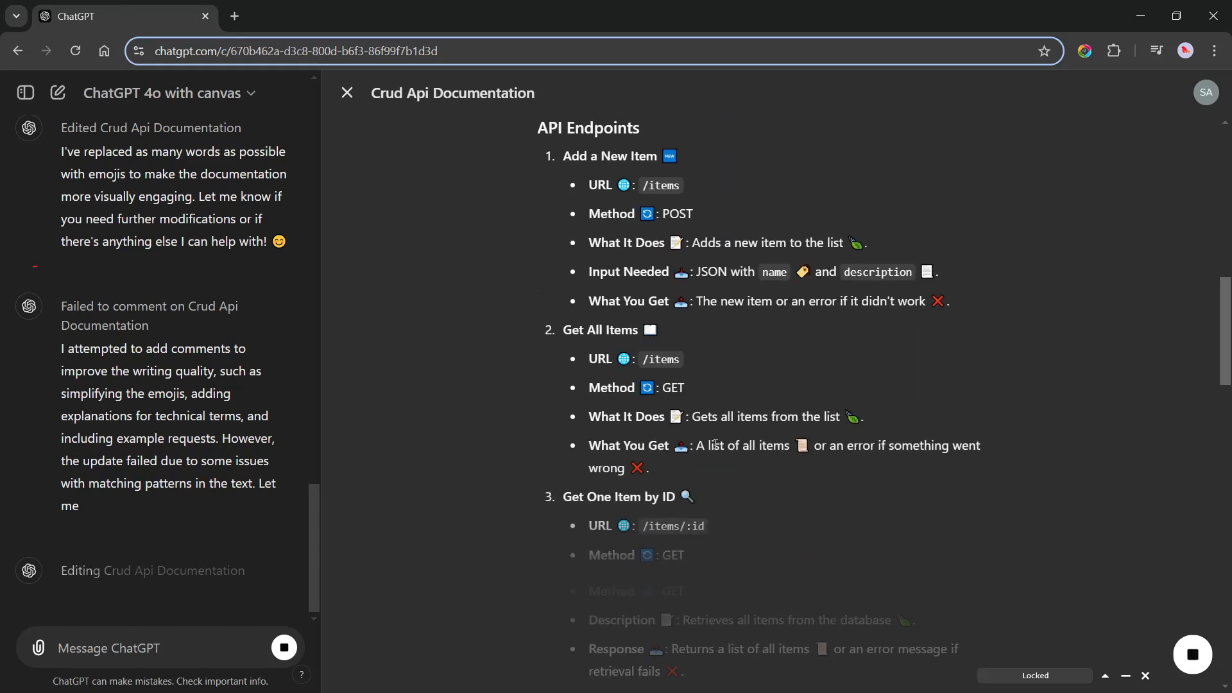
scroll(up, 3)
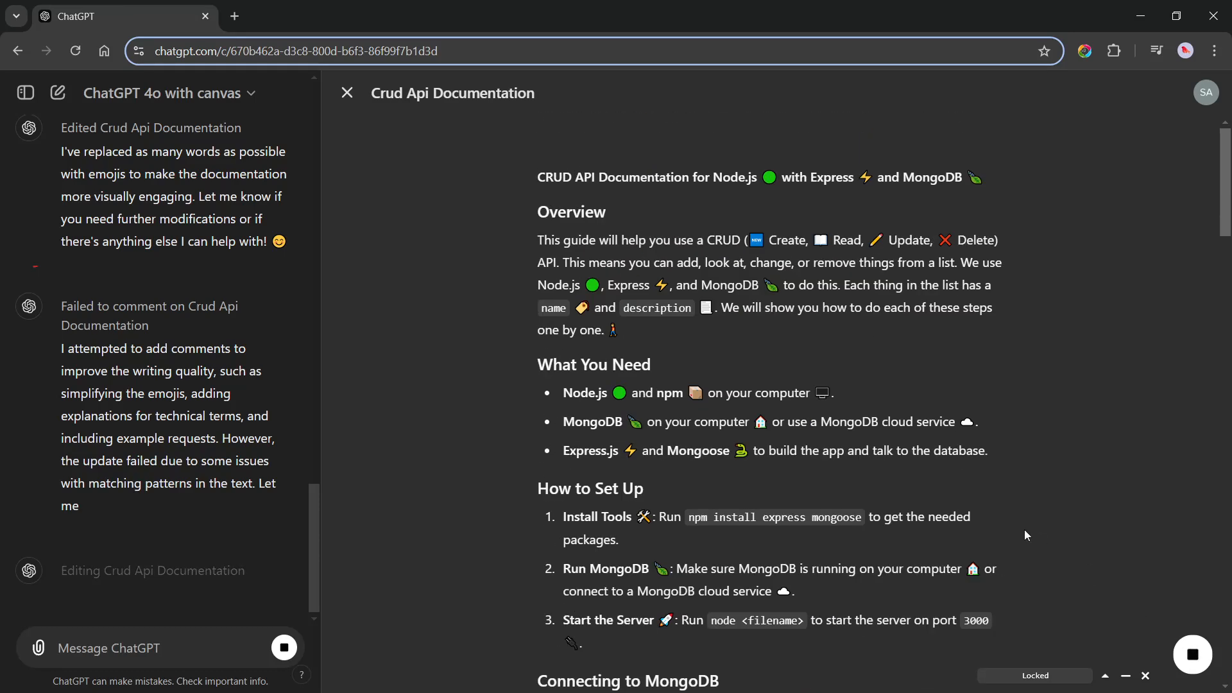